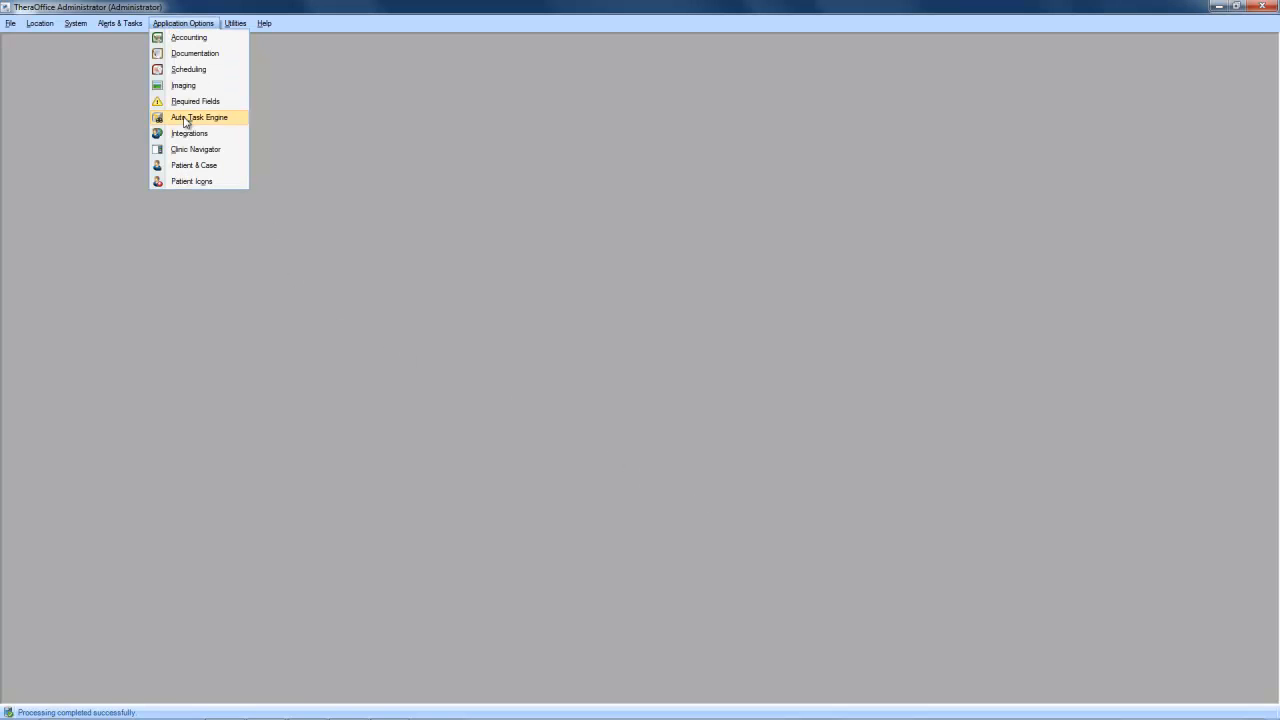
Step: Show the Capital Payments integration credentials under Application Options > Integrations
click(188, 132)
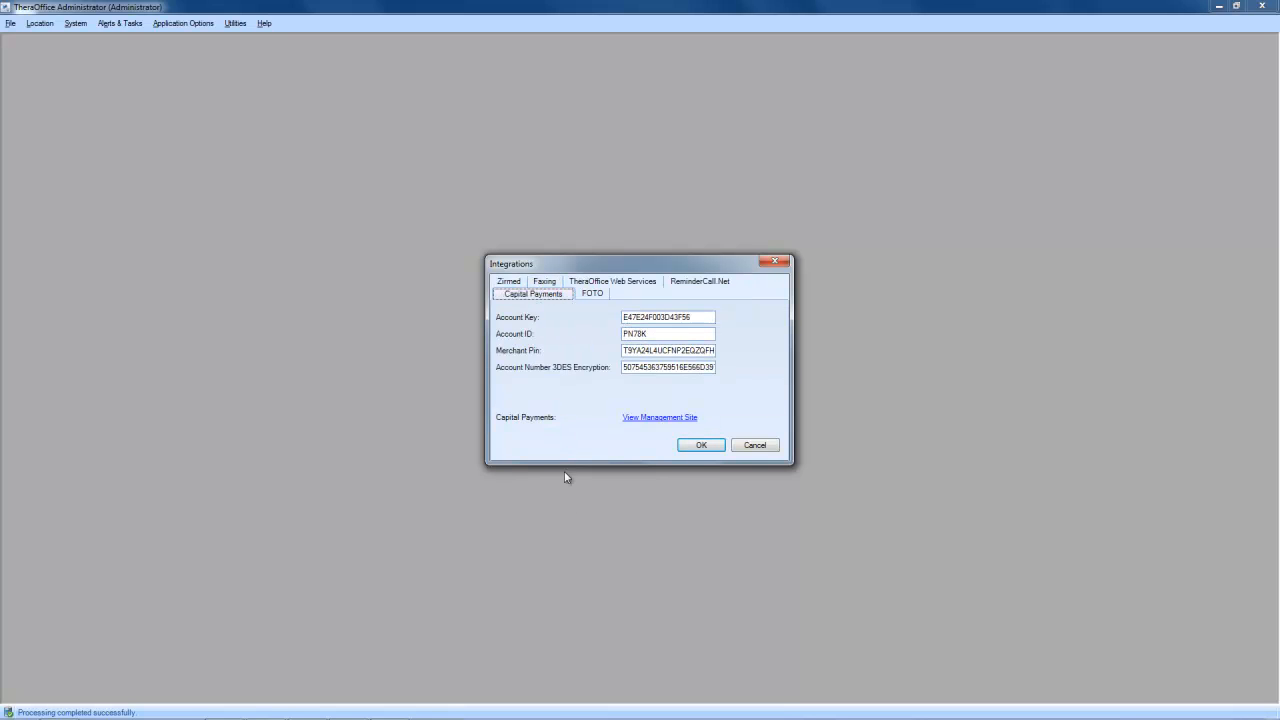
mouse_move(534, 450)
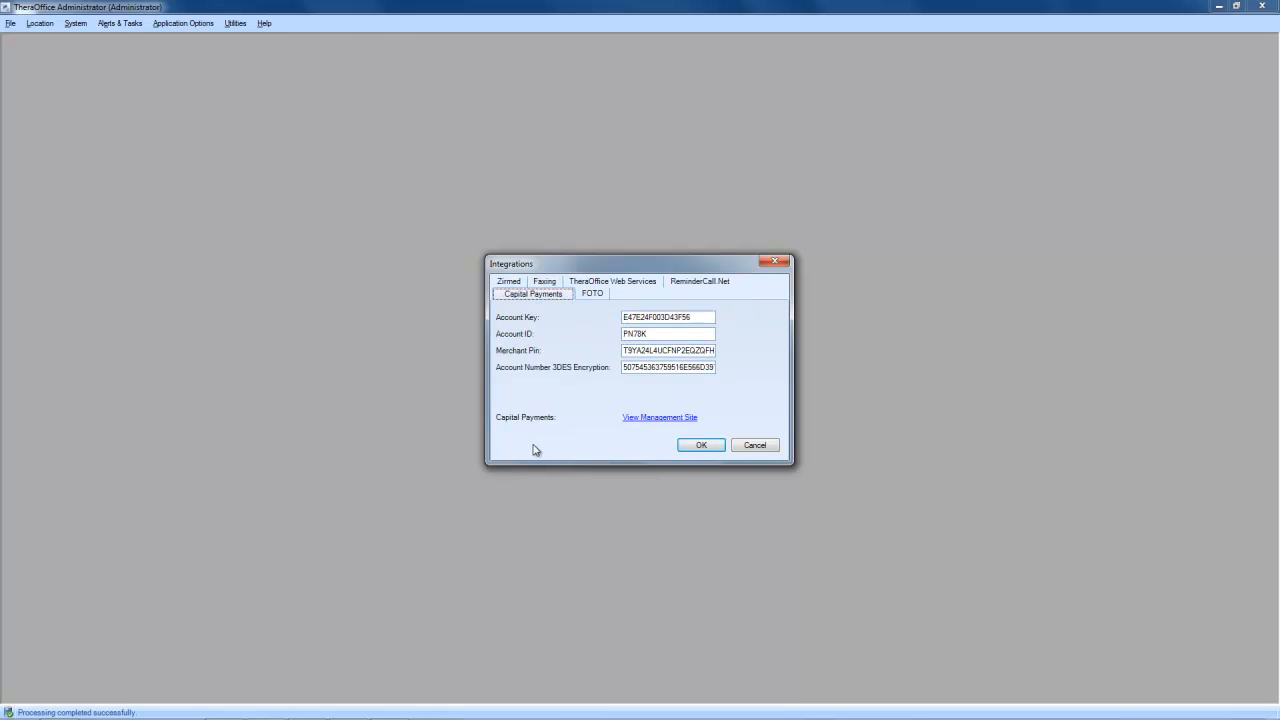
mouse_move(500, 324)
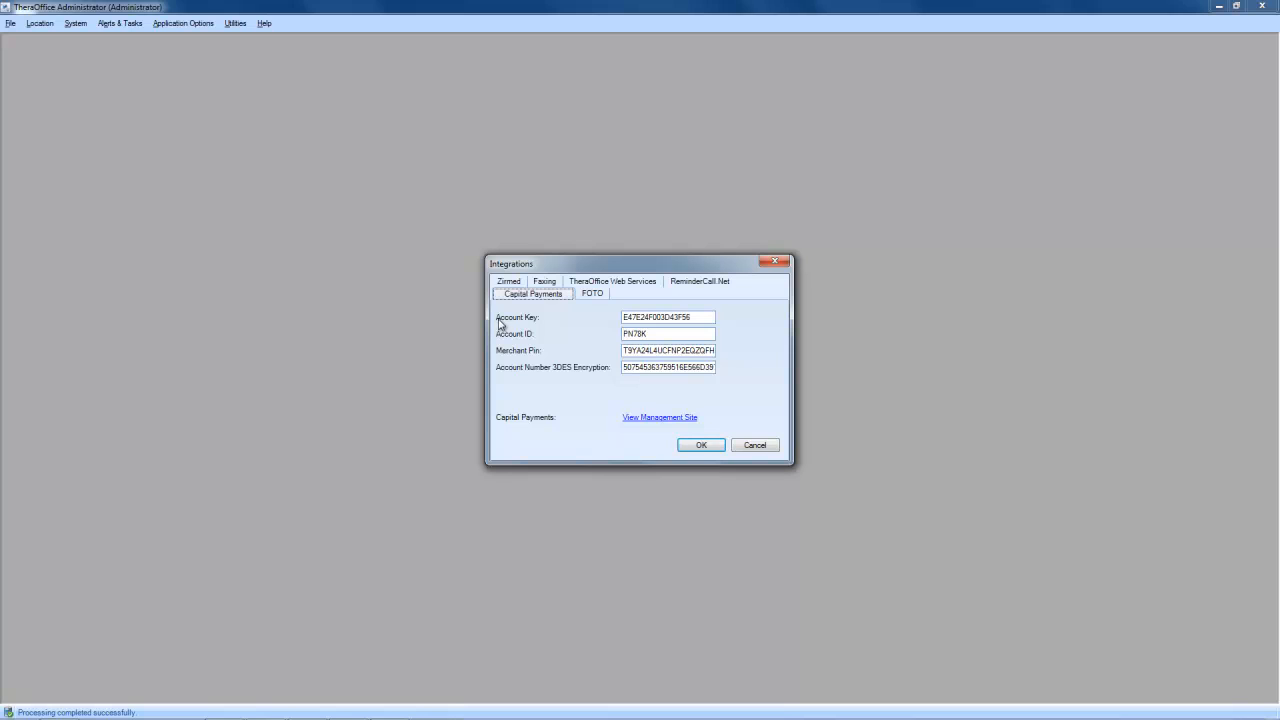
mouse_move(496, 350)
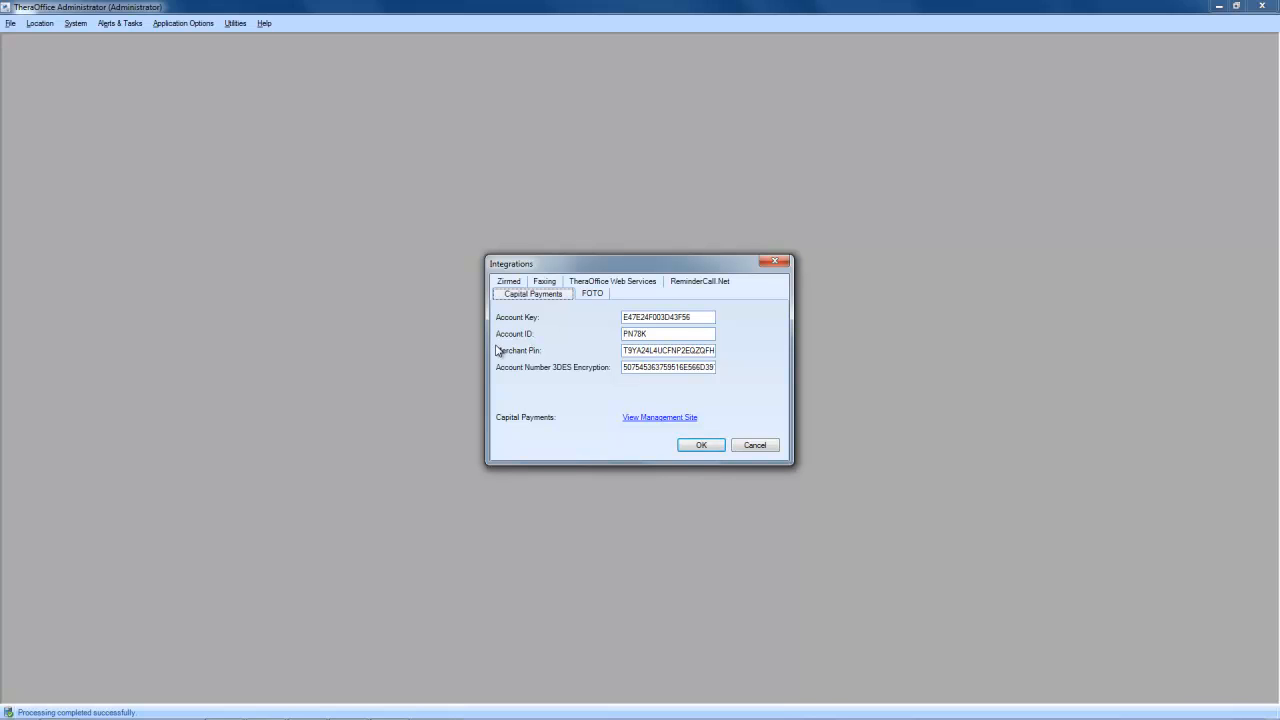
mouse_move(578, 380)
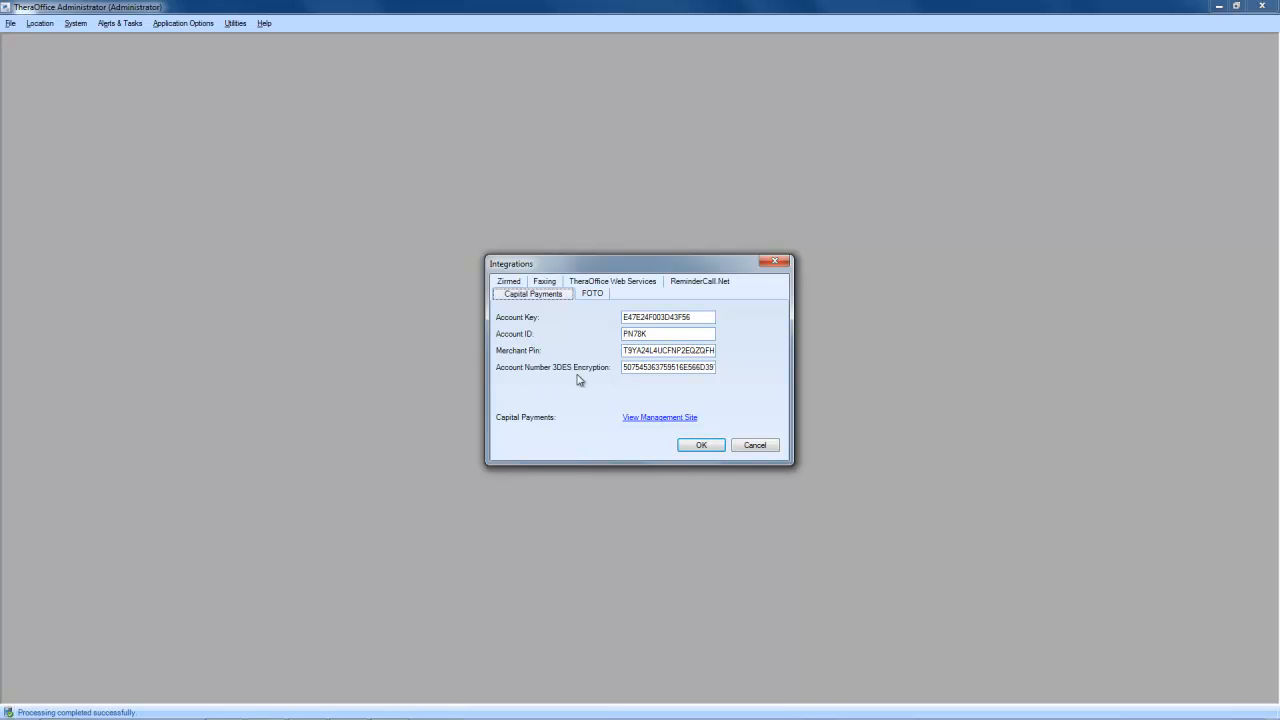
mouse_move(544, 420)
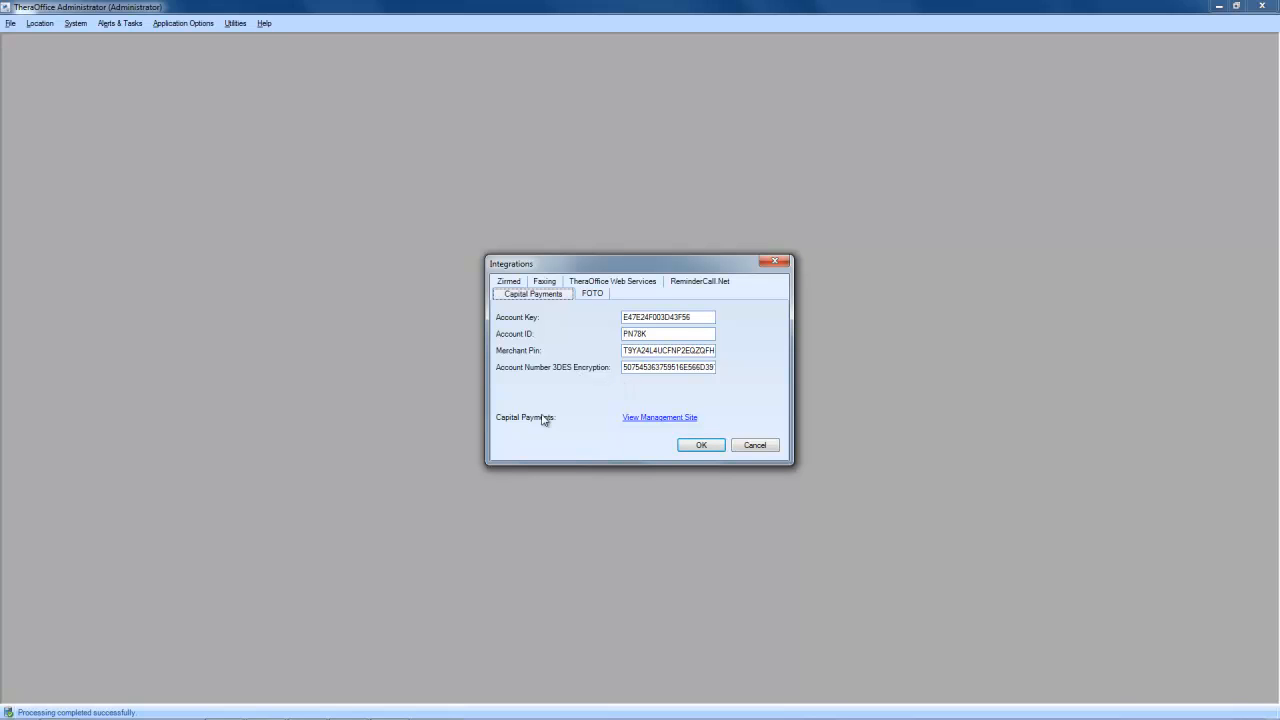
mouse_move(584, 380)
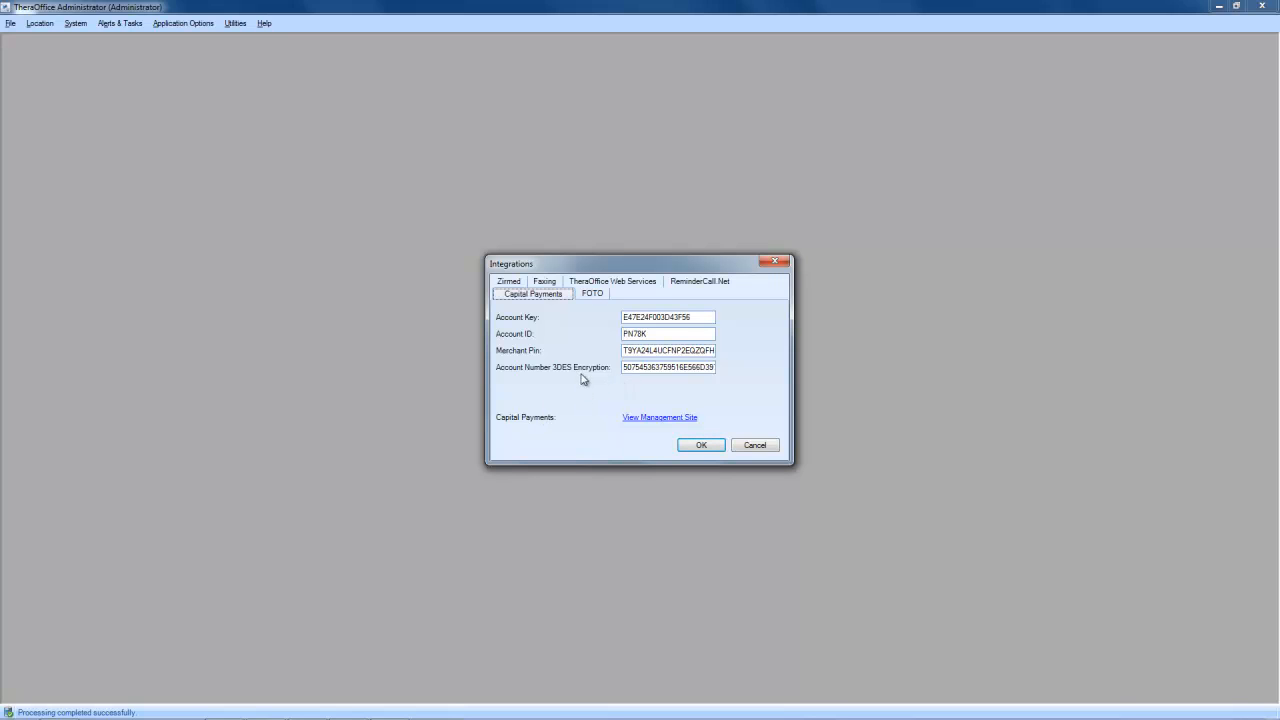
mouse_move(564, 378)
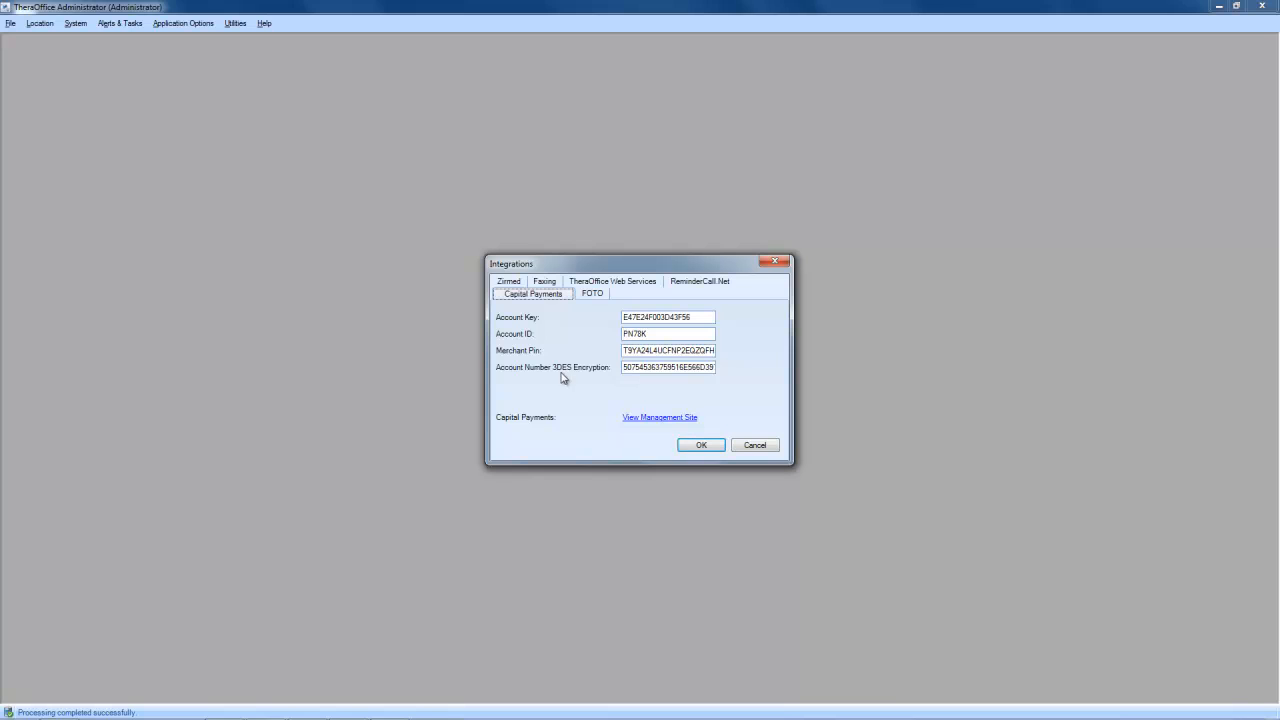
mouse_move(528, 340)
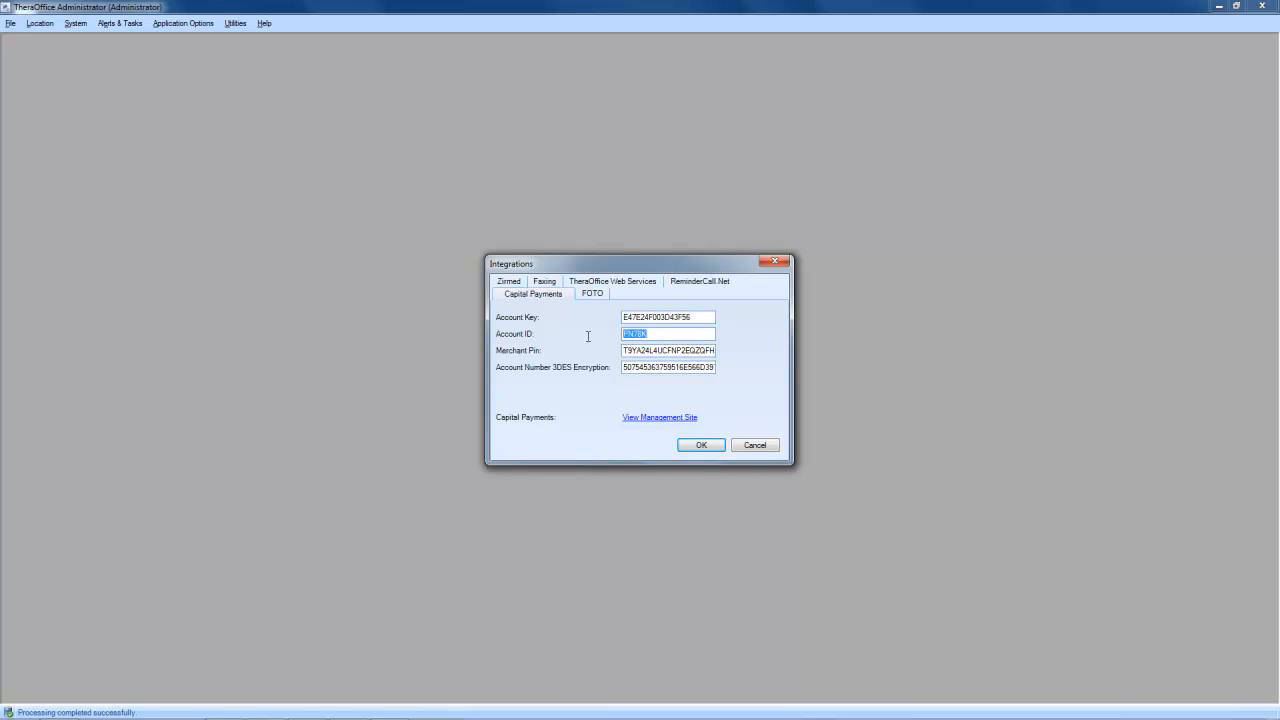
mouse_move(548, 344)
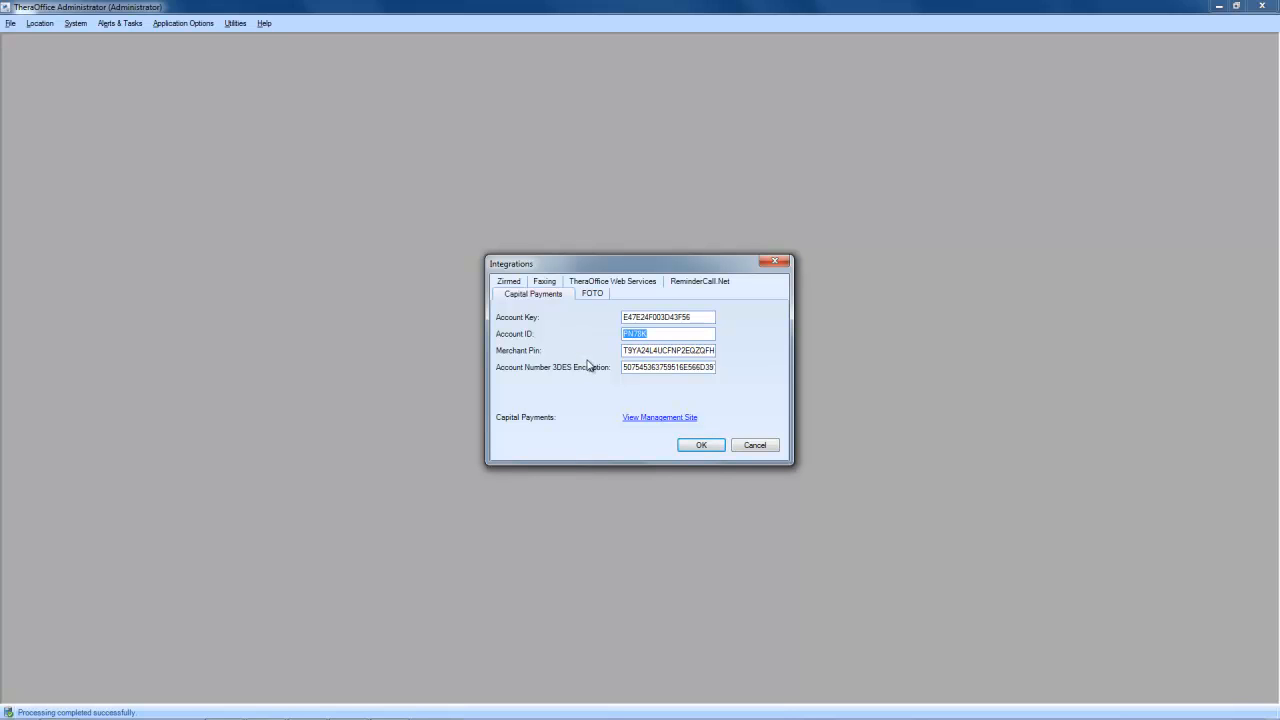
mouse_move(584, 376)
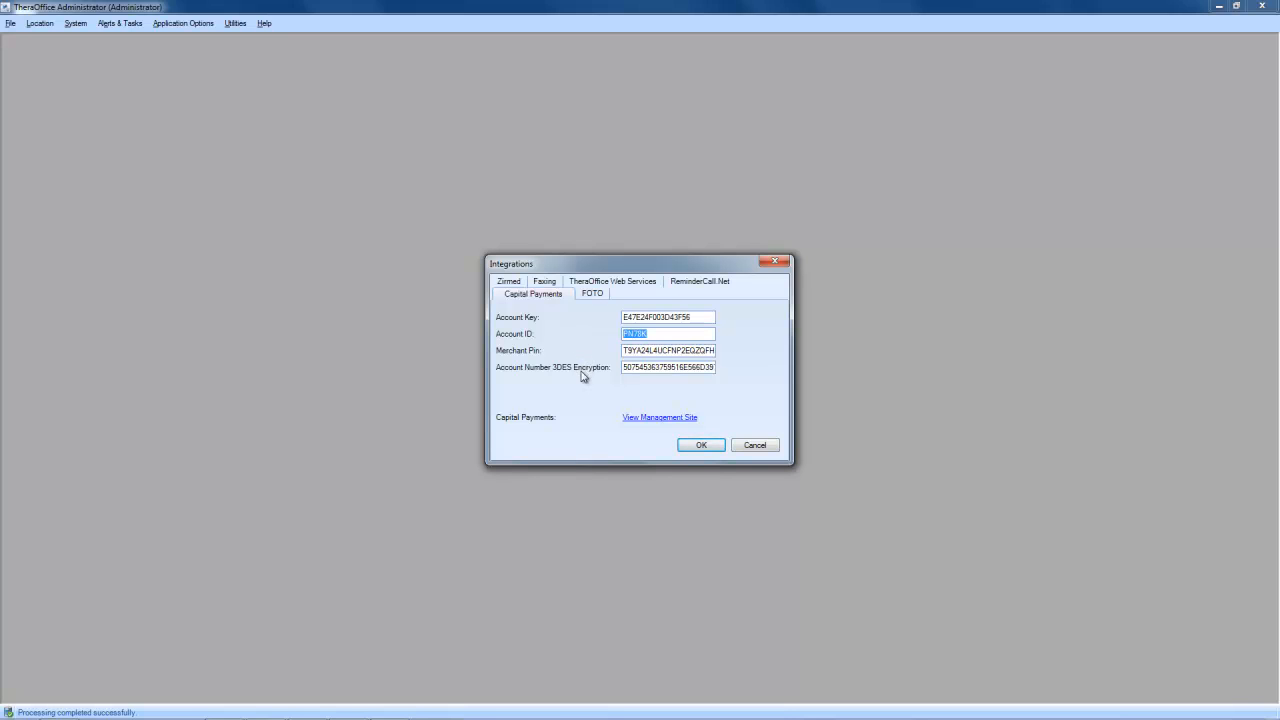
mouse_move(640, 422)
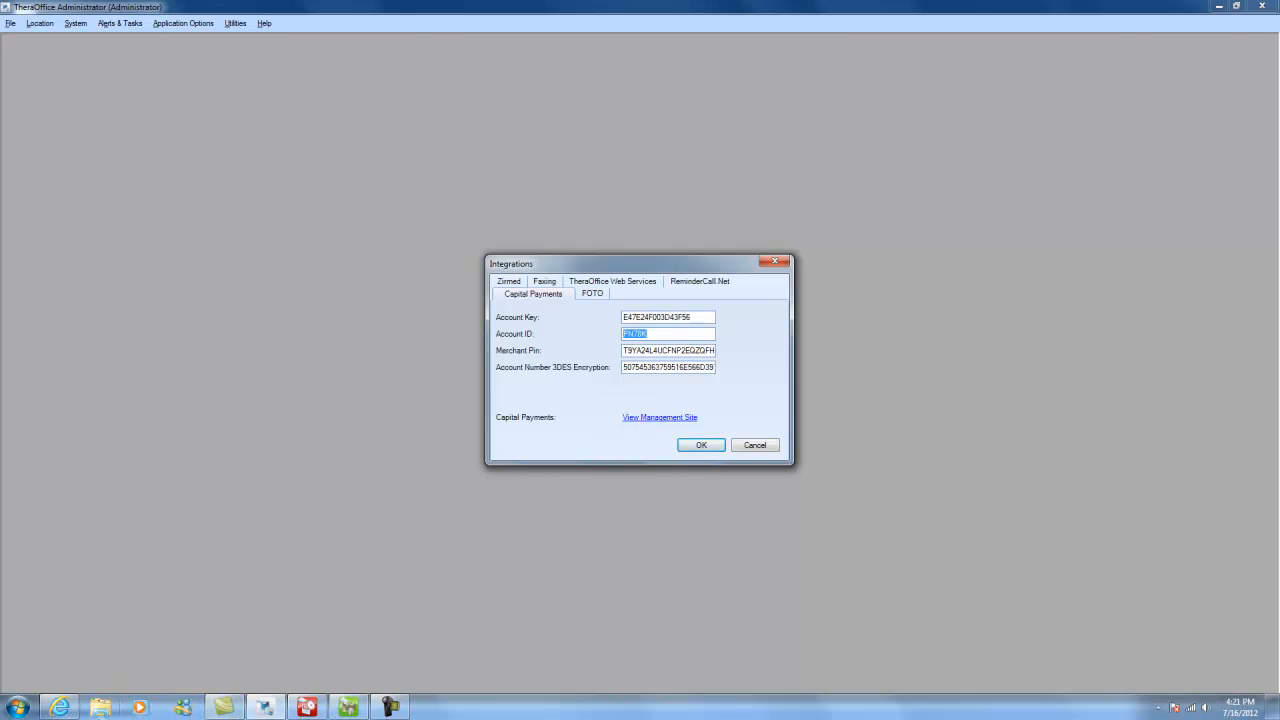
click(660, 418)
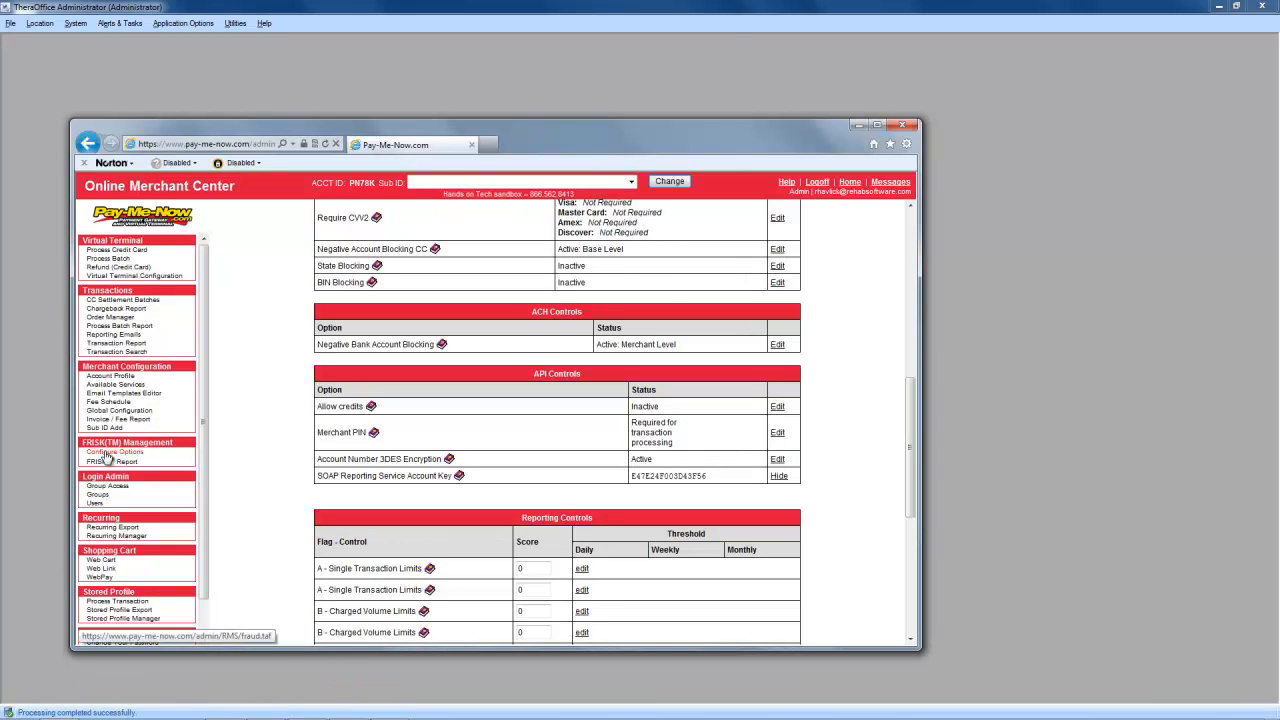
mouse_move(200, 480)
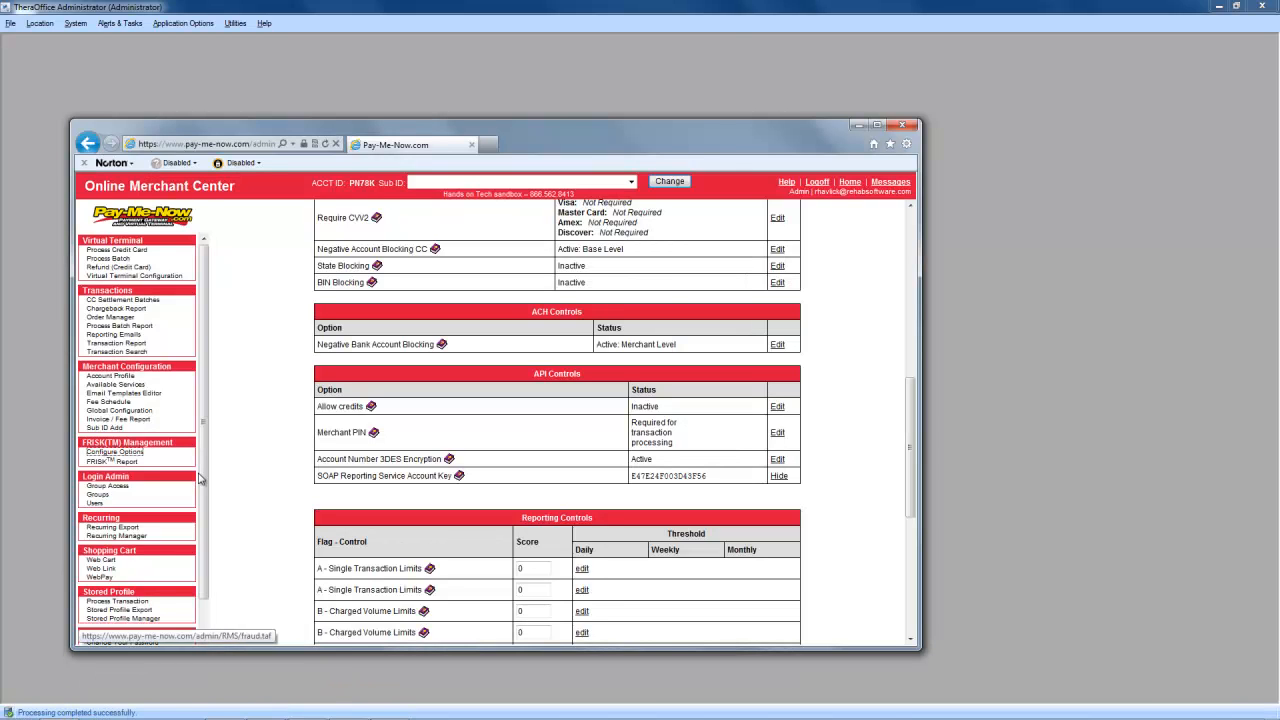
click(114, 452)
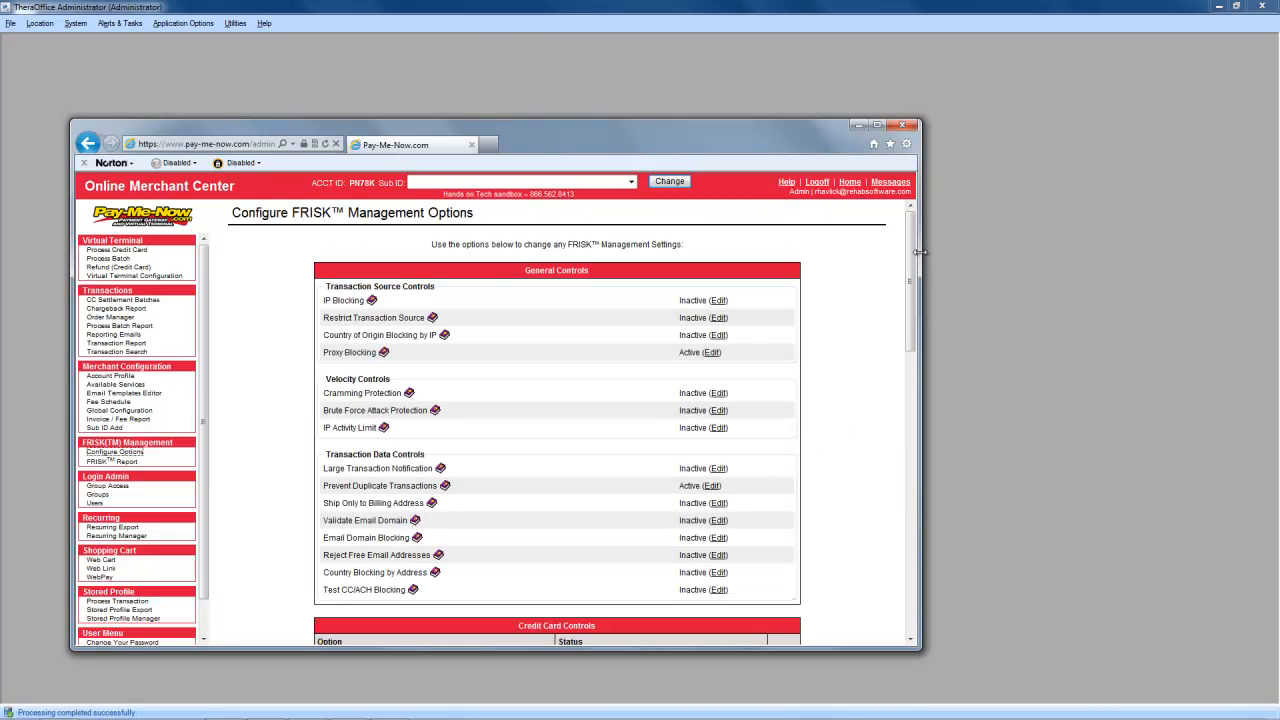
scroll(down, 3)
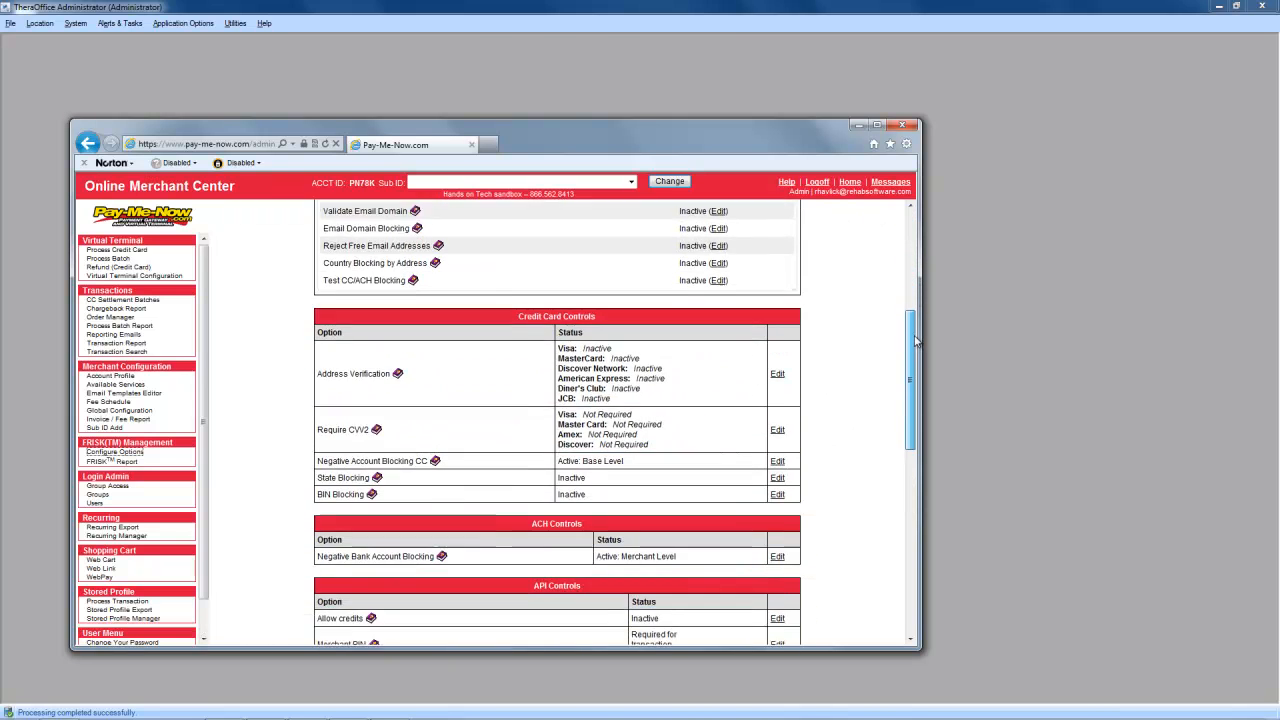
scroll(down, 3)
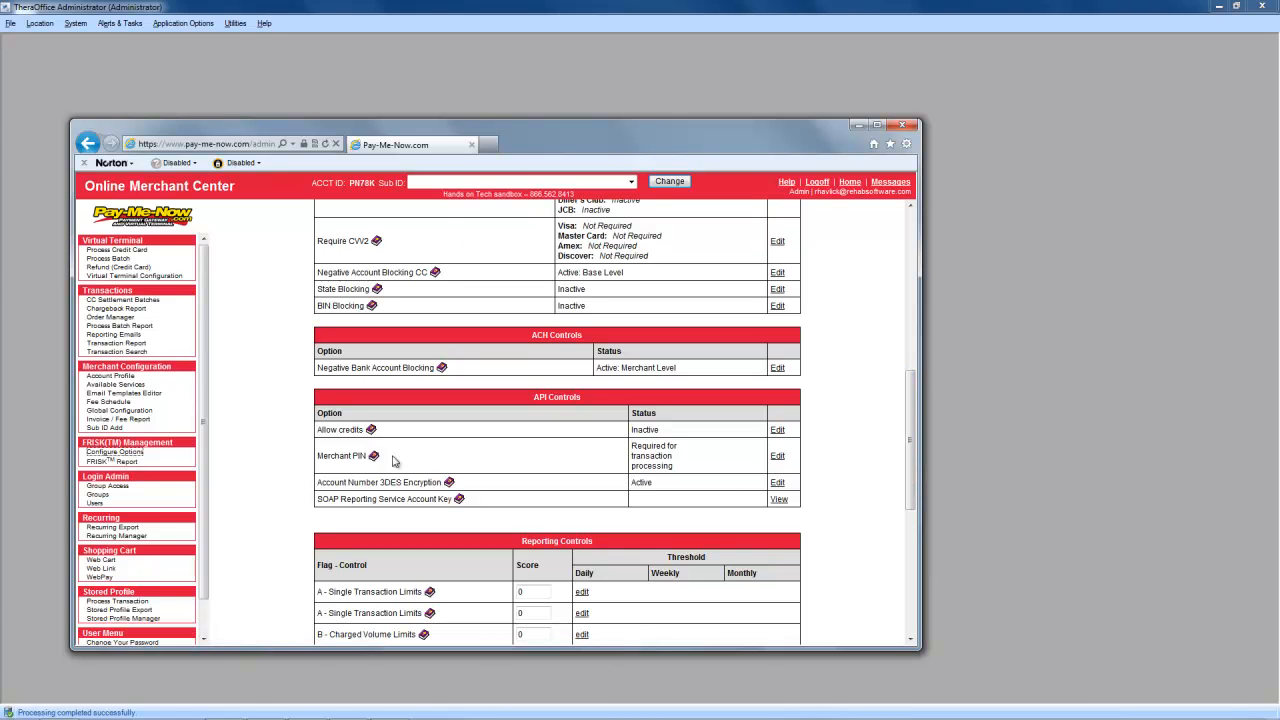
mouse_move(778, 456)
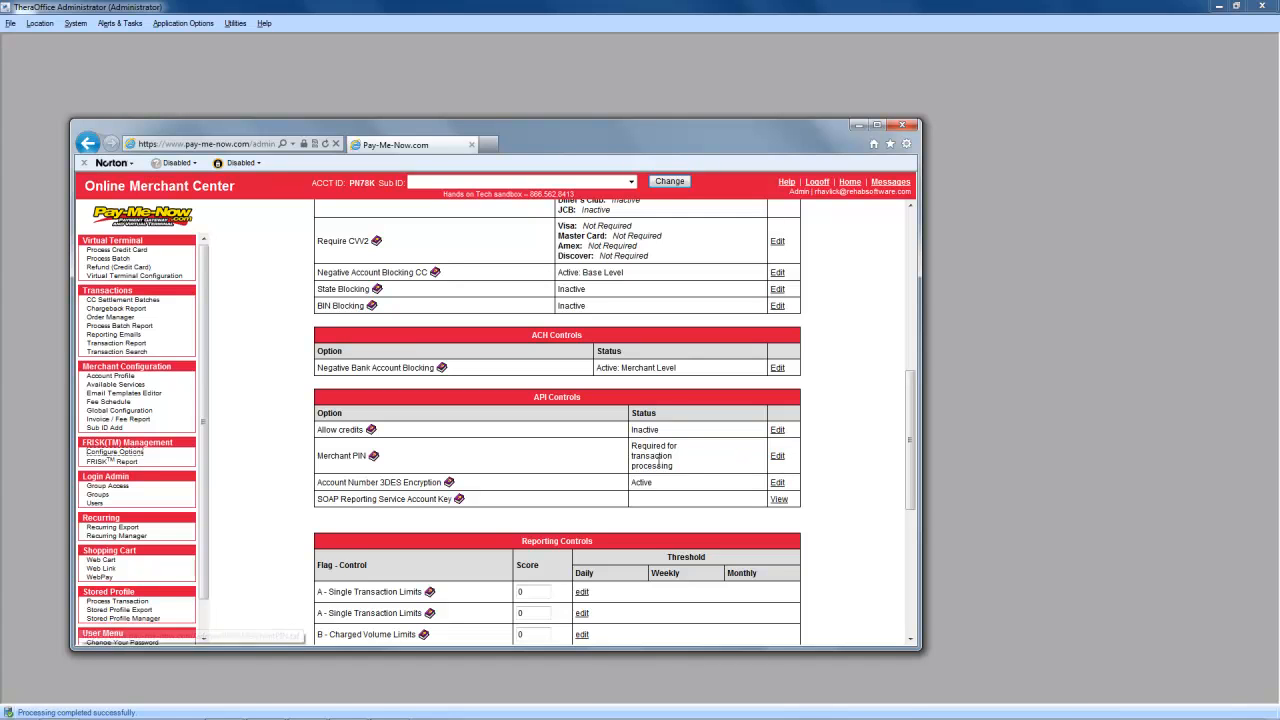
mouse_move(778, 482)
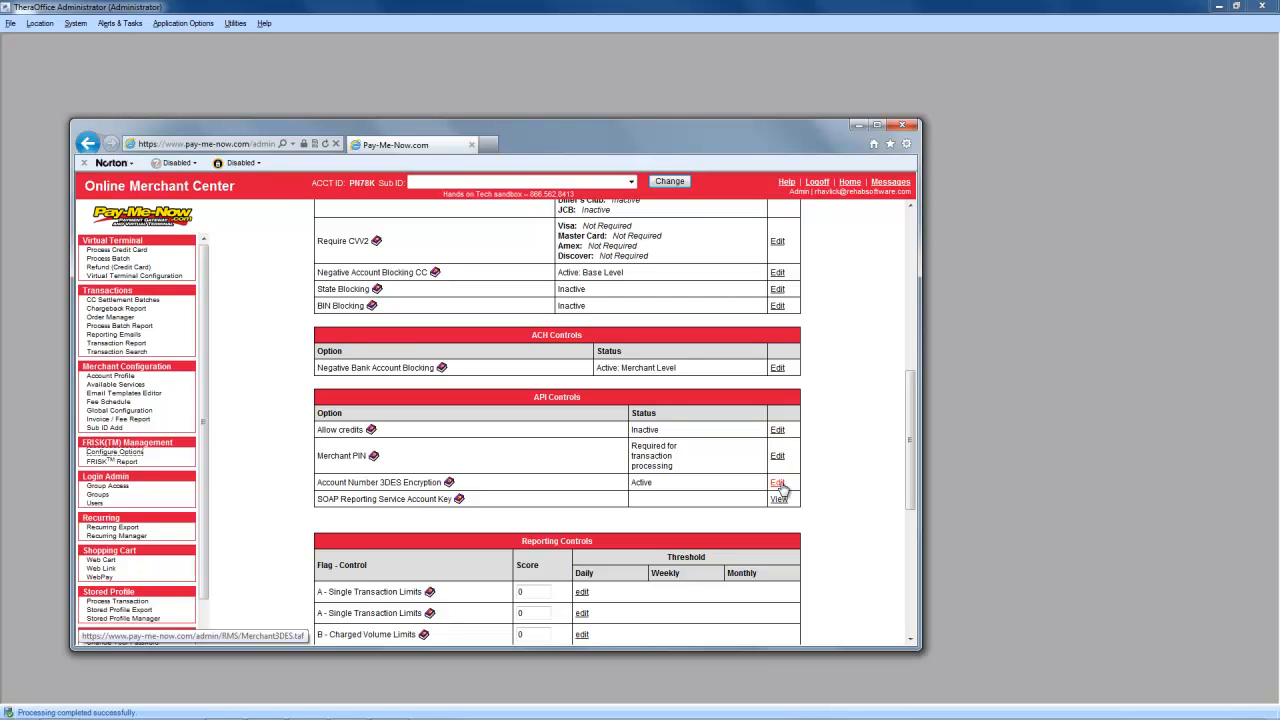
mouse_move(780, 500)
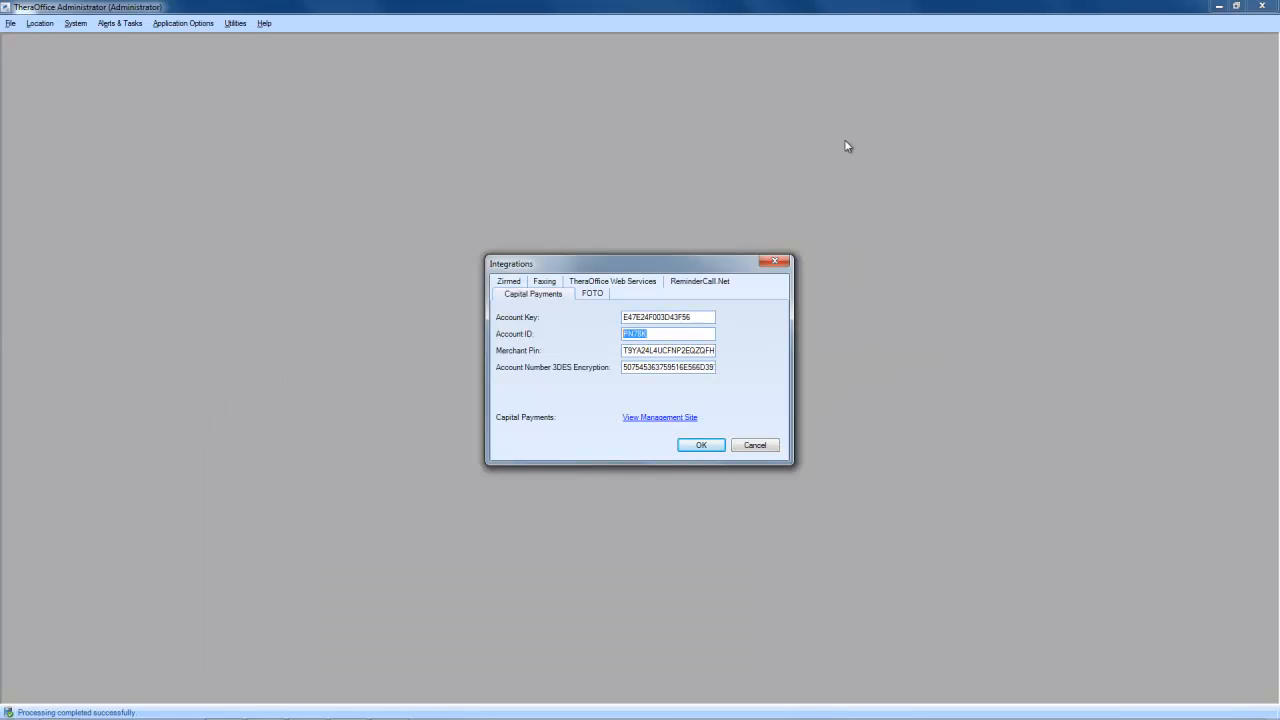
mouse_move(864, 154)
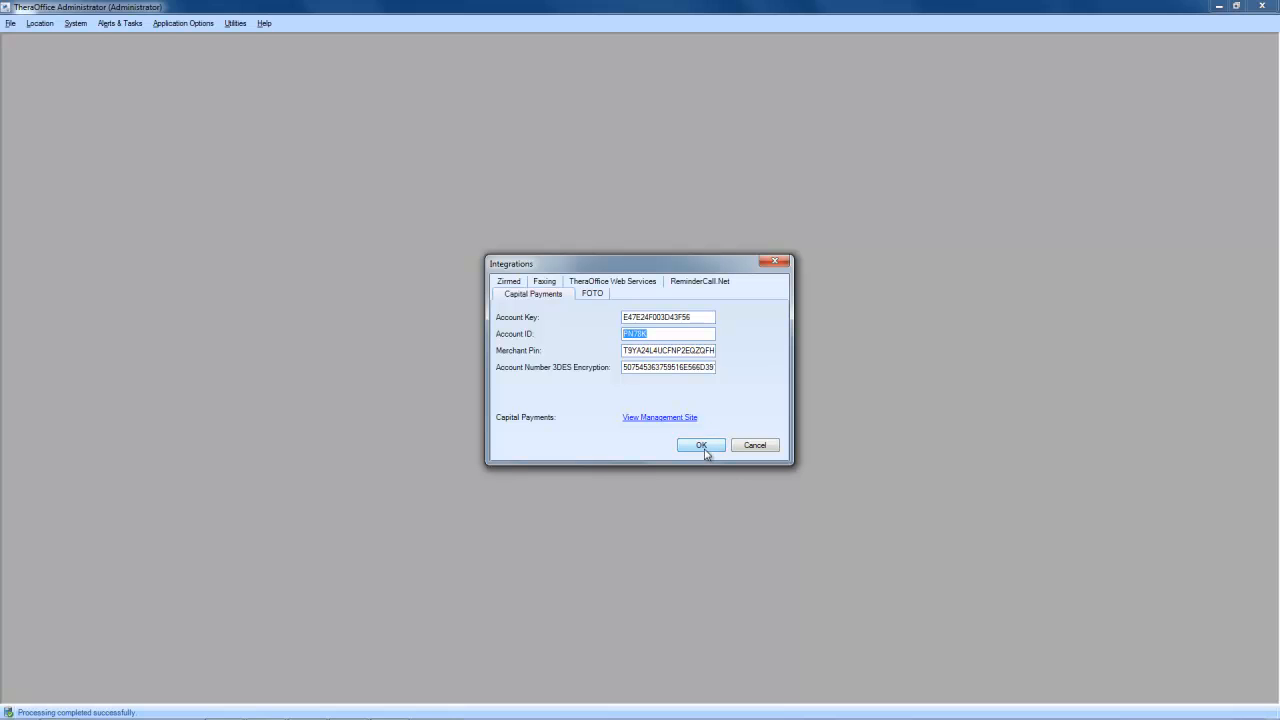
Step: Confirm the Integrations dialog and switch to the Scheduling day view with the 1 pm appointment
click(700, 444)
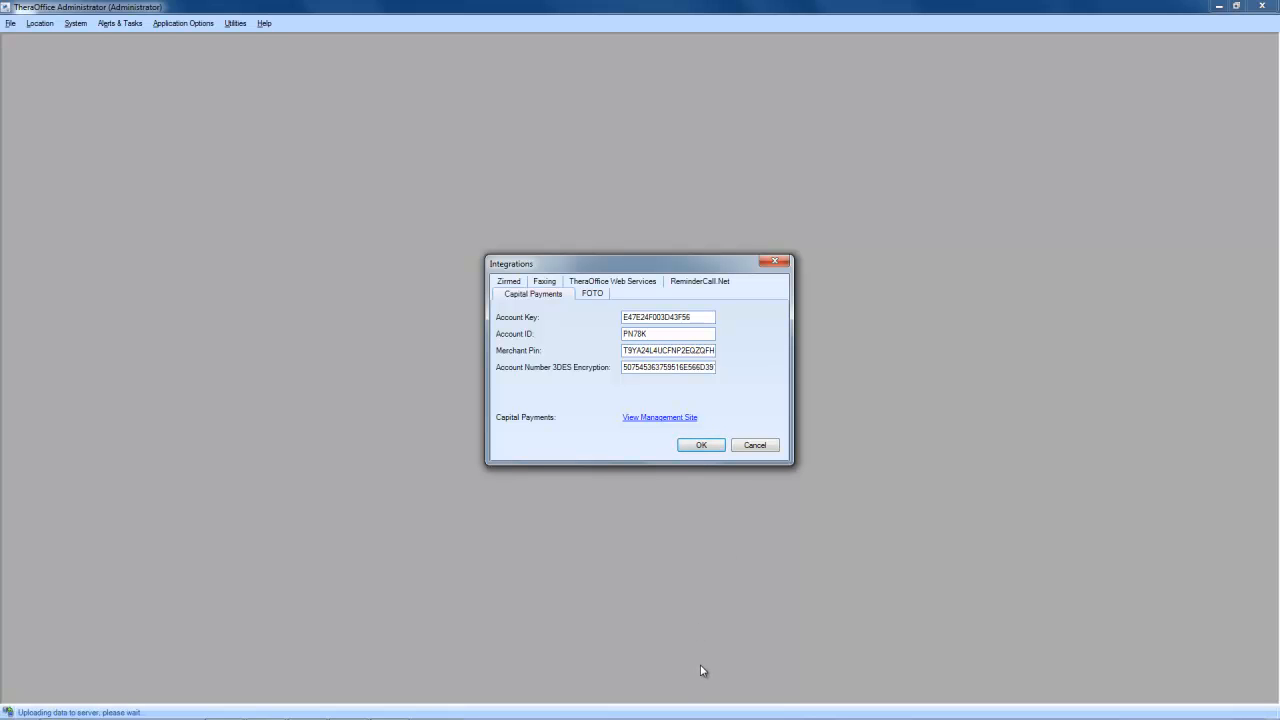
click(700, 444)
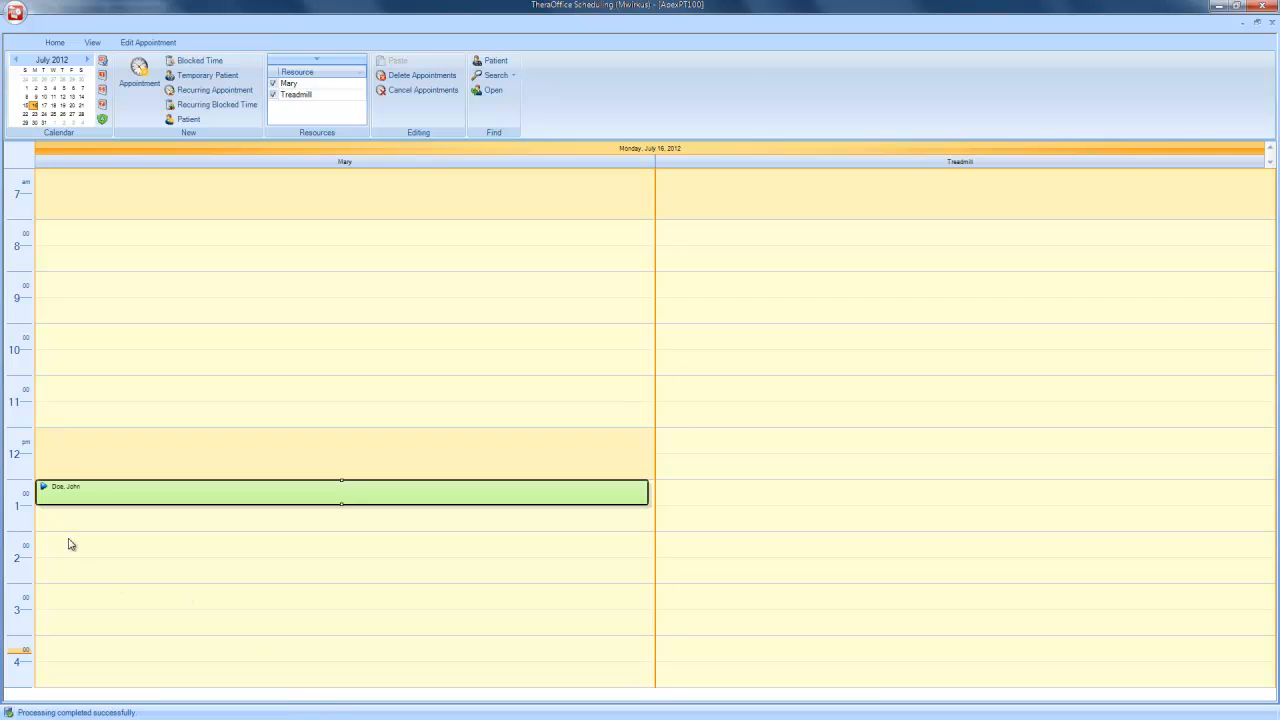
mouse_move(84, 500)
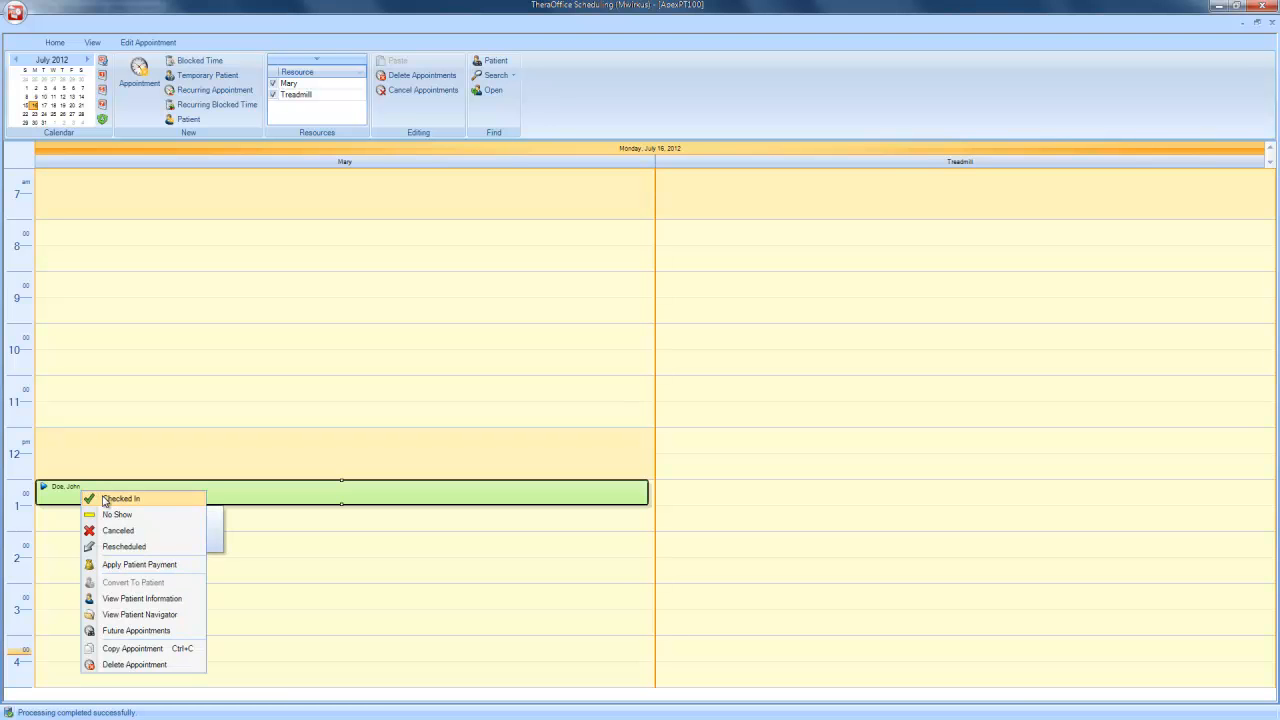
Step: Mark the 1 pm appointment Checked In and select the $20.00 visit copay due
click(120, 498)
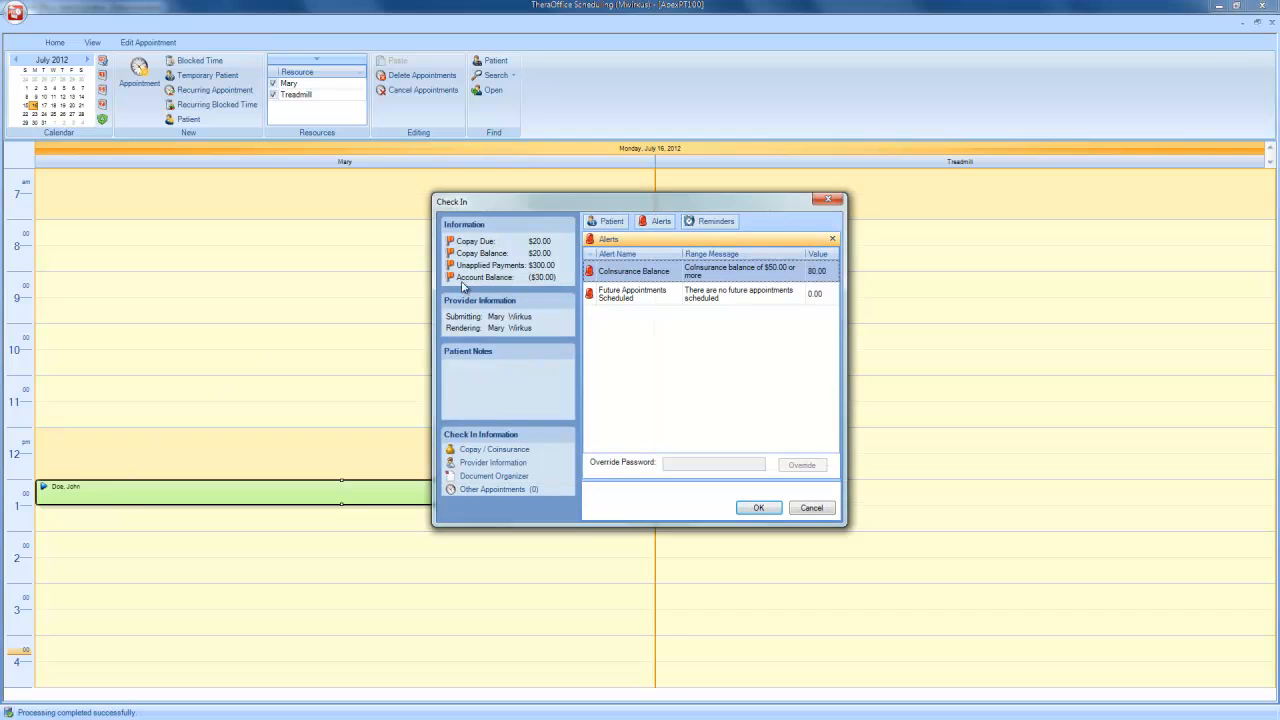
mouse_move(832, 240)
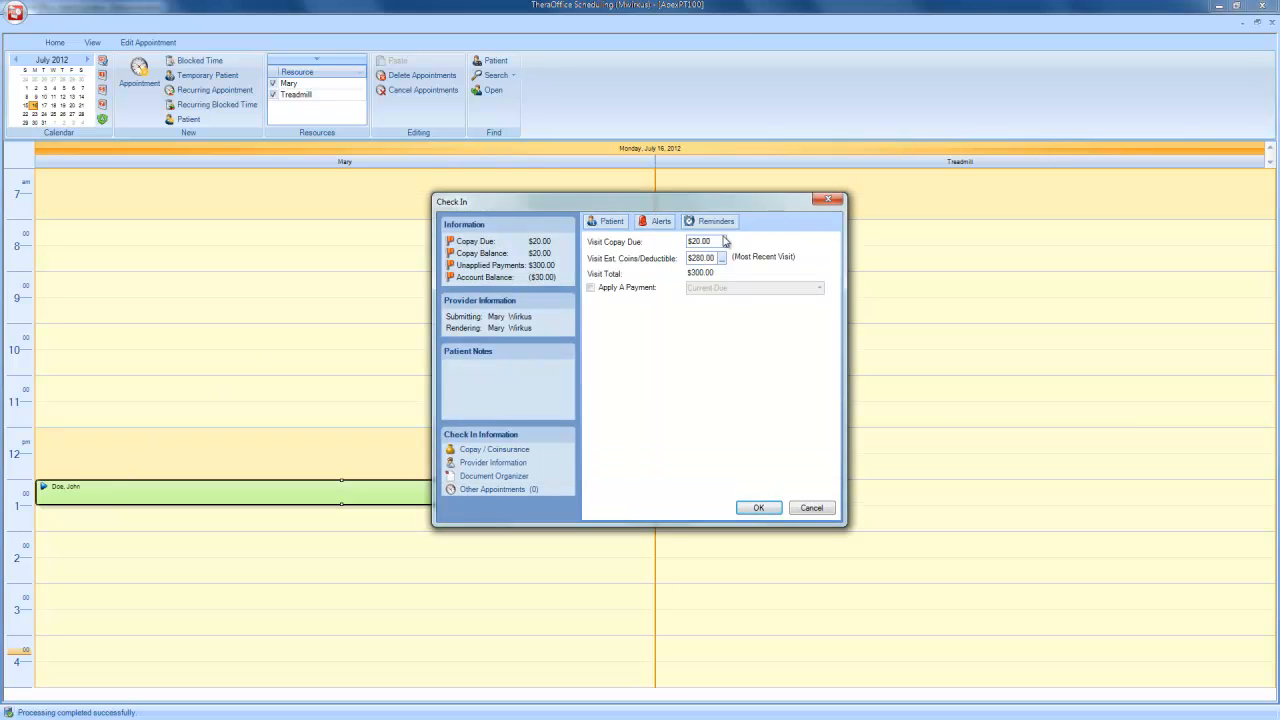
mouse_move(654, 250)
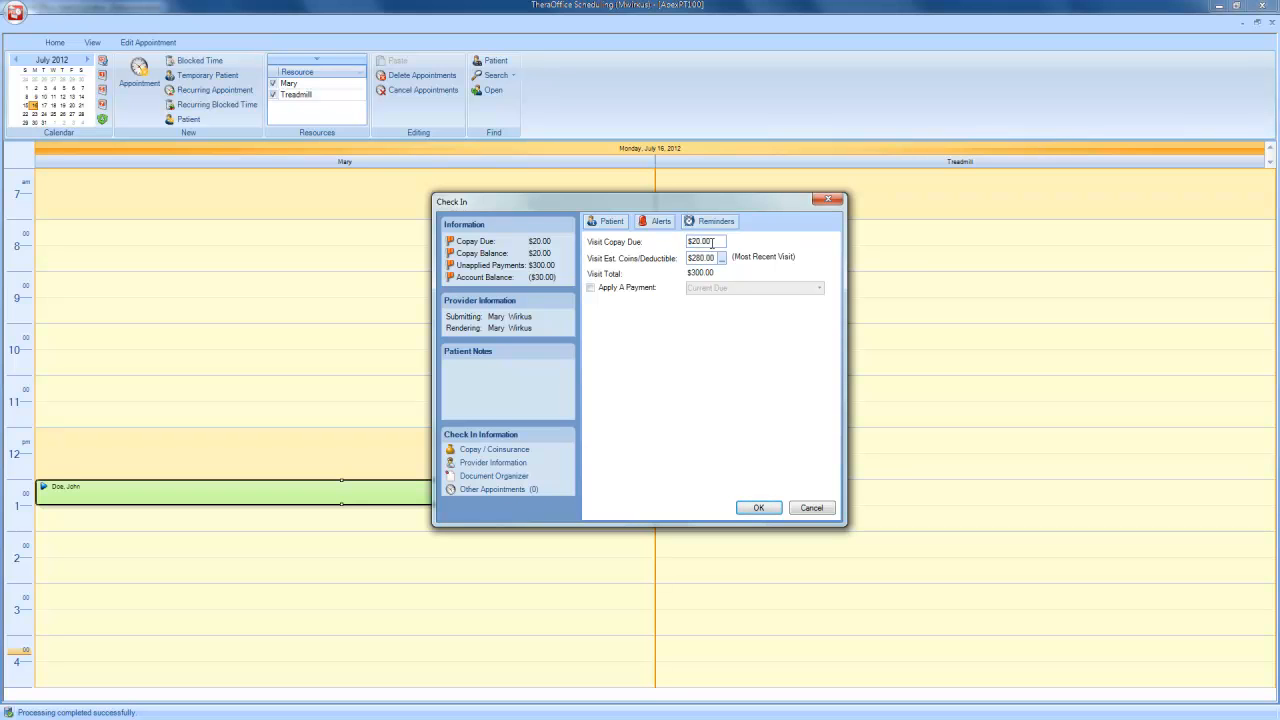
triple_click(700, 240)
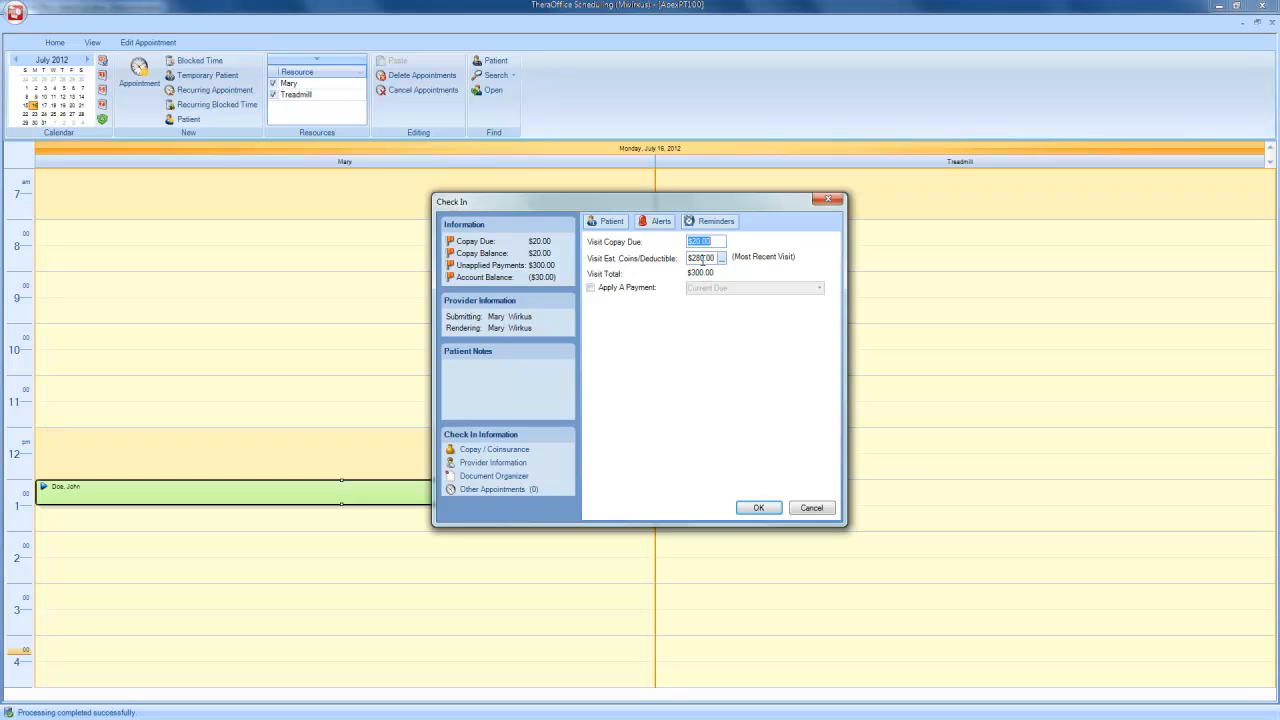
mouse_move(678, 268)
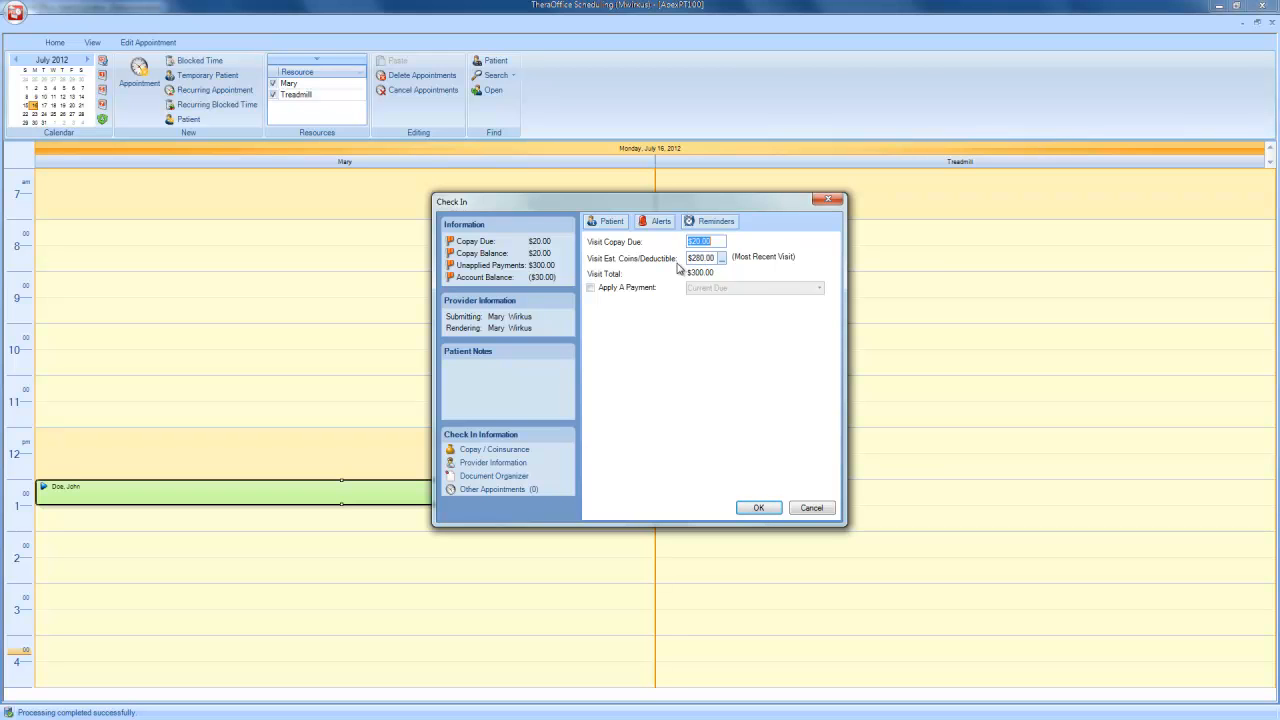
mouse_move(668, 268)
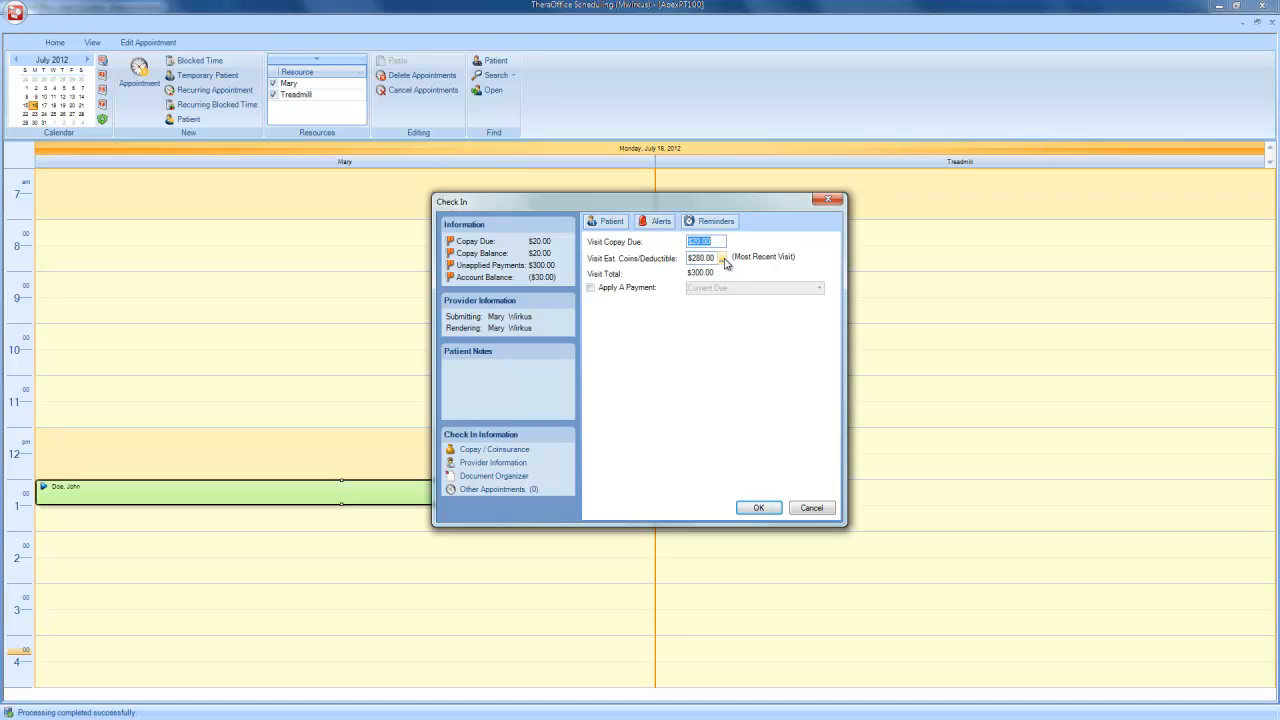
Step: Estimate remaining responsibility from the most recent visit: $20 copay, $280 coinsurance/deductible
click(724, 258)
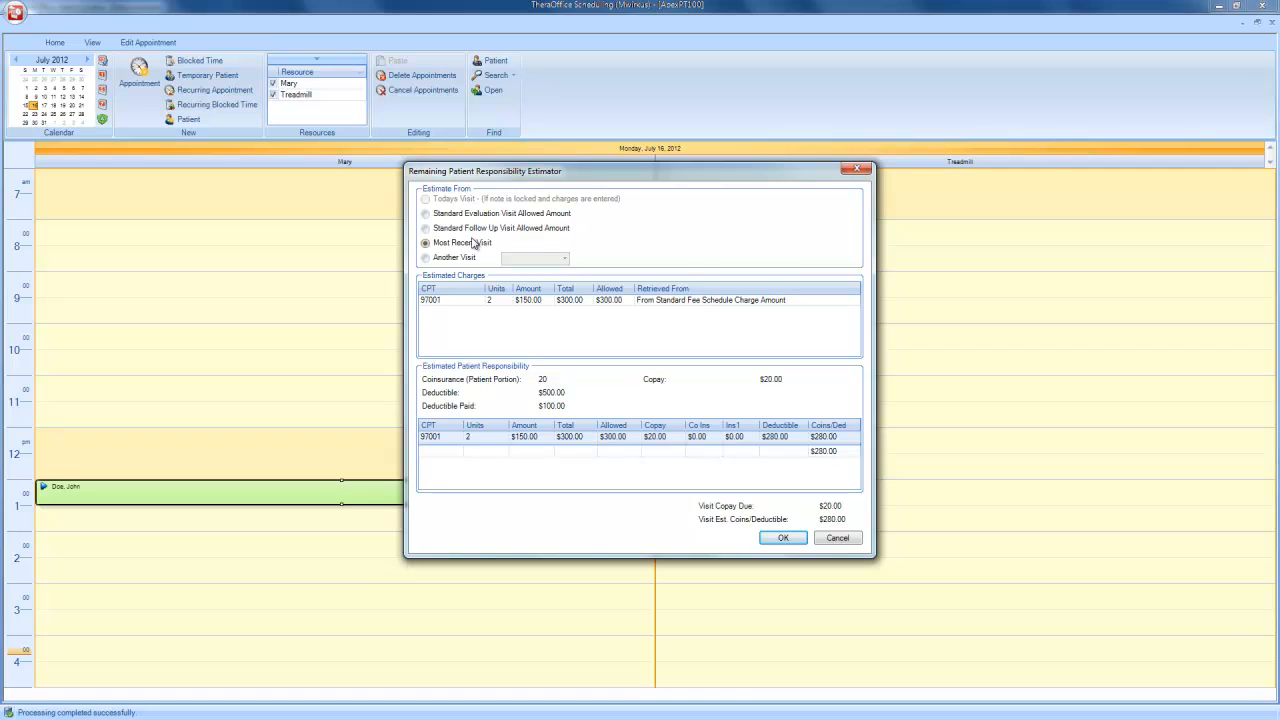
mouse_move(488, 248)
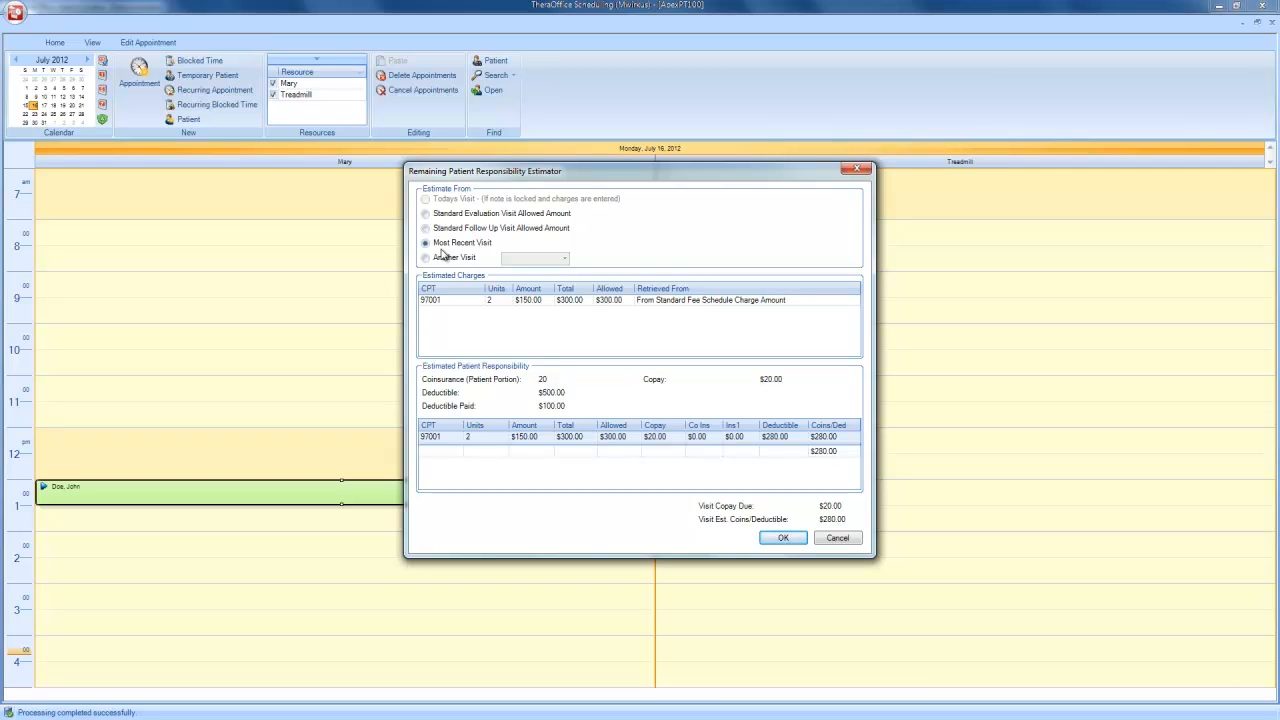
mouse_move(486, 252)
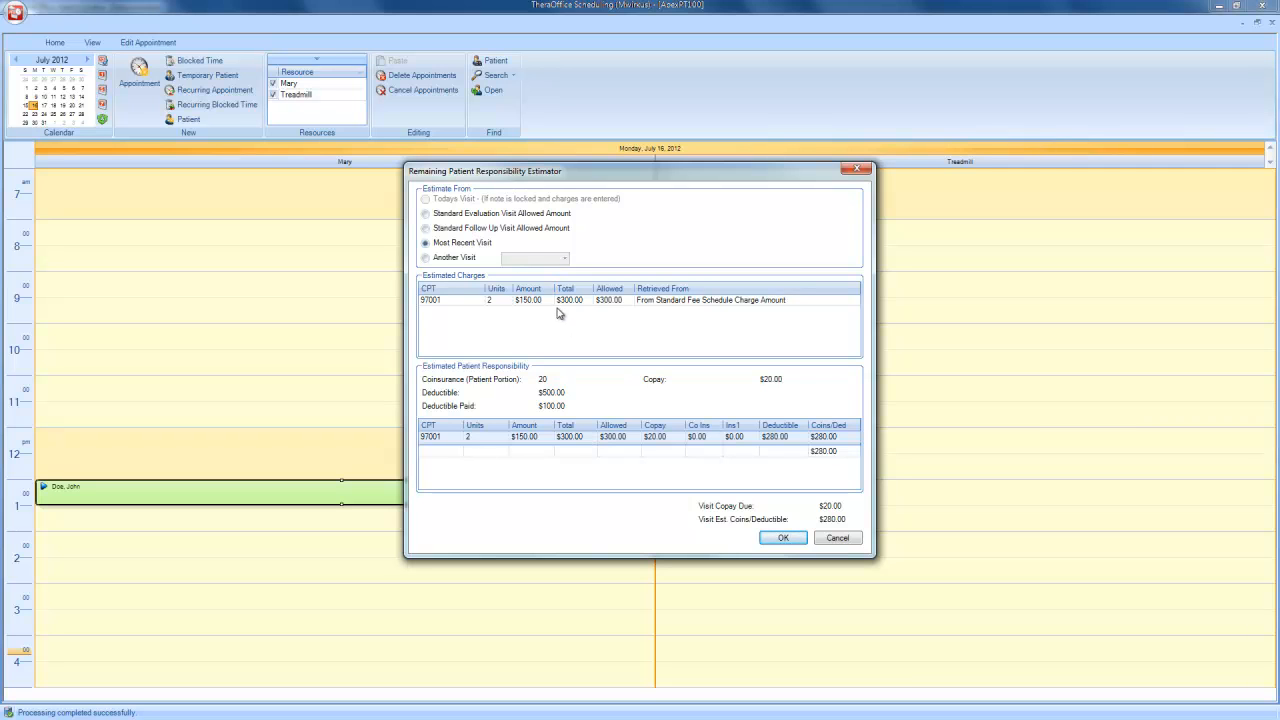
mouse_move(584, 324)
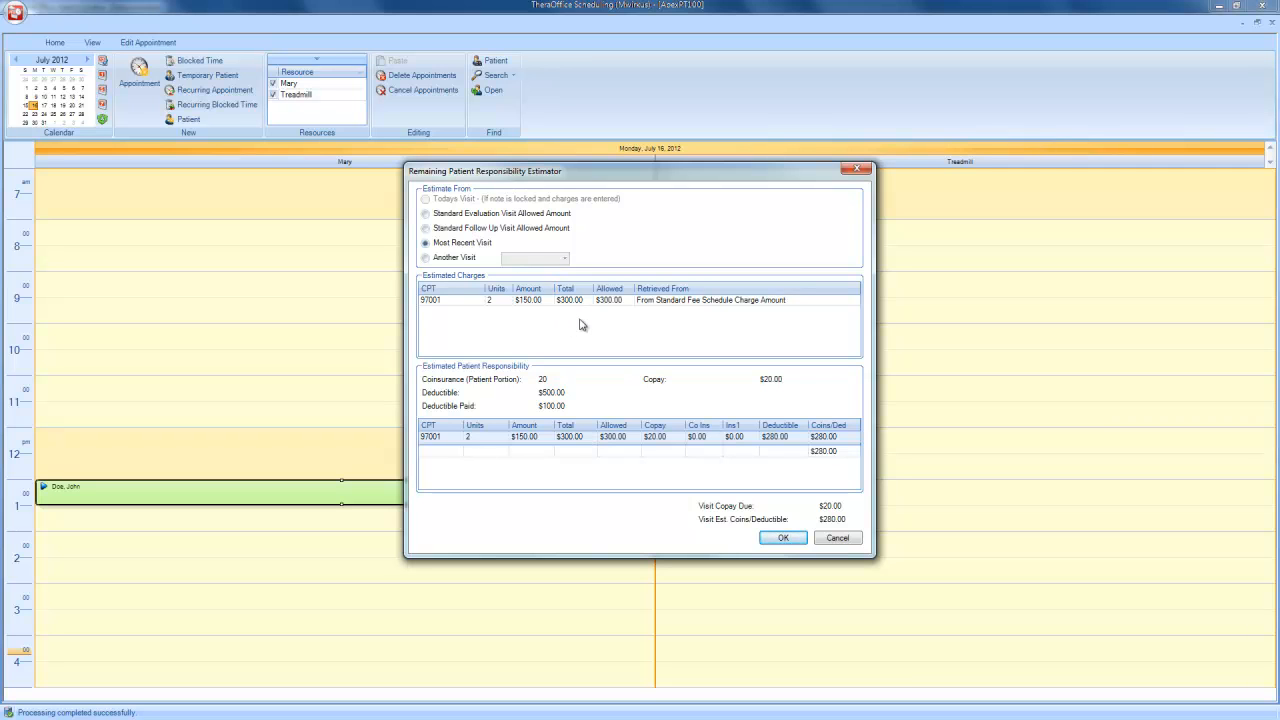
mouse_move(864, 504)
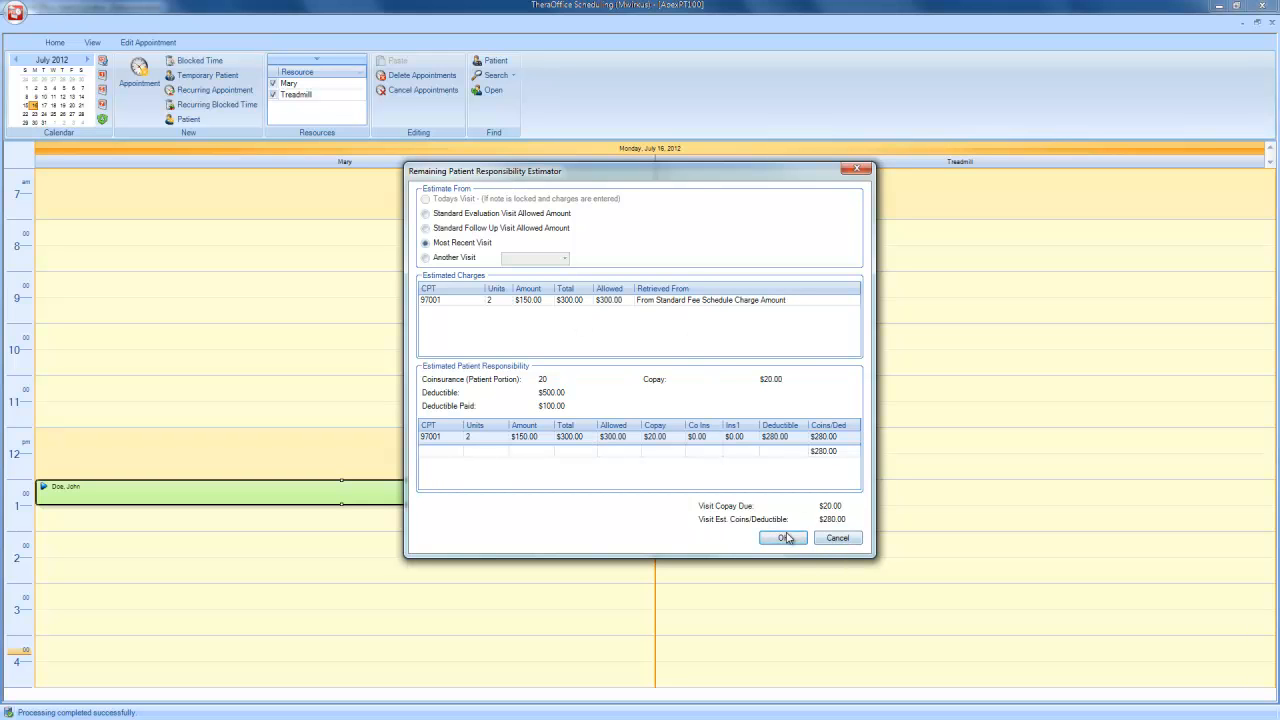
Step: Accept the estimate and enable Apply A Payment with full payment details shown
click(784, 538)
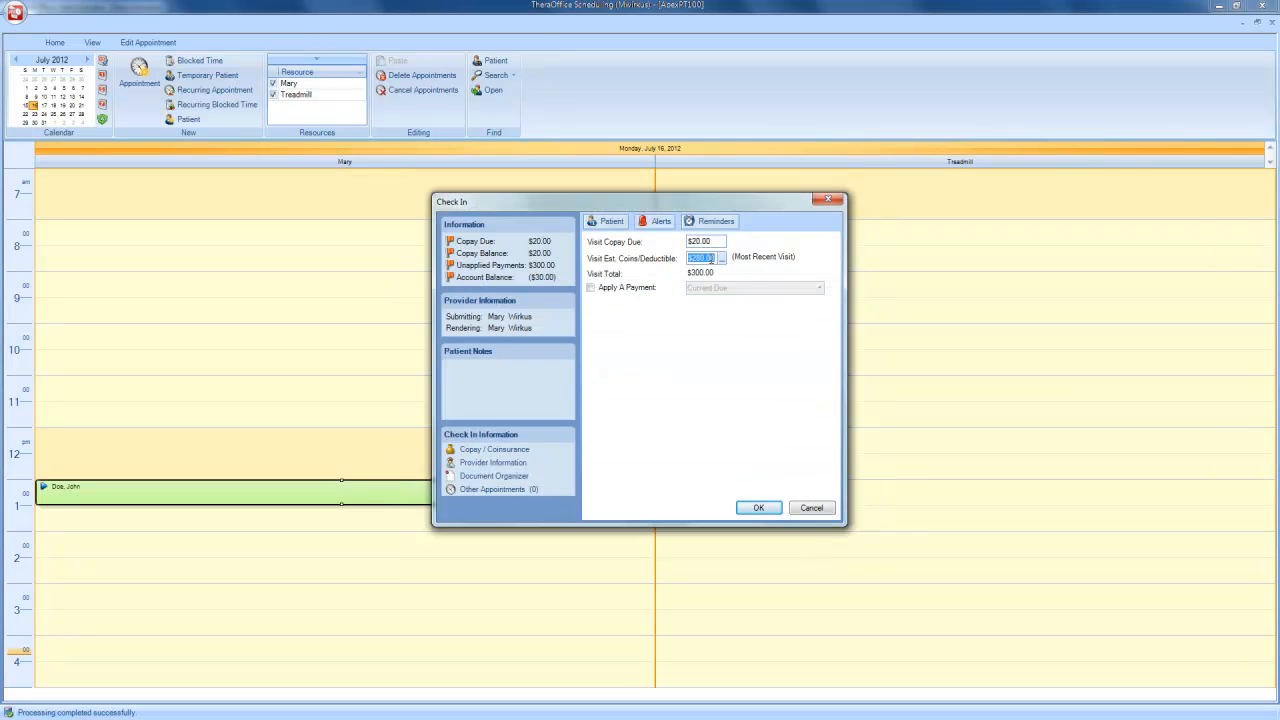
mouse_move(624, 280)
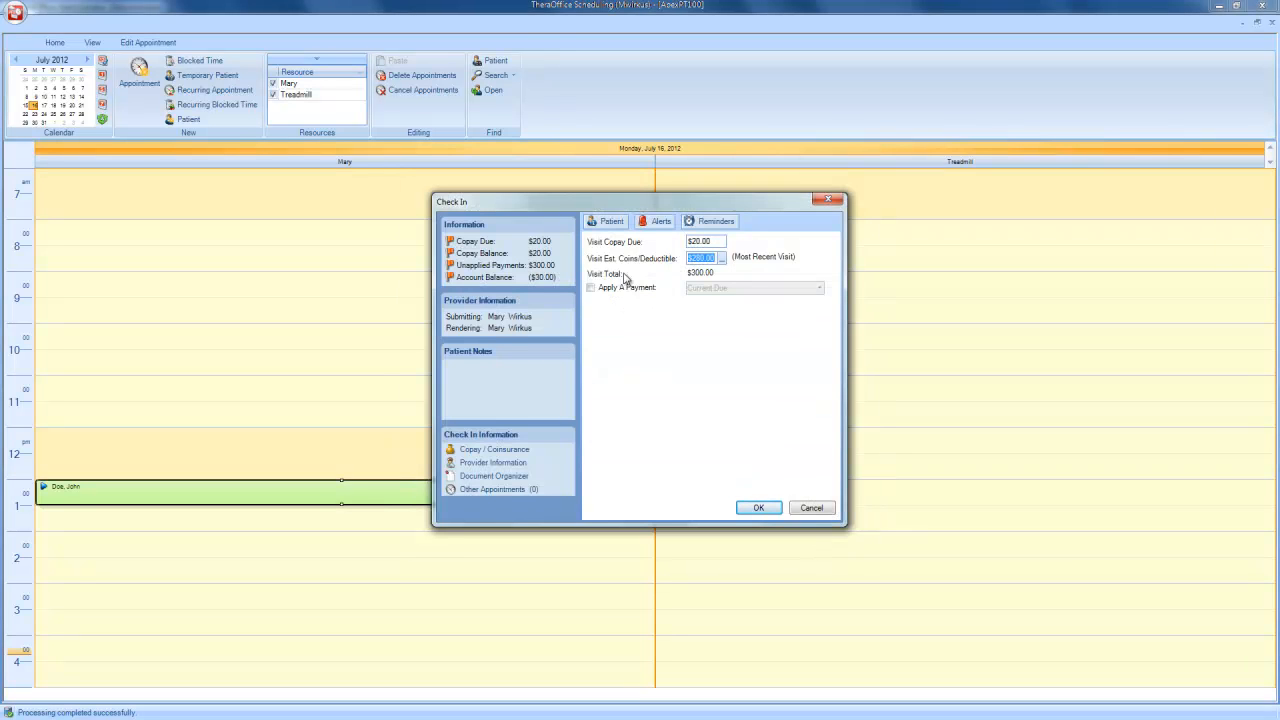
mouse_move(628, 308)
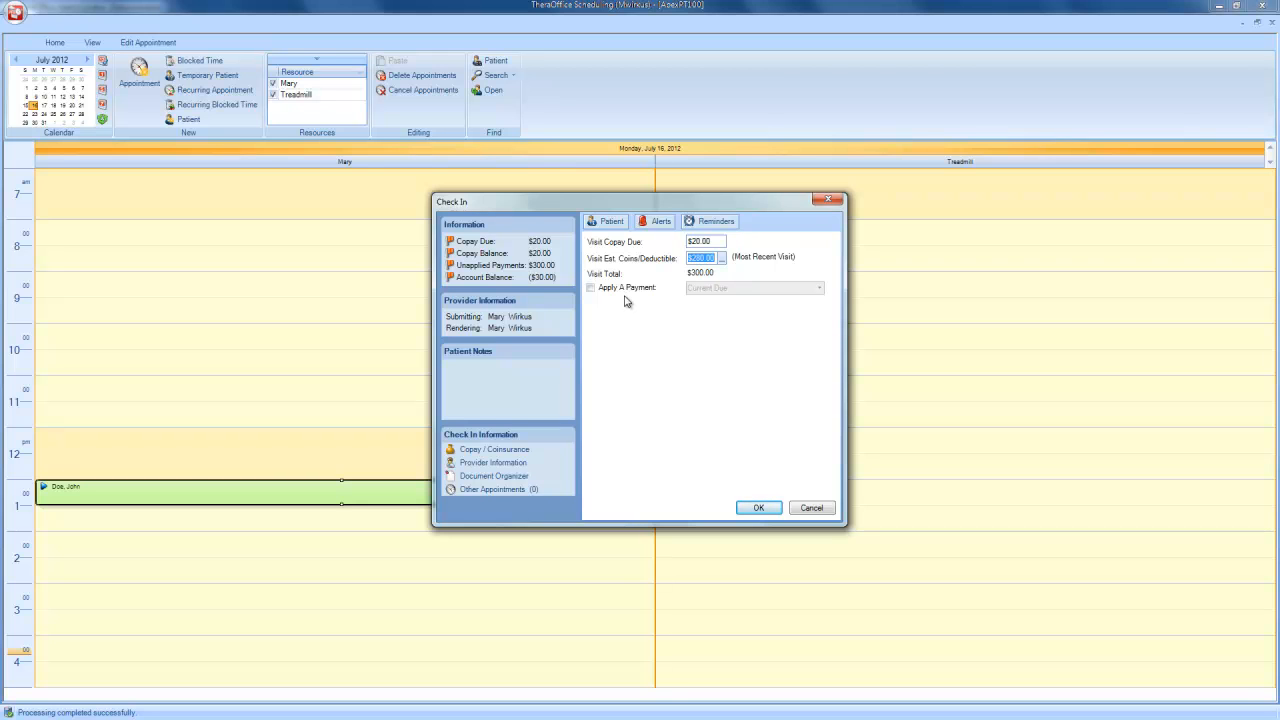
click(590, 288)
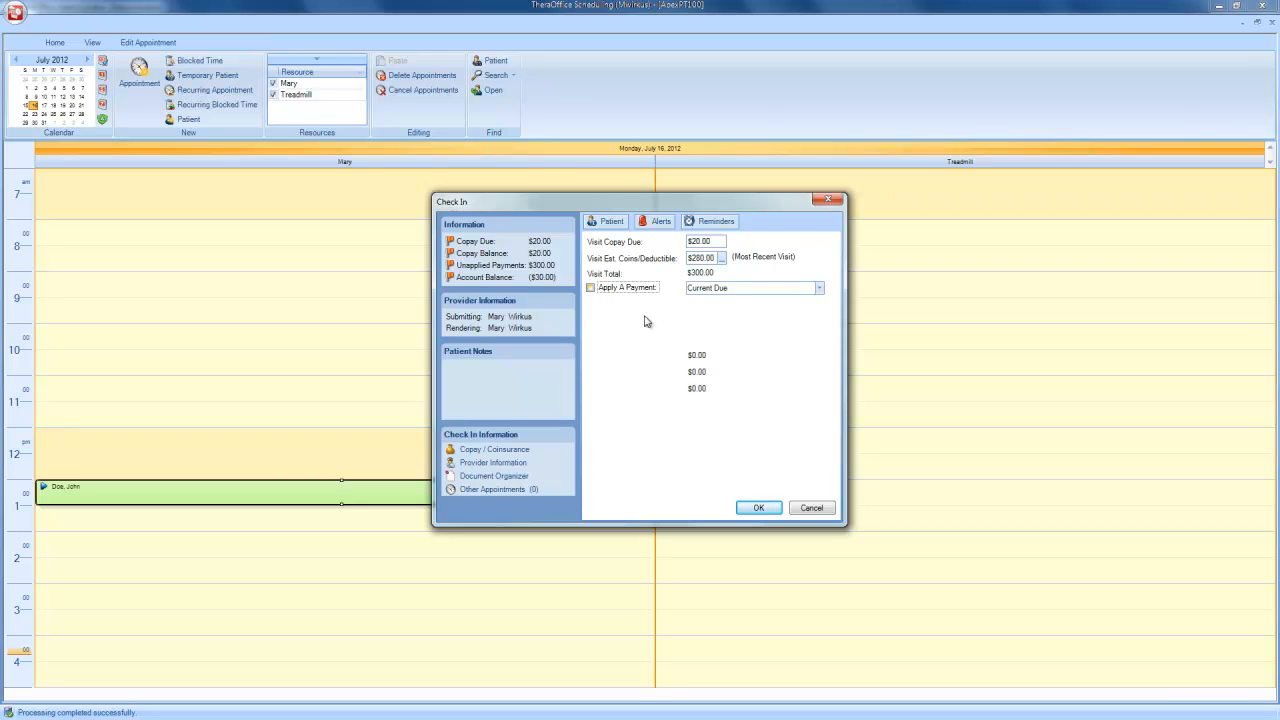
click(590, 288)
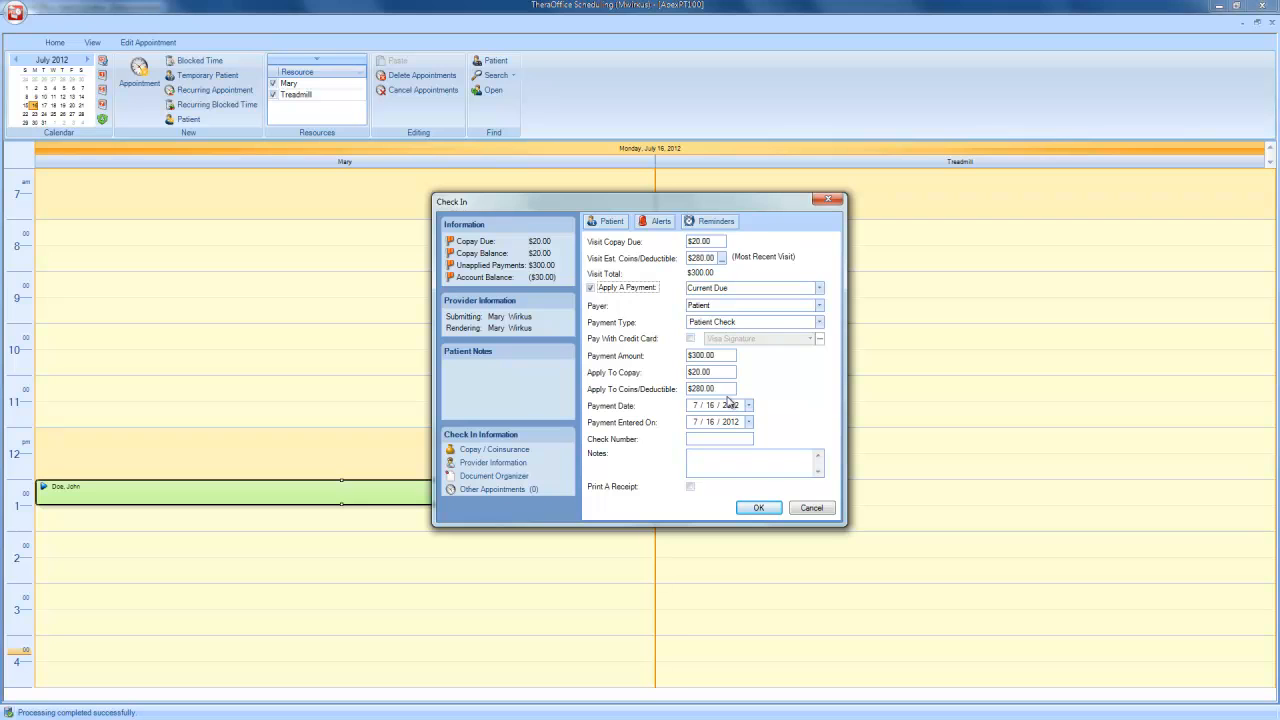
mouse_move(680, 350)
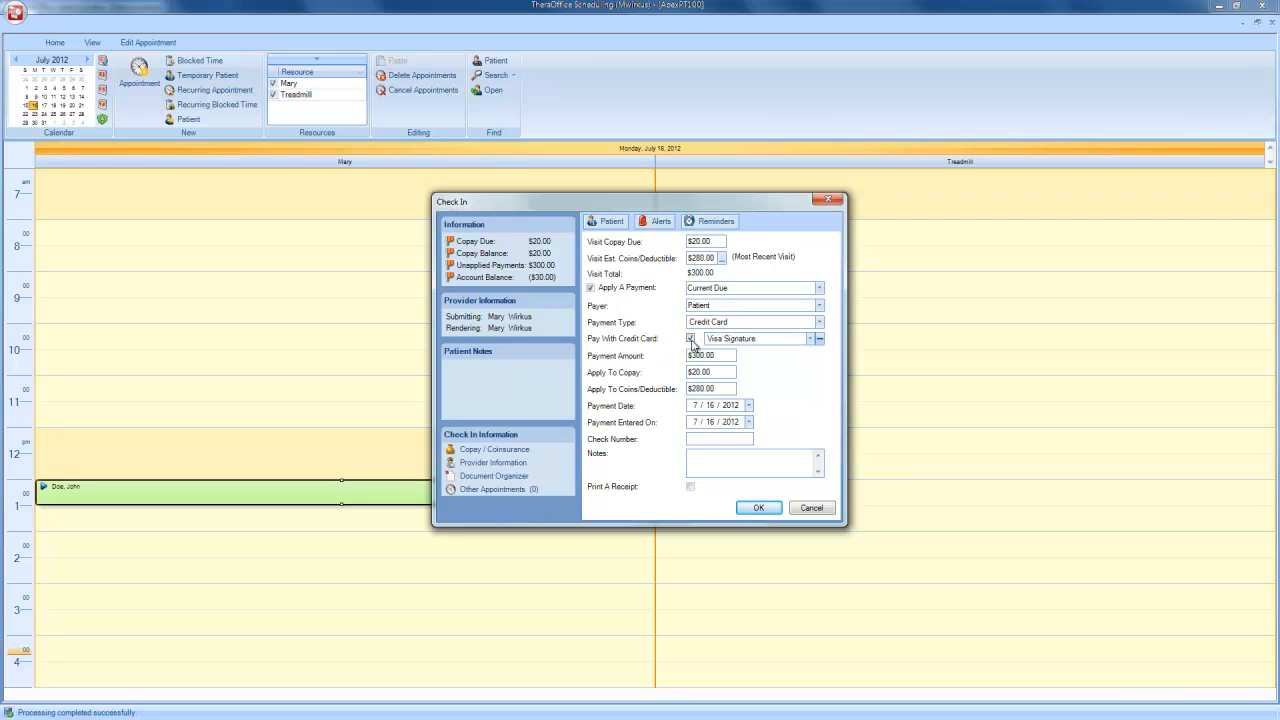
Step: Set the $300 payment to Credit Card using the stored Visa Signature card
click(690, 338)
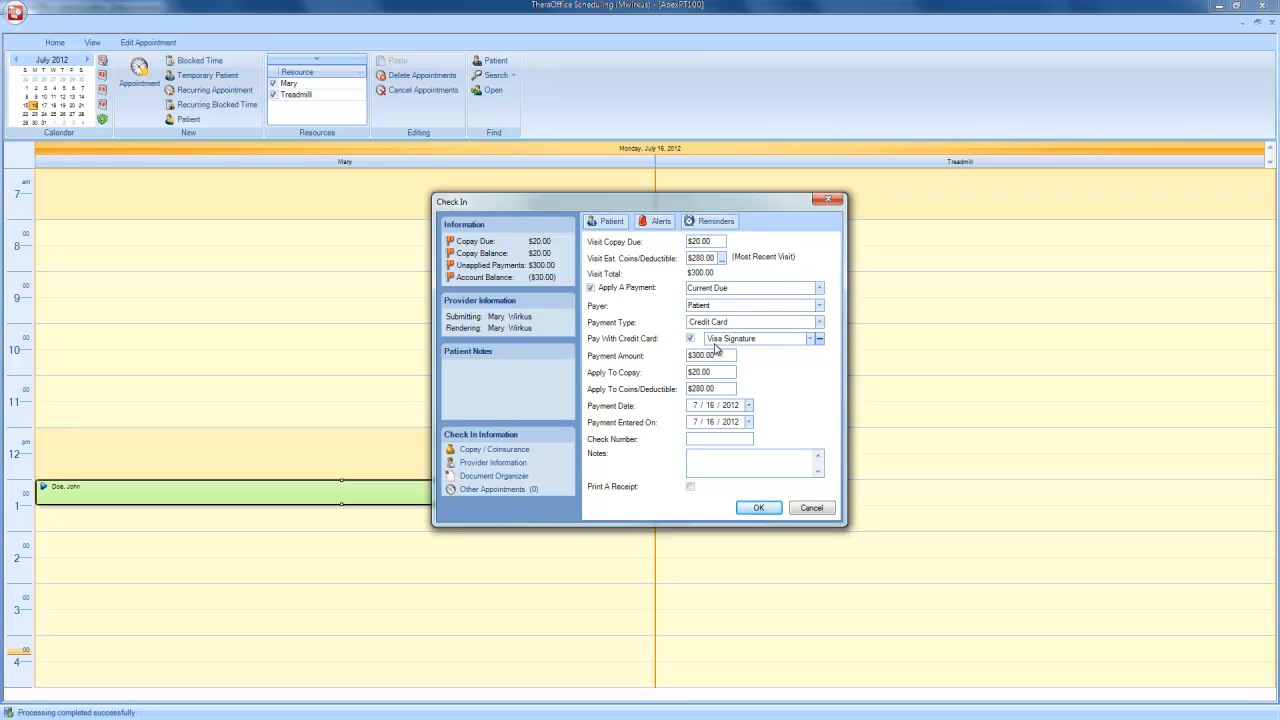
mouse_move(804, 352)
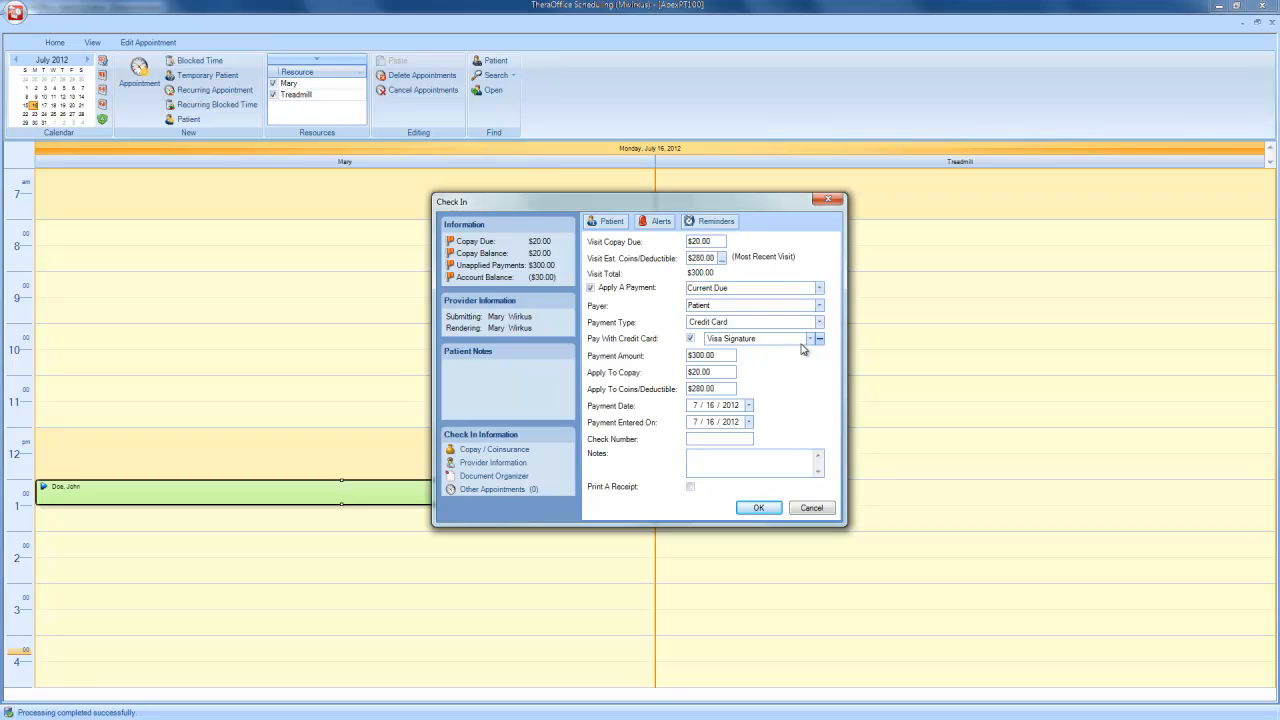
click(810, 338)
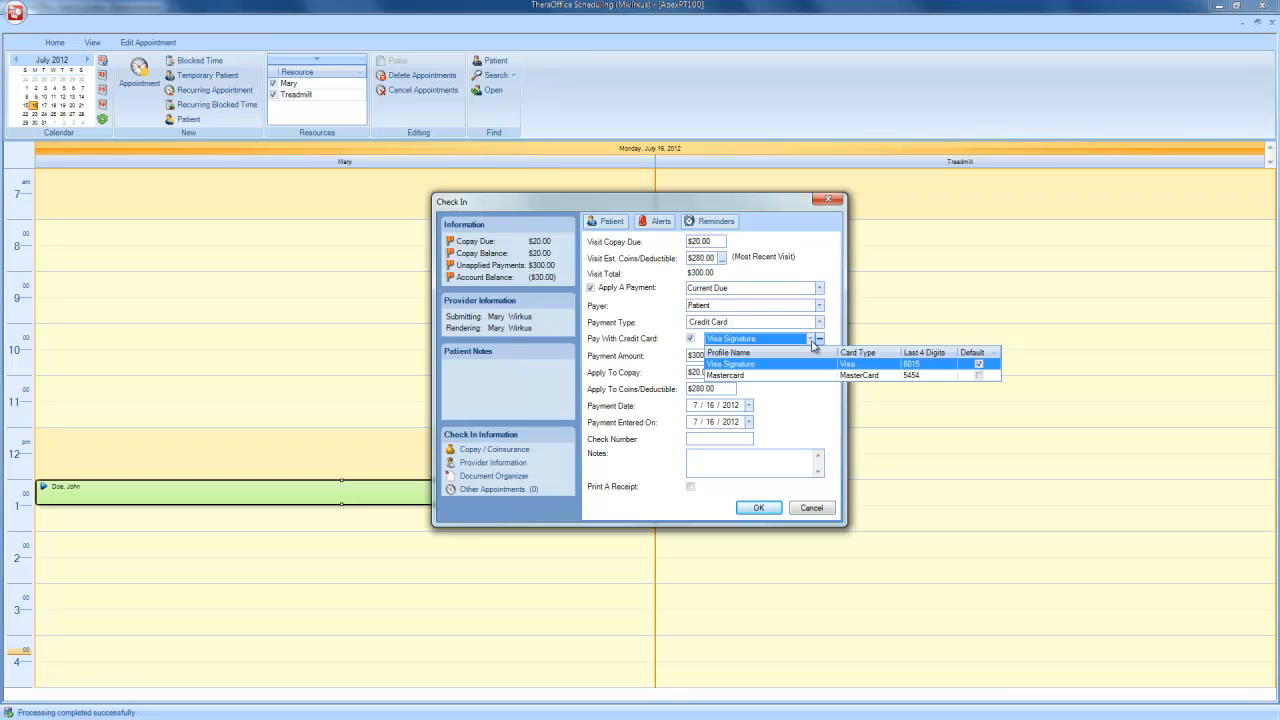
mouse_move(800, 382)
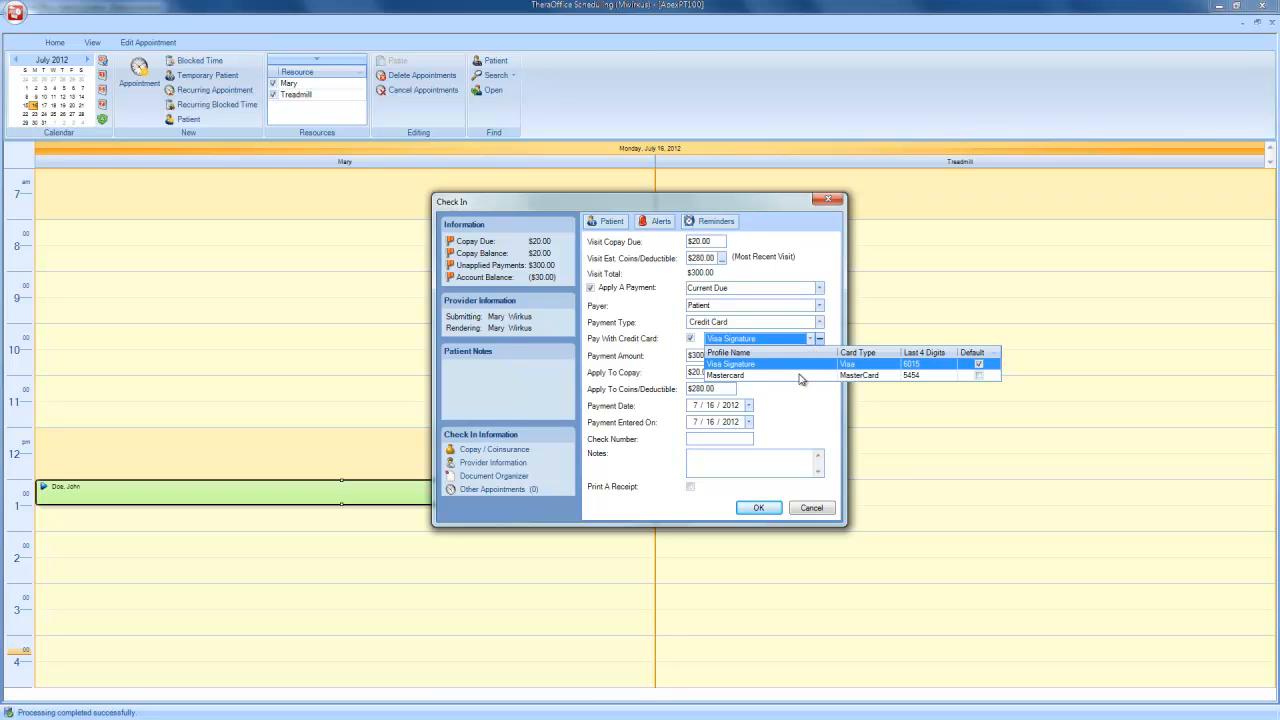
mouse_move(832, 348)
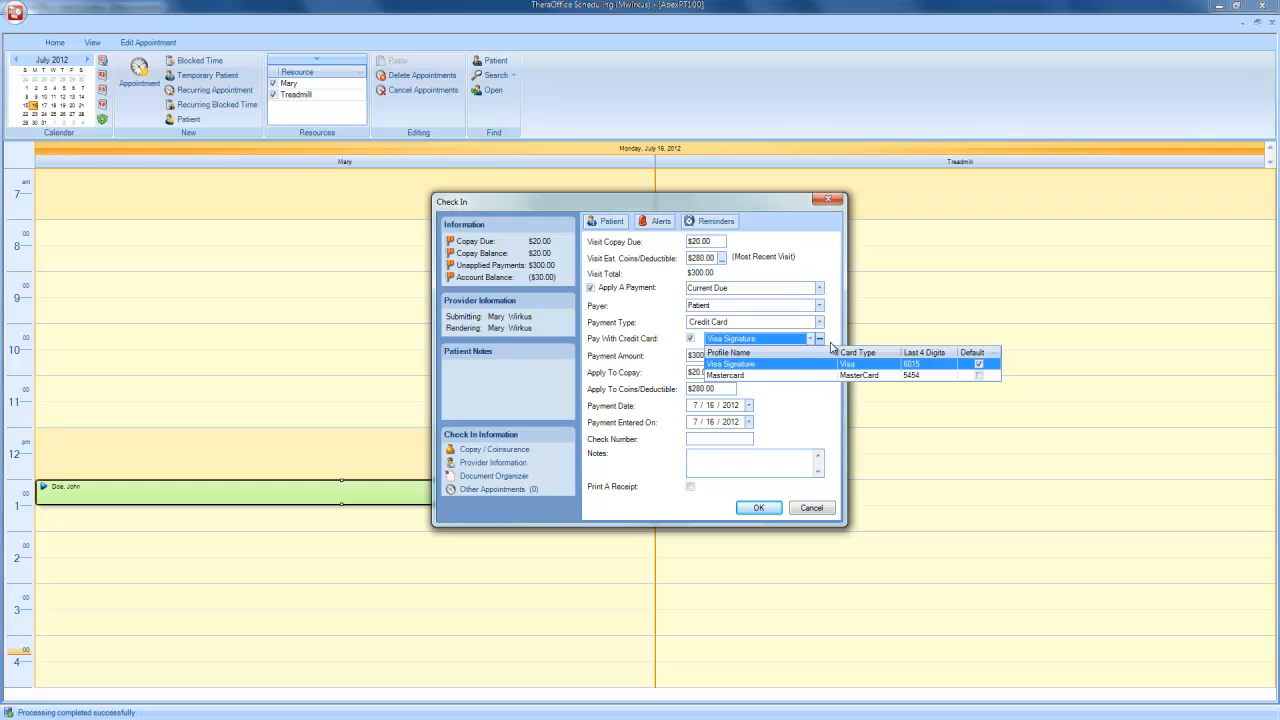
click(772, 364)
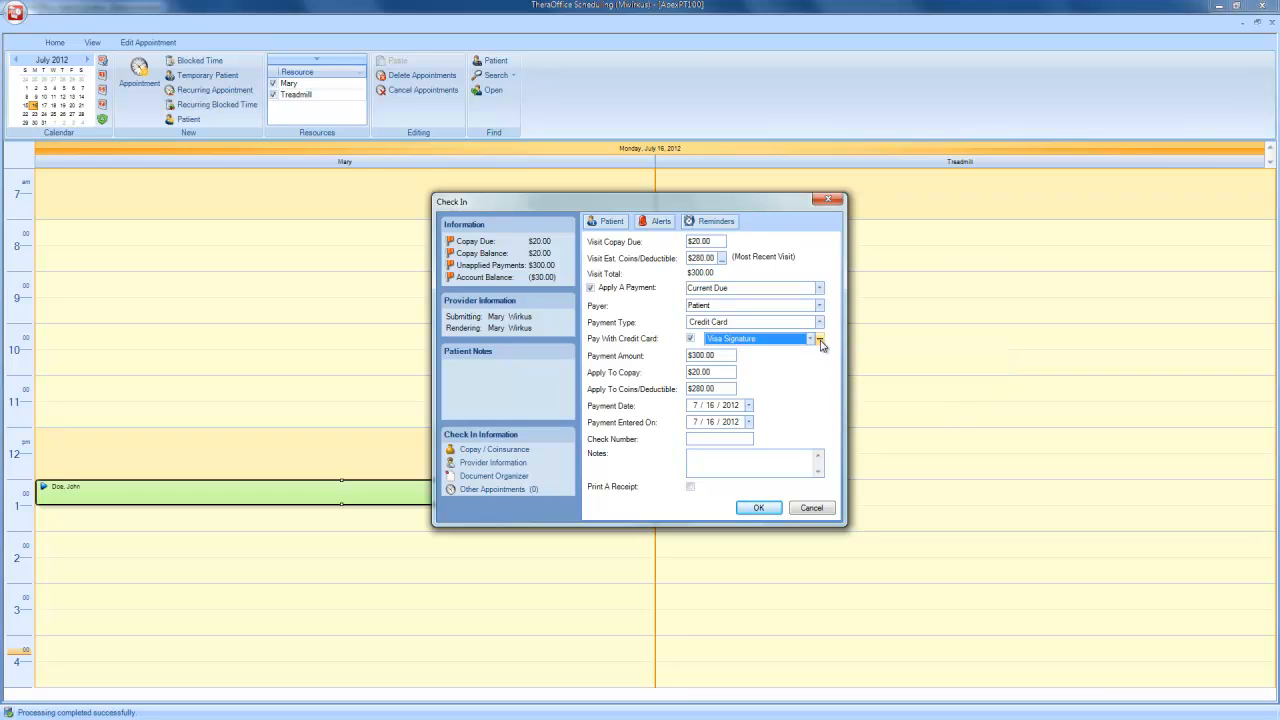
Step: Add a new payment profile named 'Discover Card' and mark it as Default Profile
click(820, 340)
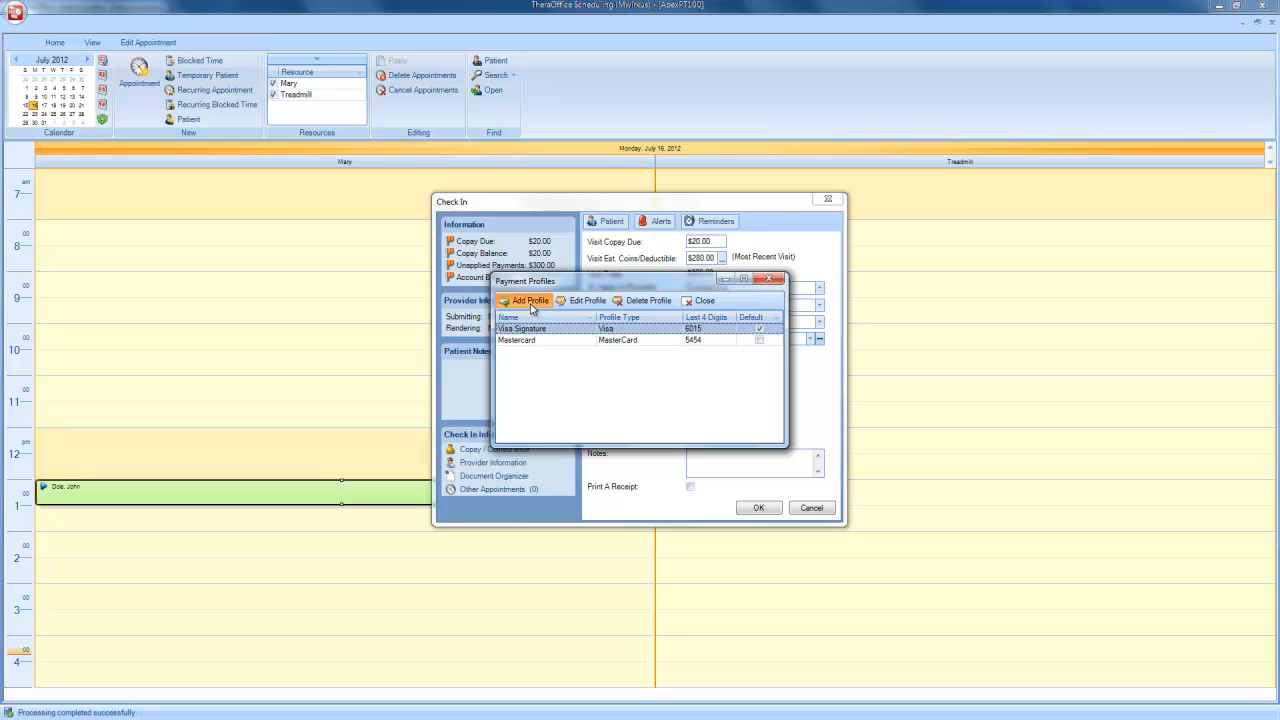
click(524, 300)
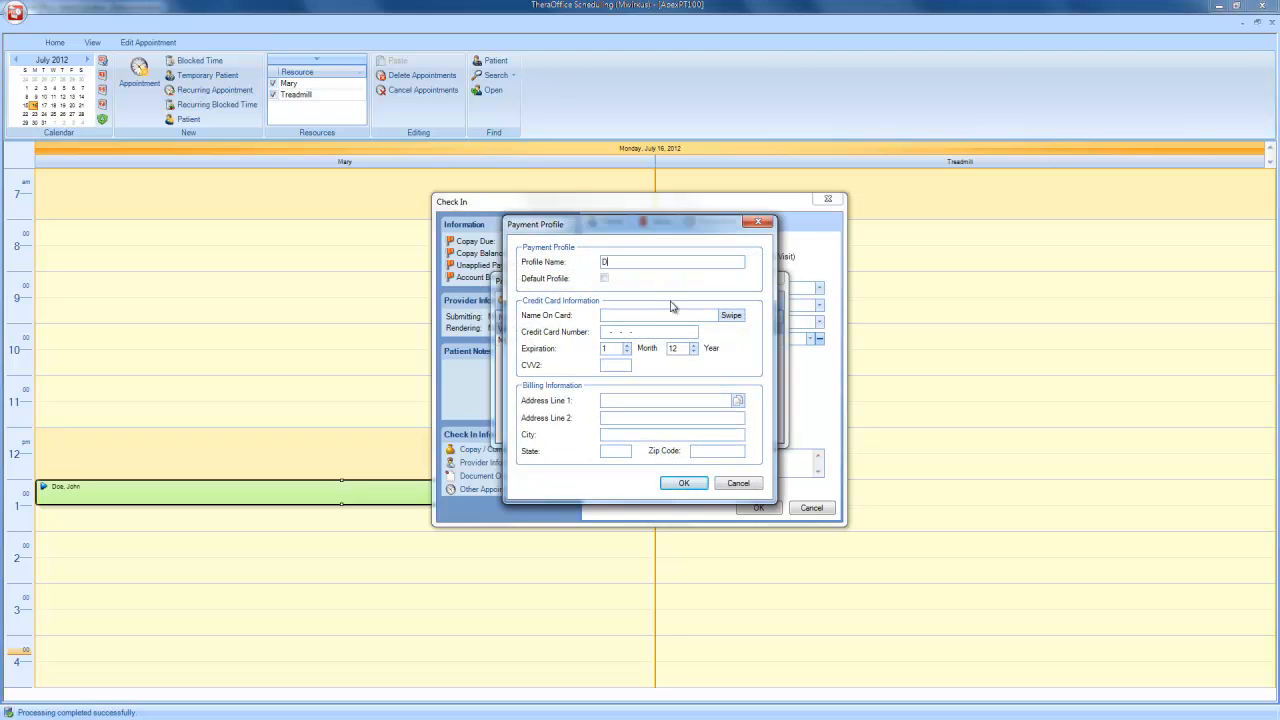
text(Discover Ca)
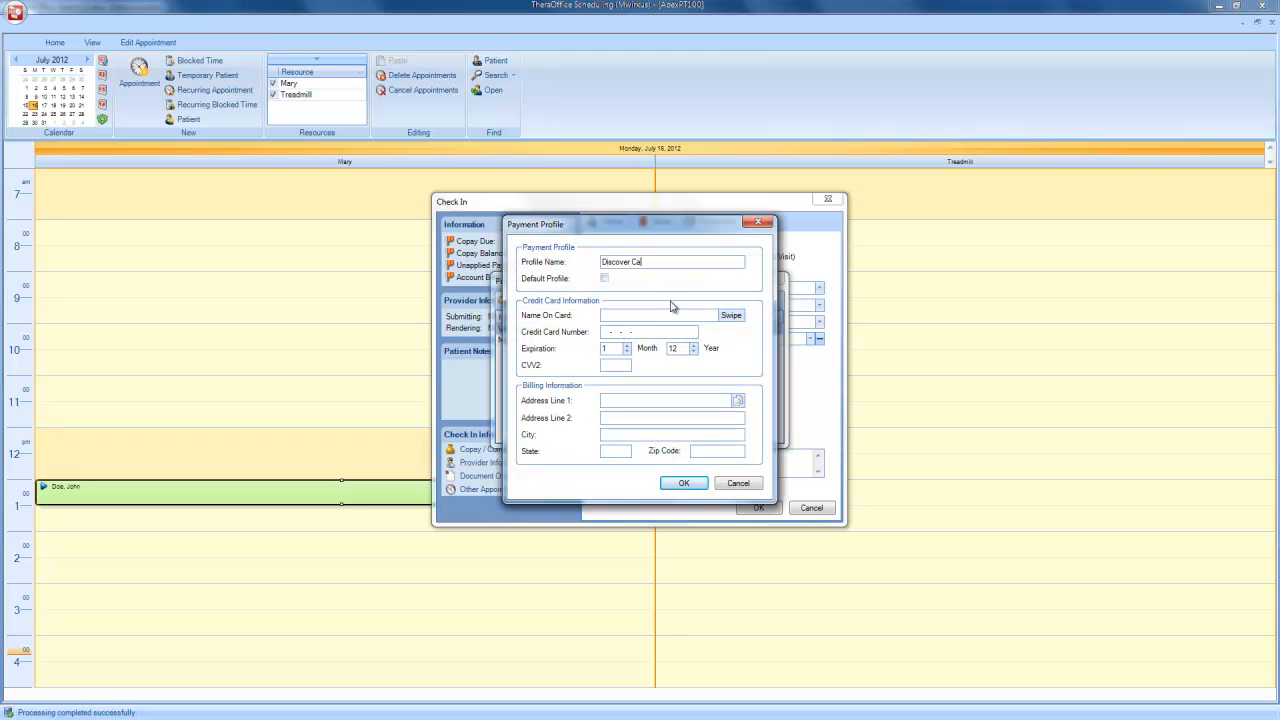
text(rd)
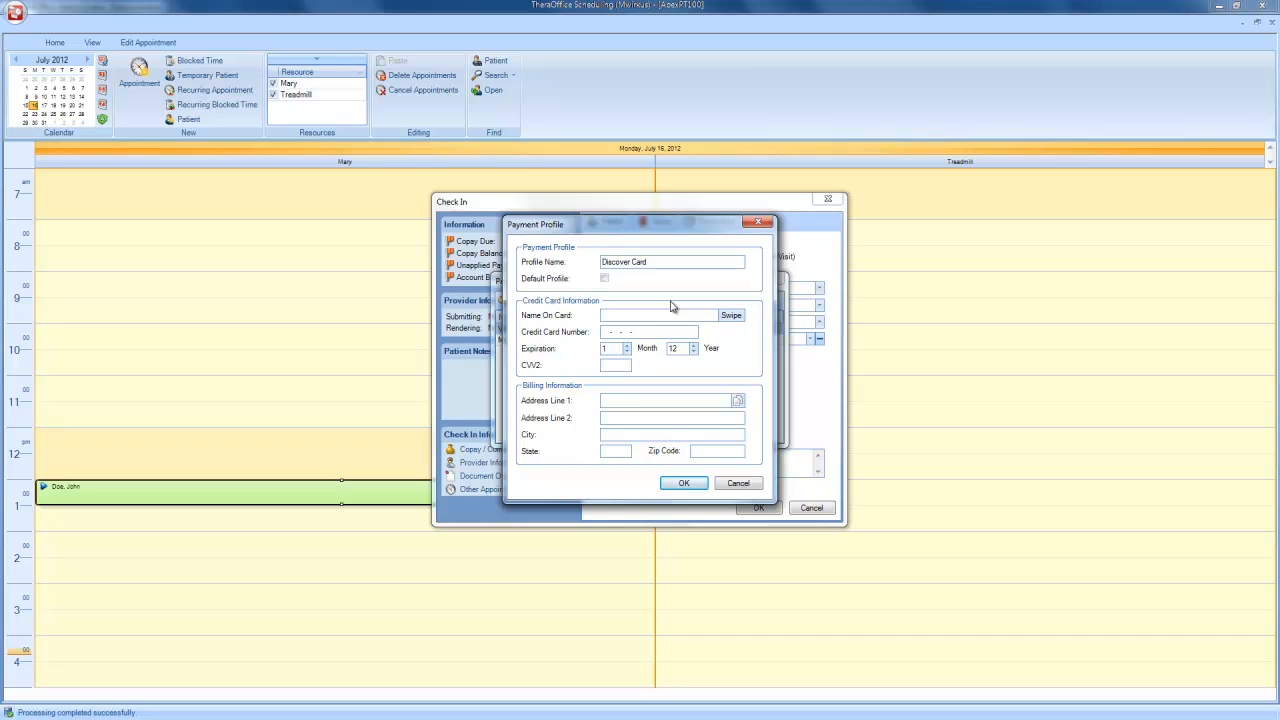
mouse_move(668, 304)
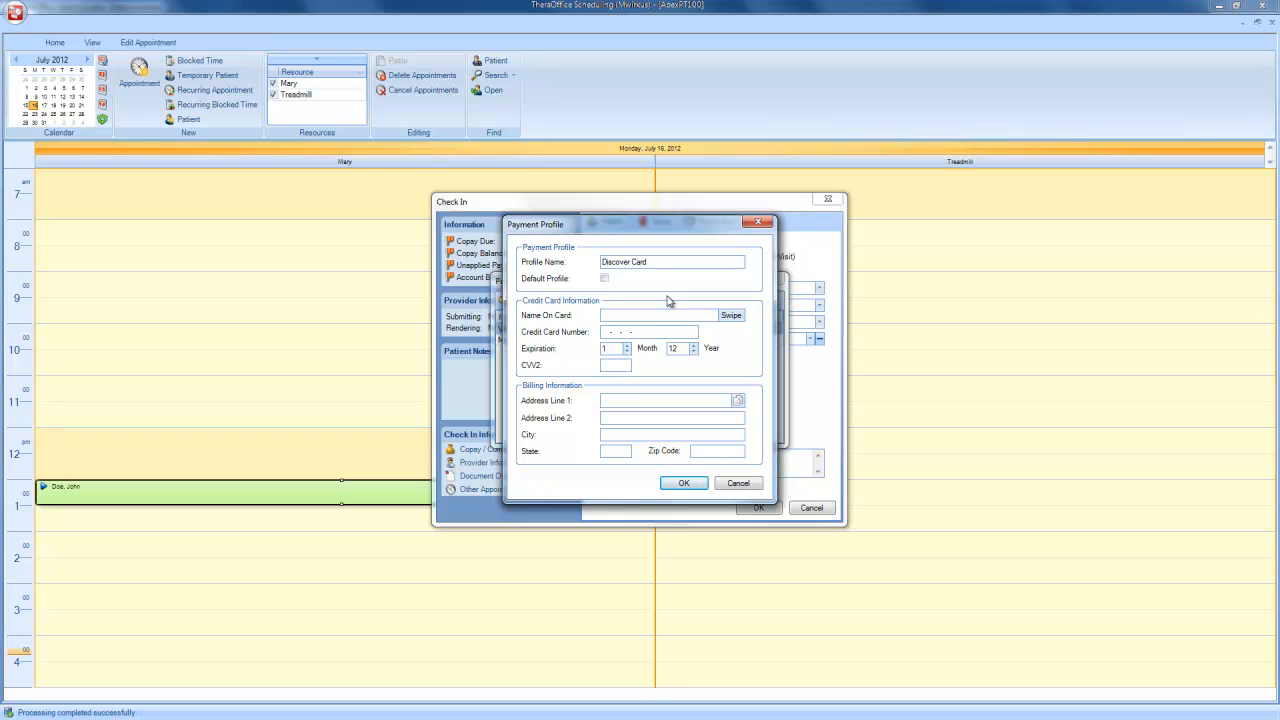
click(604, 278)
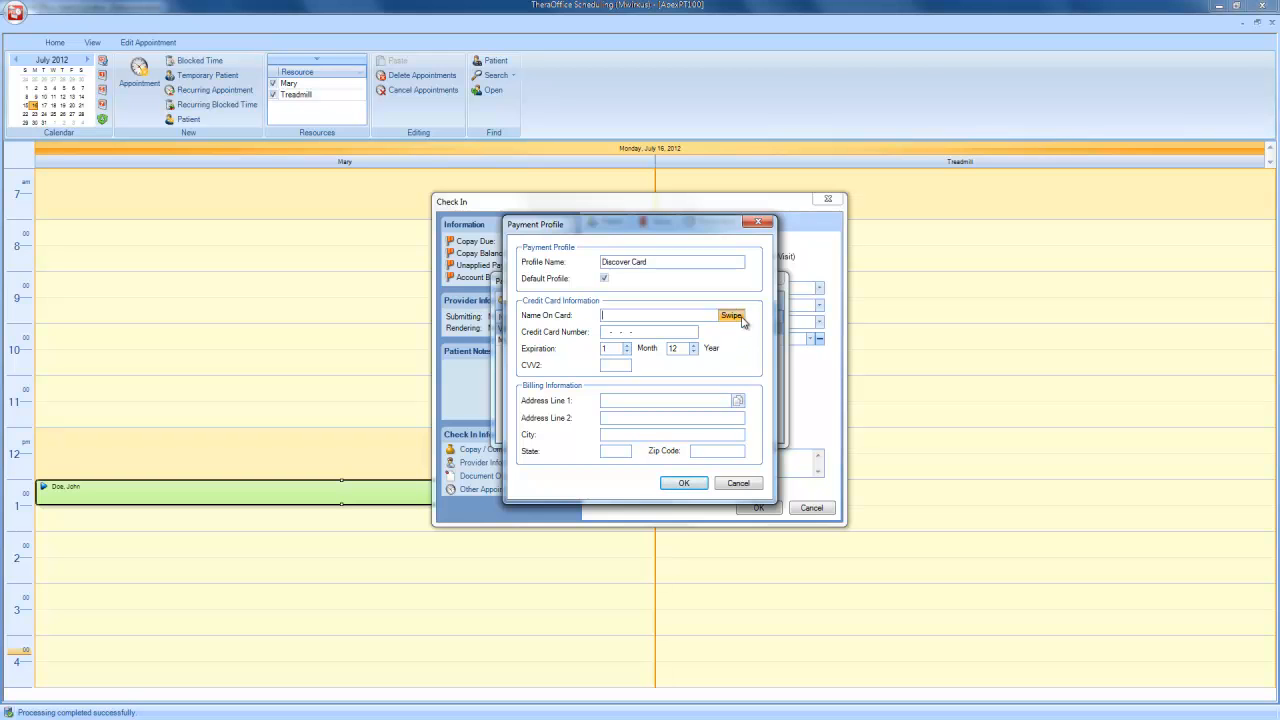
Step: Fill the Happy Town billing address and submit the Discover Card profile
click(732, 316)
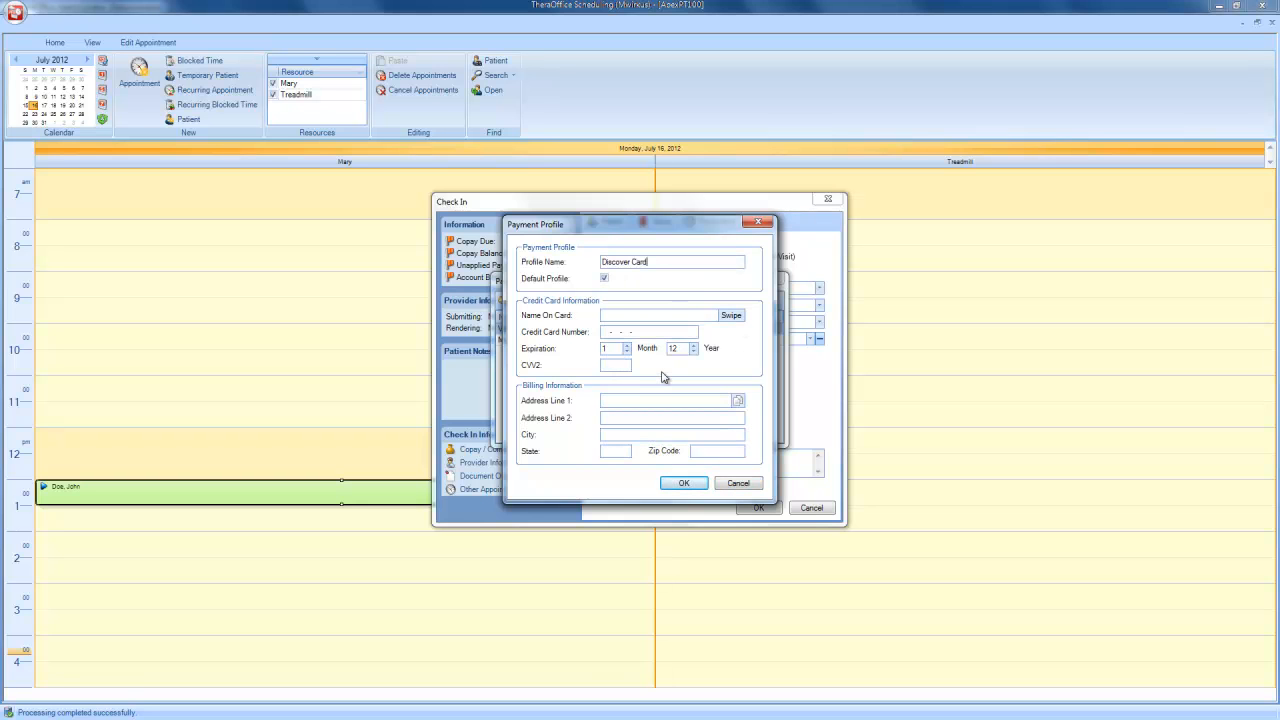
mouse_move(688, 418)
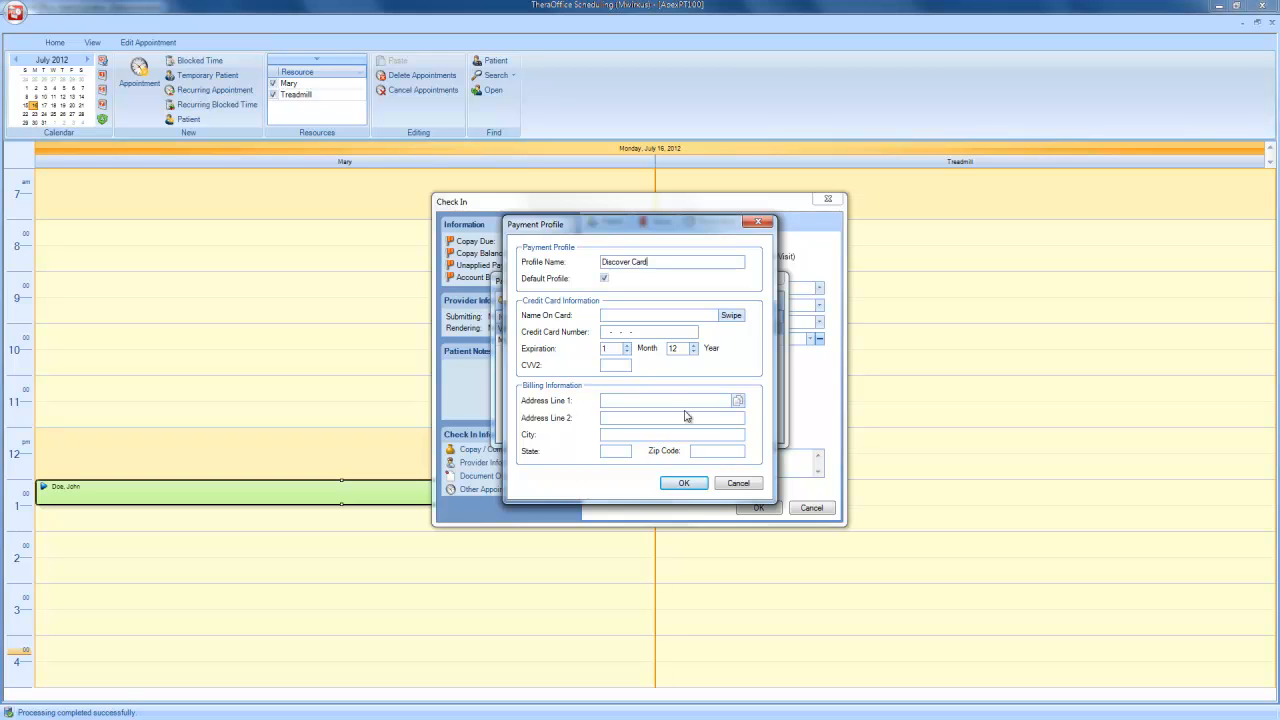
mouse_move(690, 400)
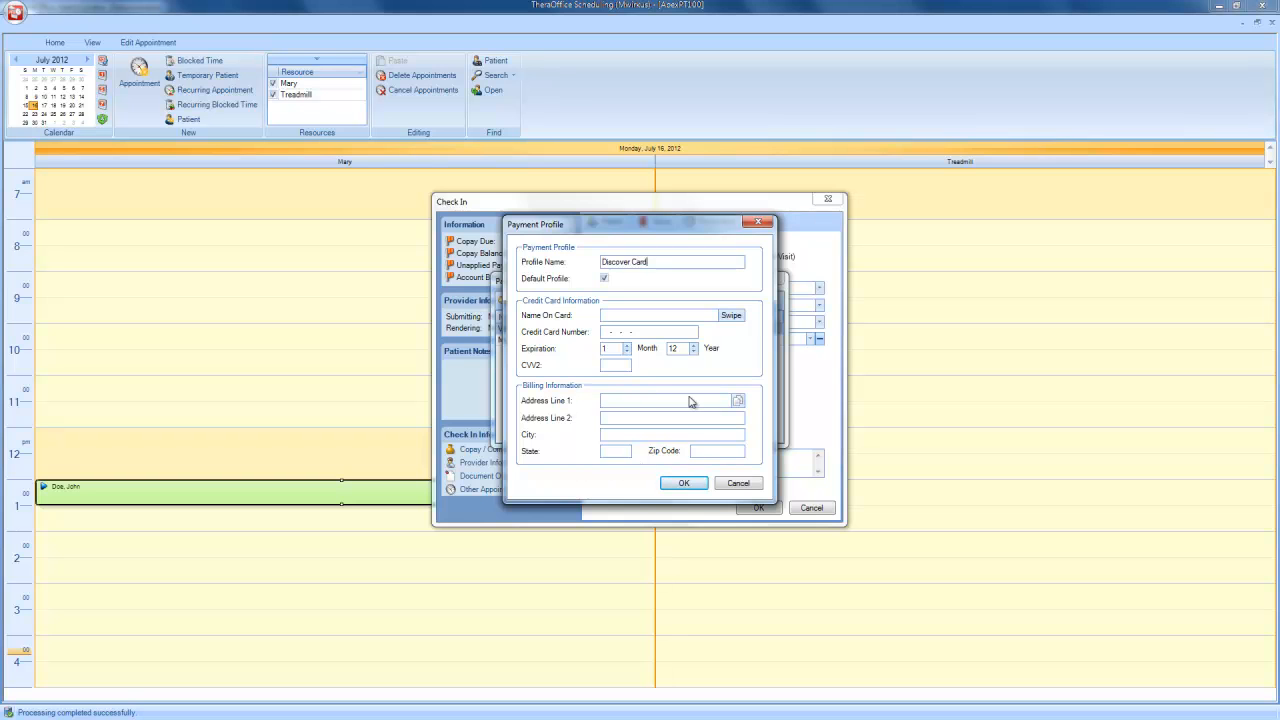
mouse_move(656, 452)
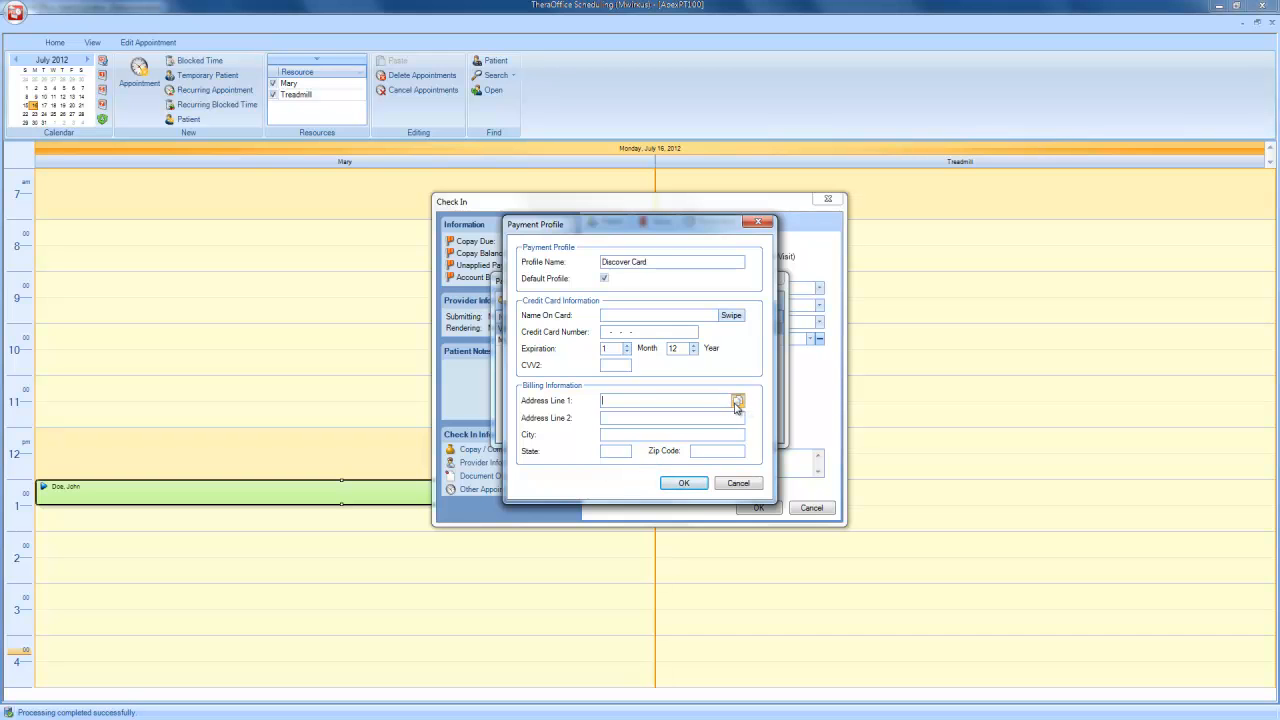
click(738, 400)
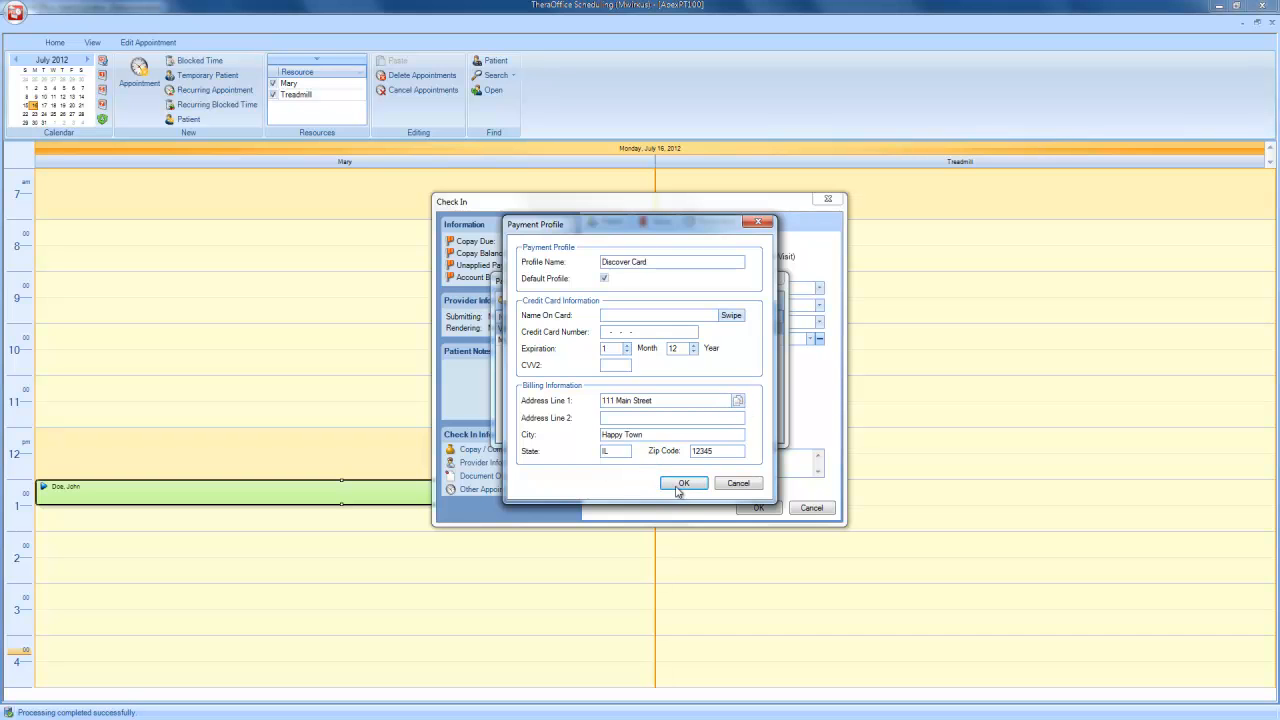
click(684, 482)
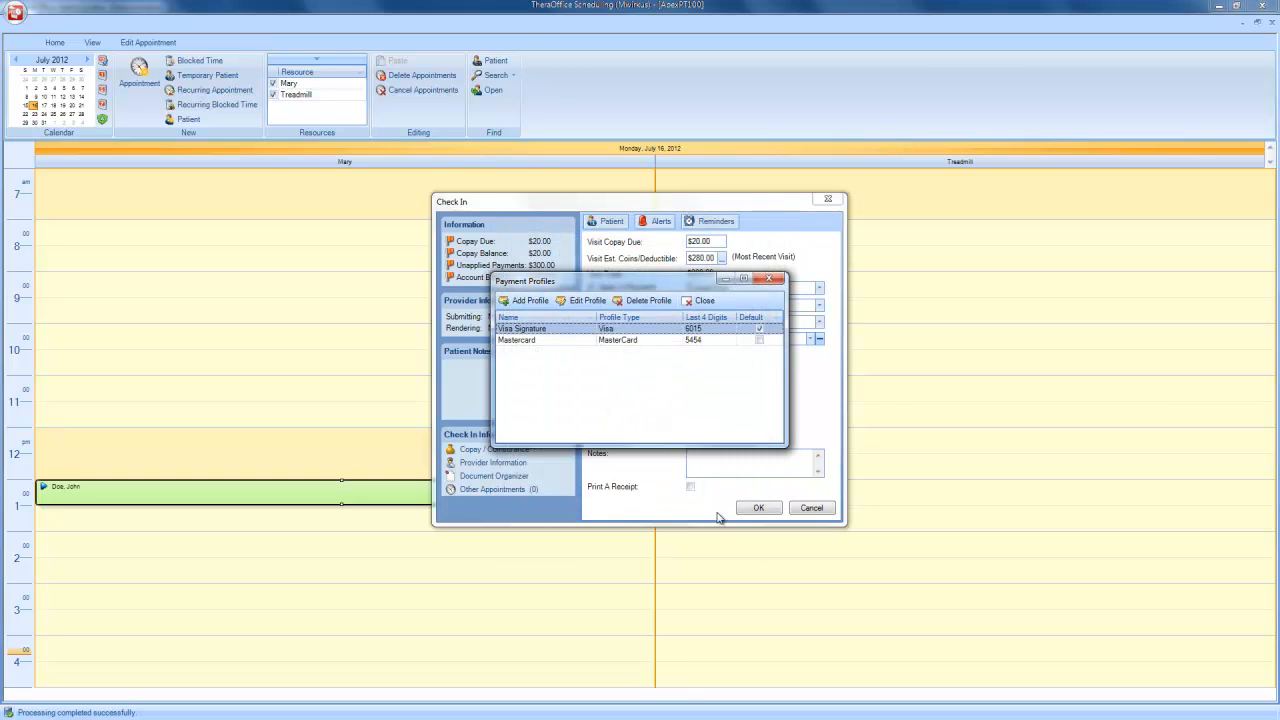
mouse_move(638, 420)
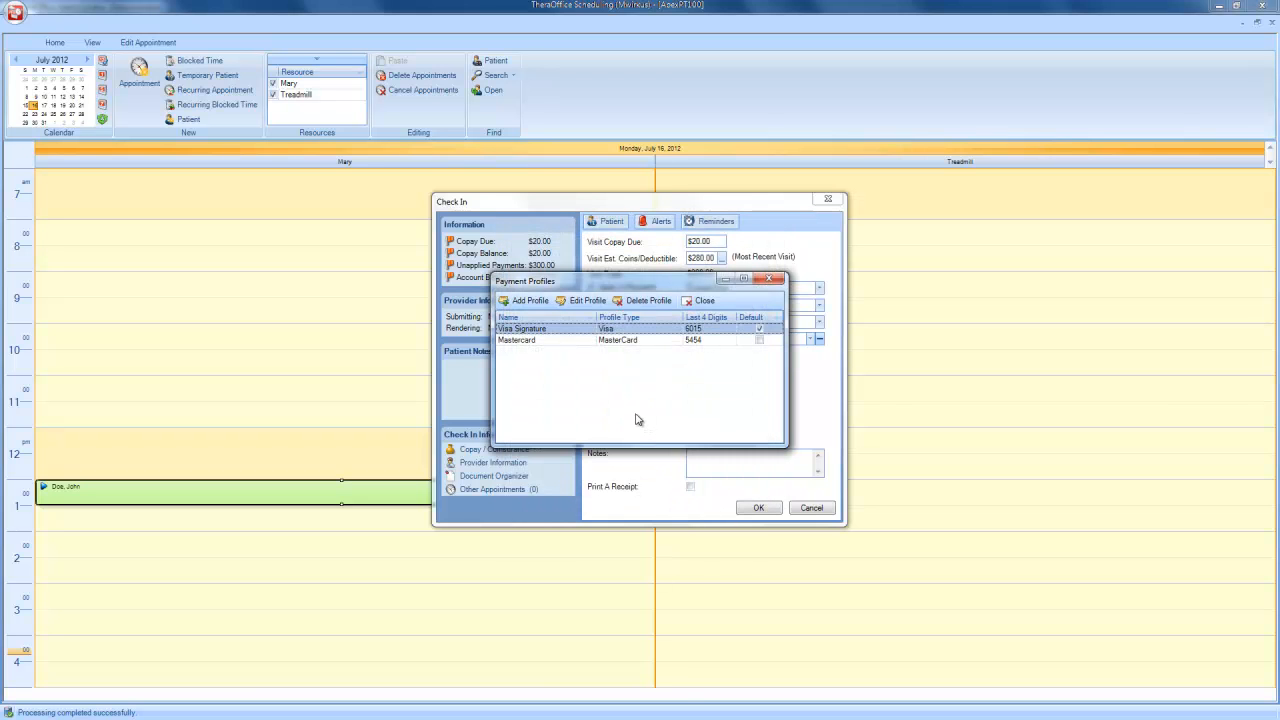
mouse_move(648, 372)
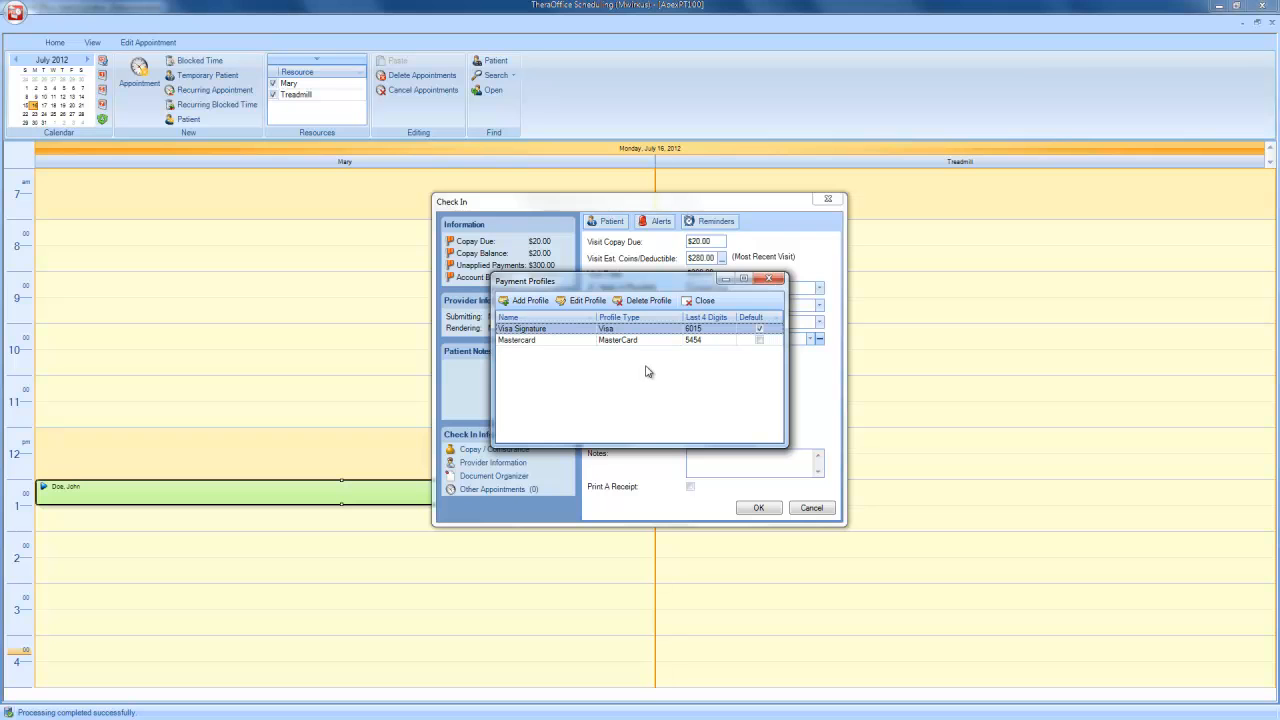
Step: Review the Mastercard profile, leave it non-default and save it
click(544, 340)
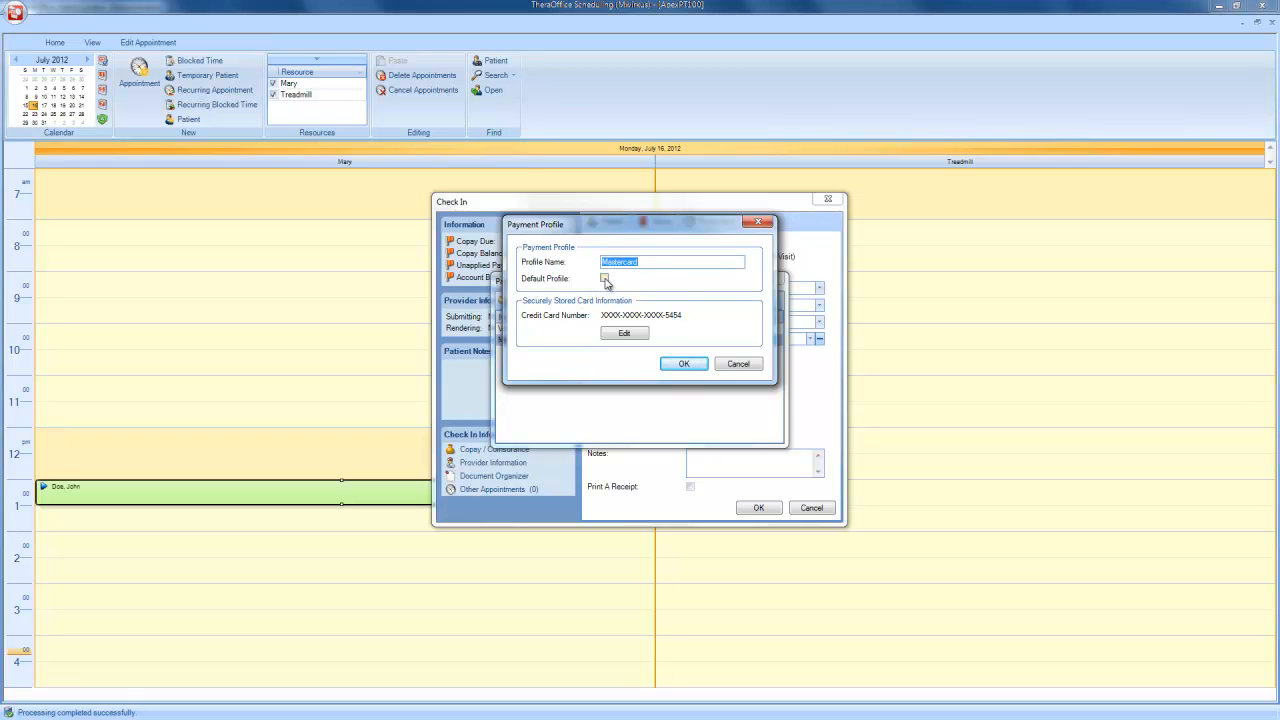
click(604, 278)
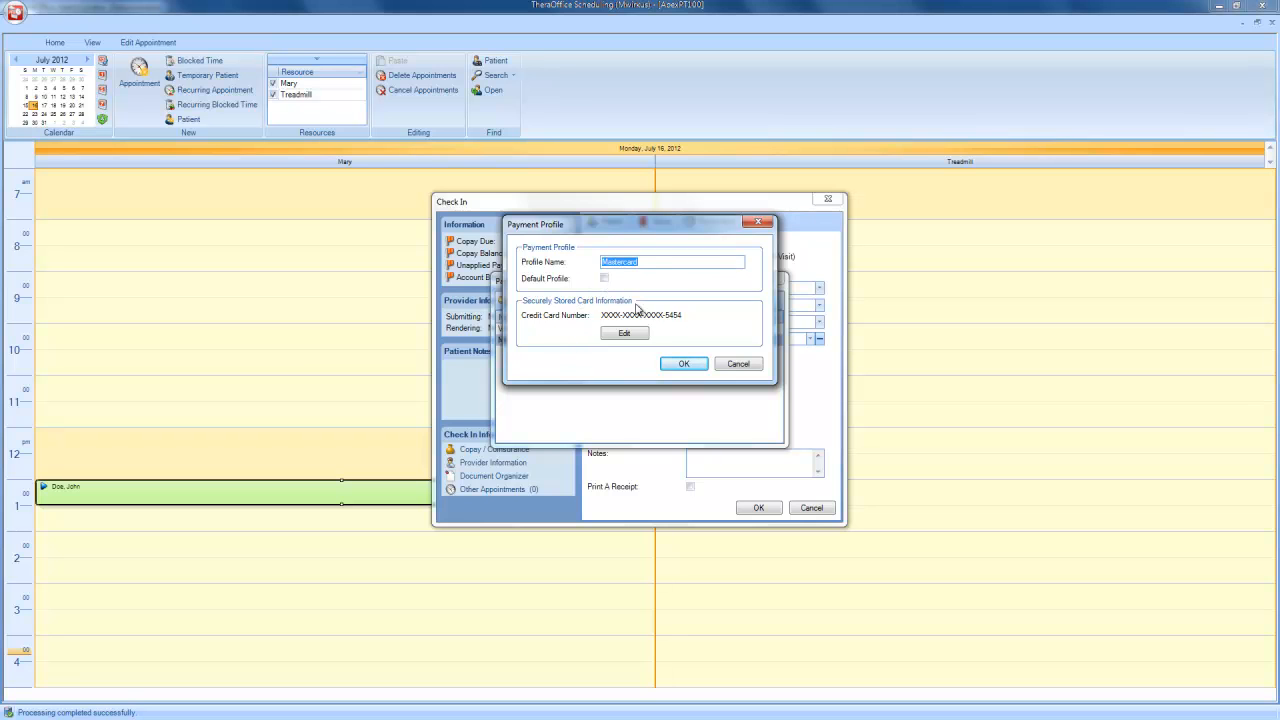
mouse_move(588, 348)
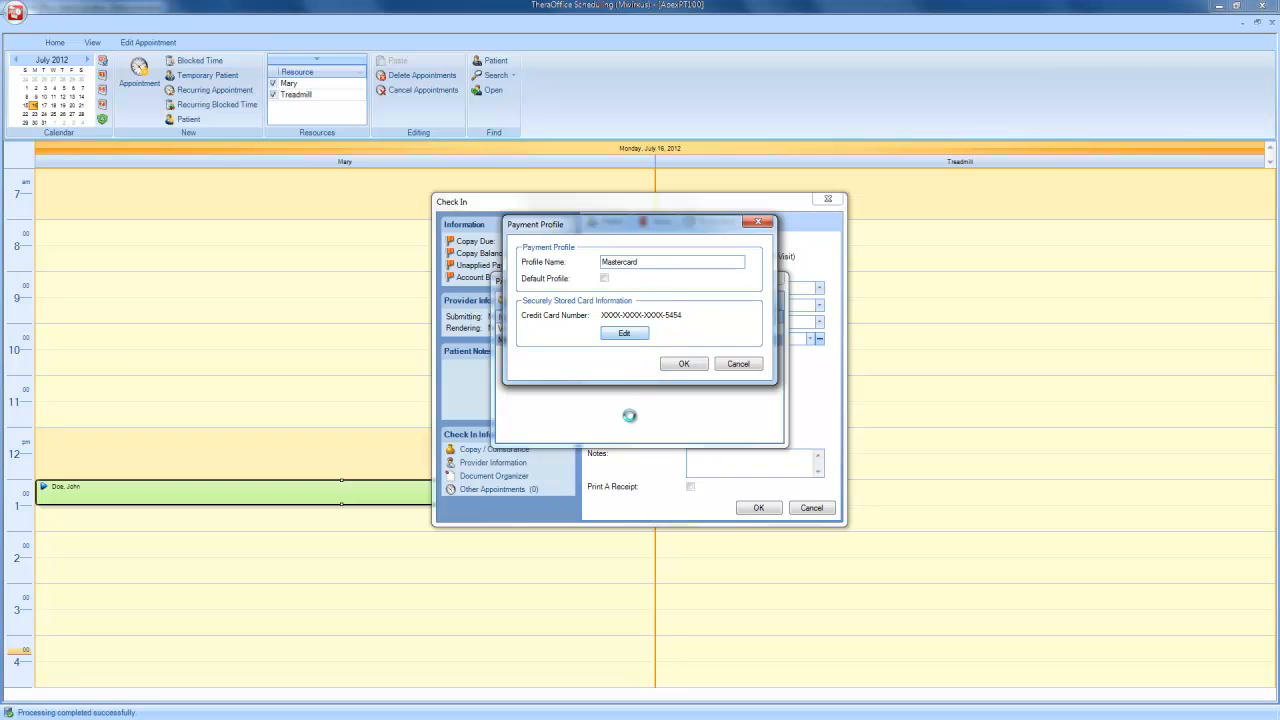
click(624, 332)
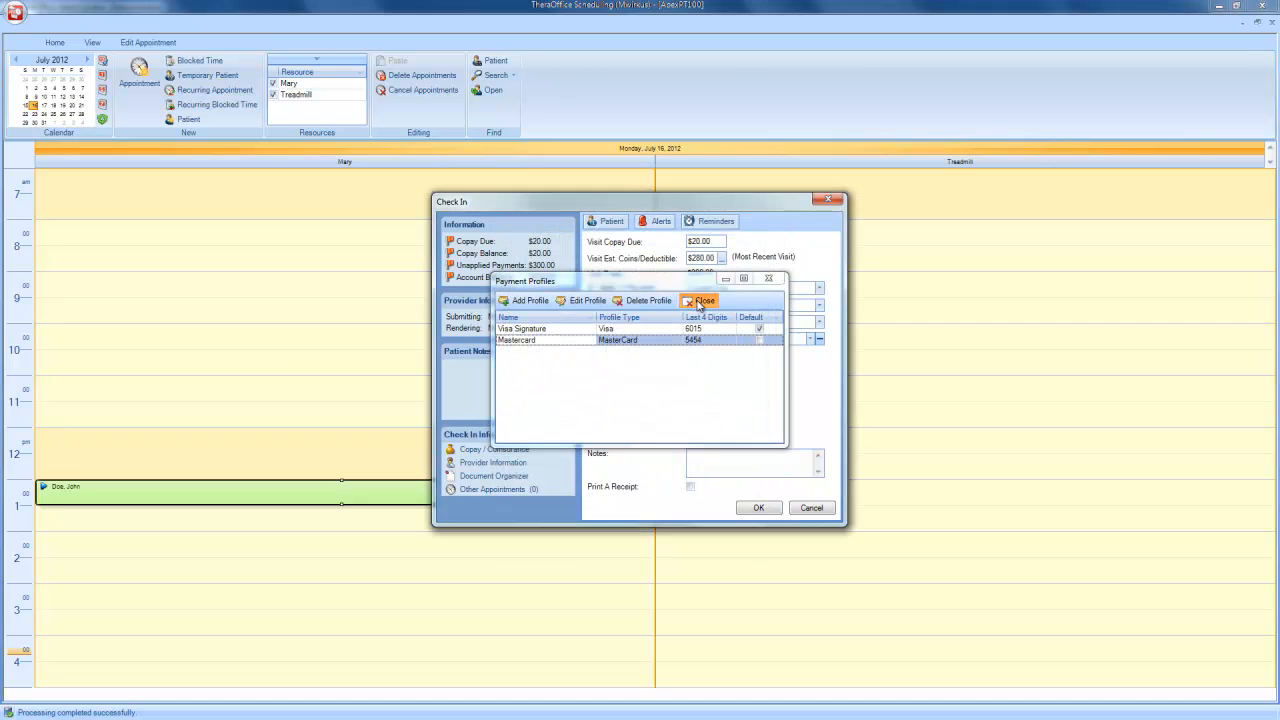
Step: Complete check-in with the $300.00 Visa Signature payment and Print A Receipt enabled
click(706, 300)
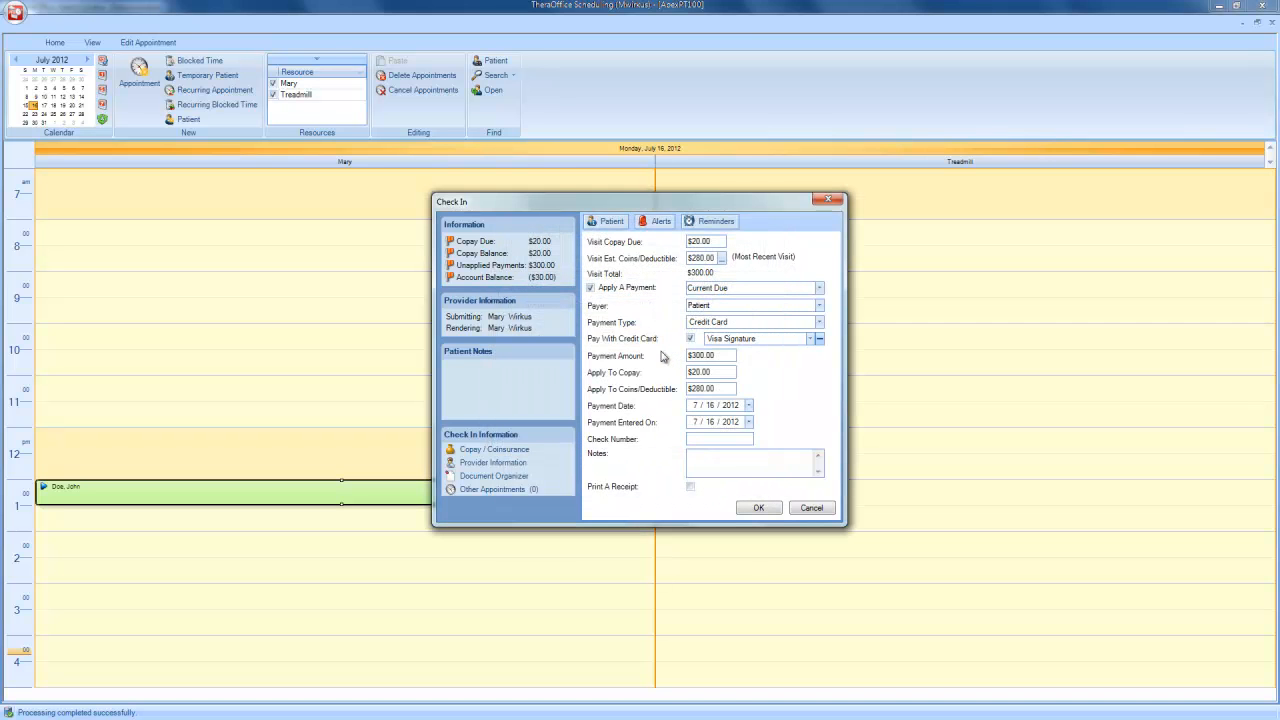
mouse_move(716, 352)
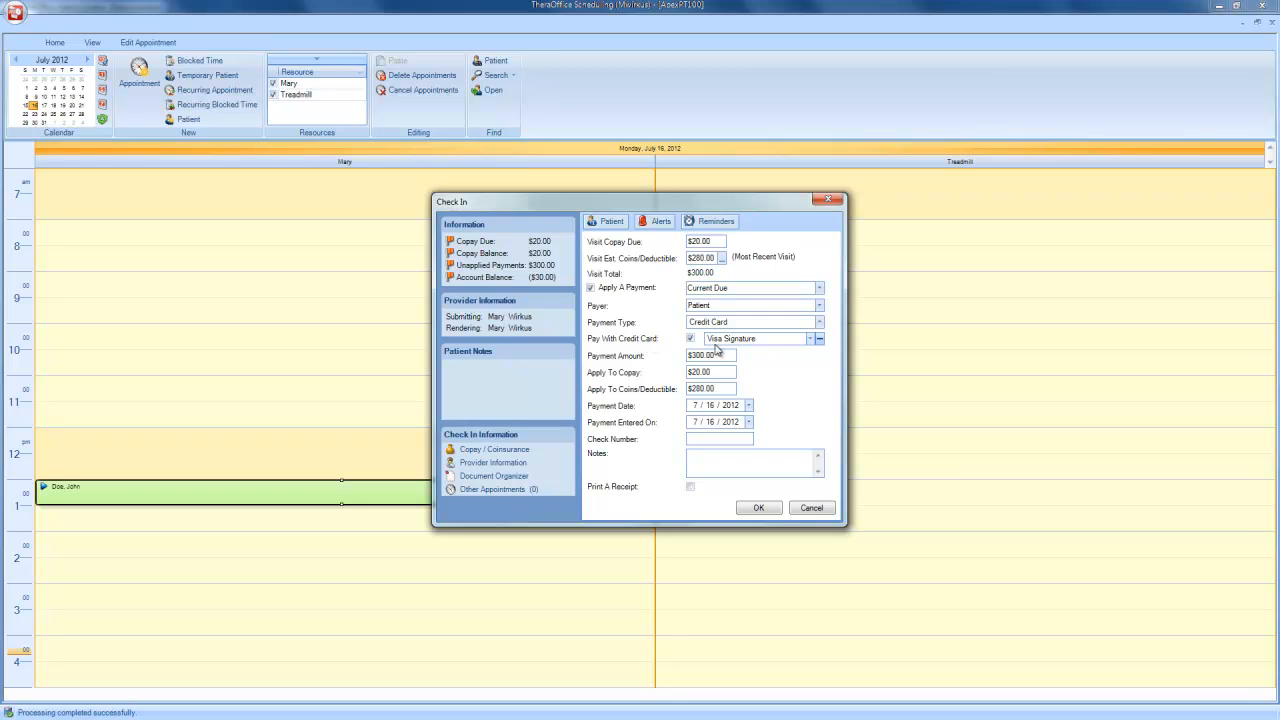
mouse_move(756, 350)
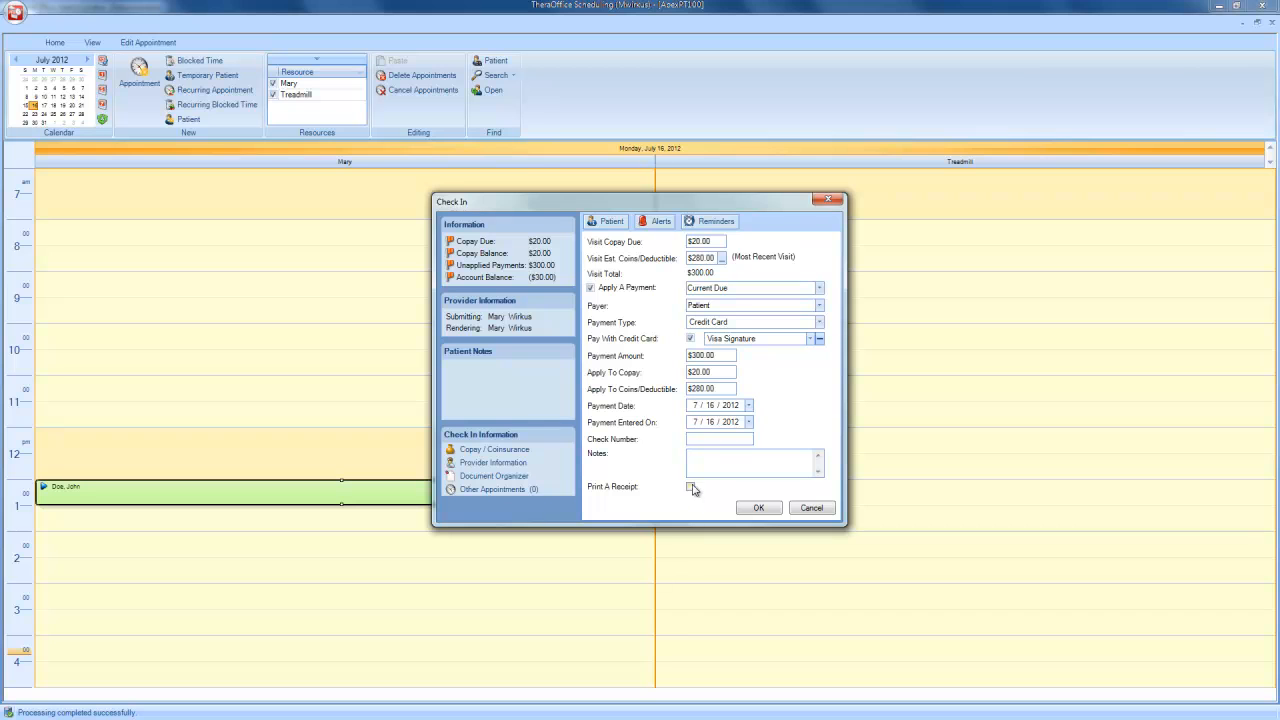
click(690, 486)
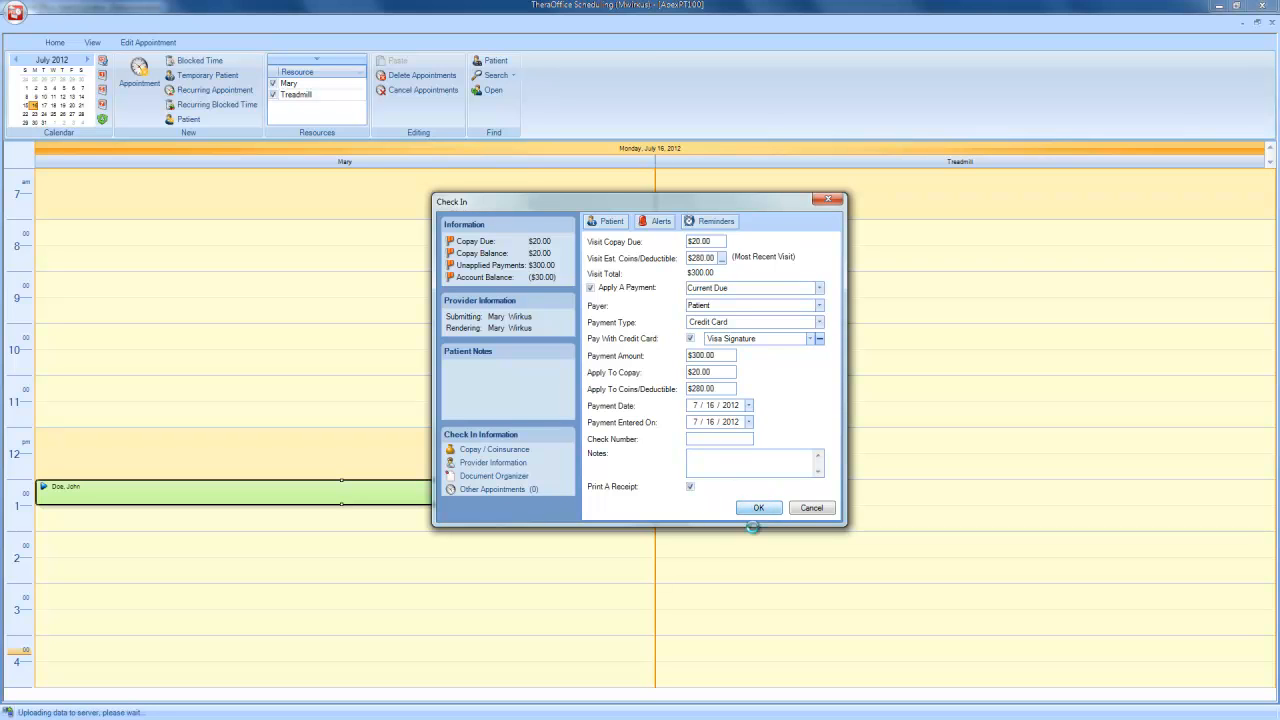
click(758, 508)
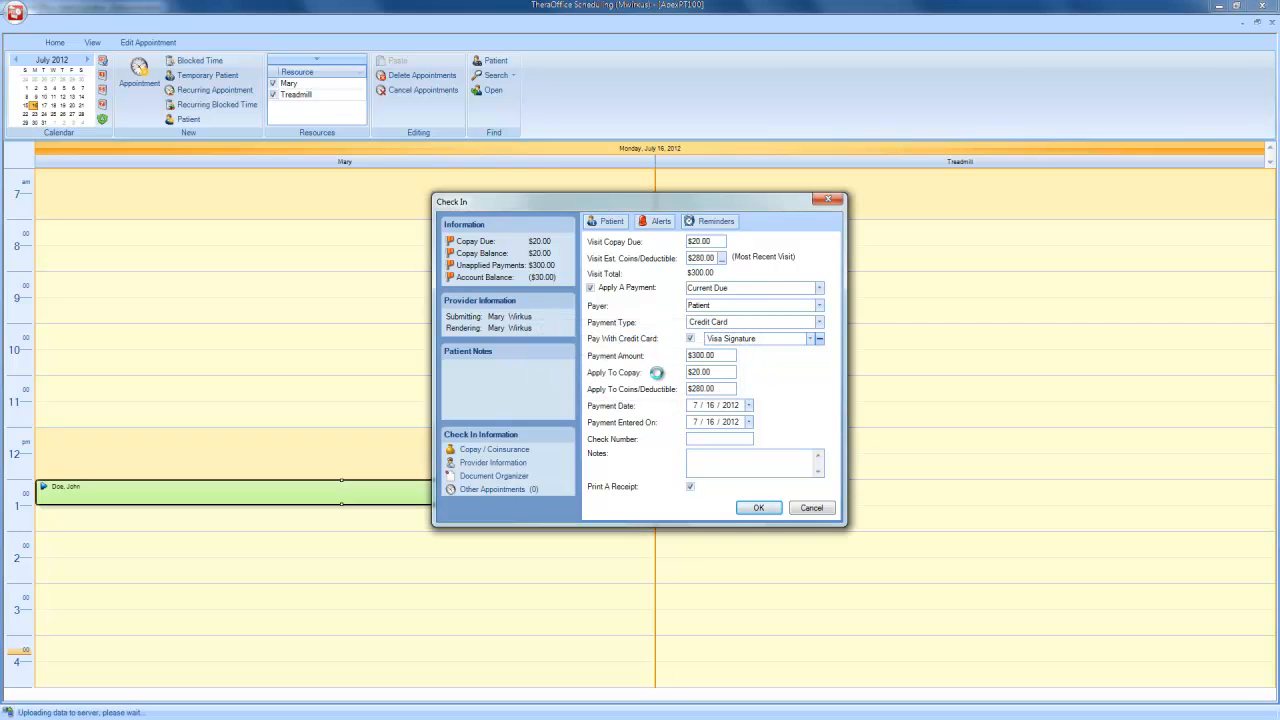
click(758, 508)
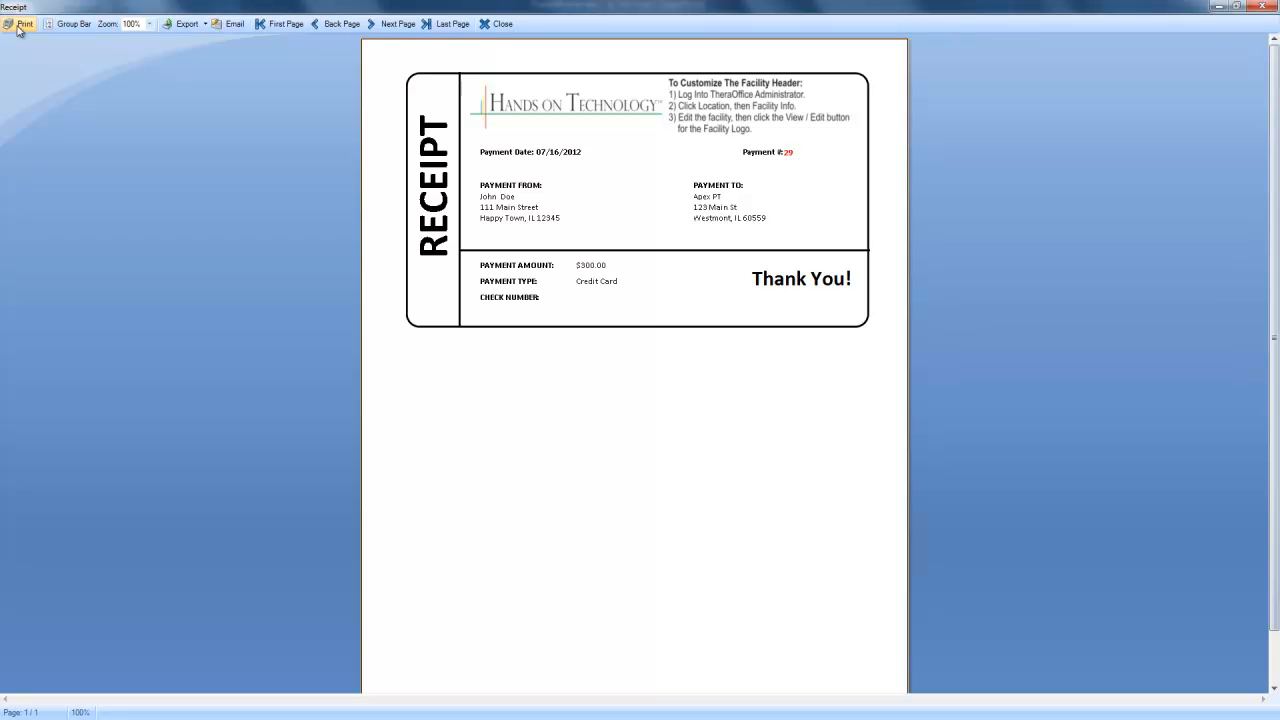
Step: Close the $300.00 receipt preview and return to the schedule with the appointment checked in
click(494, 24)
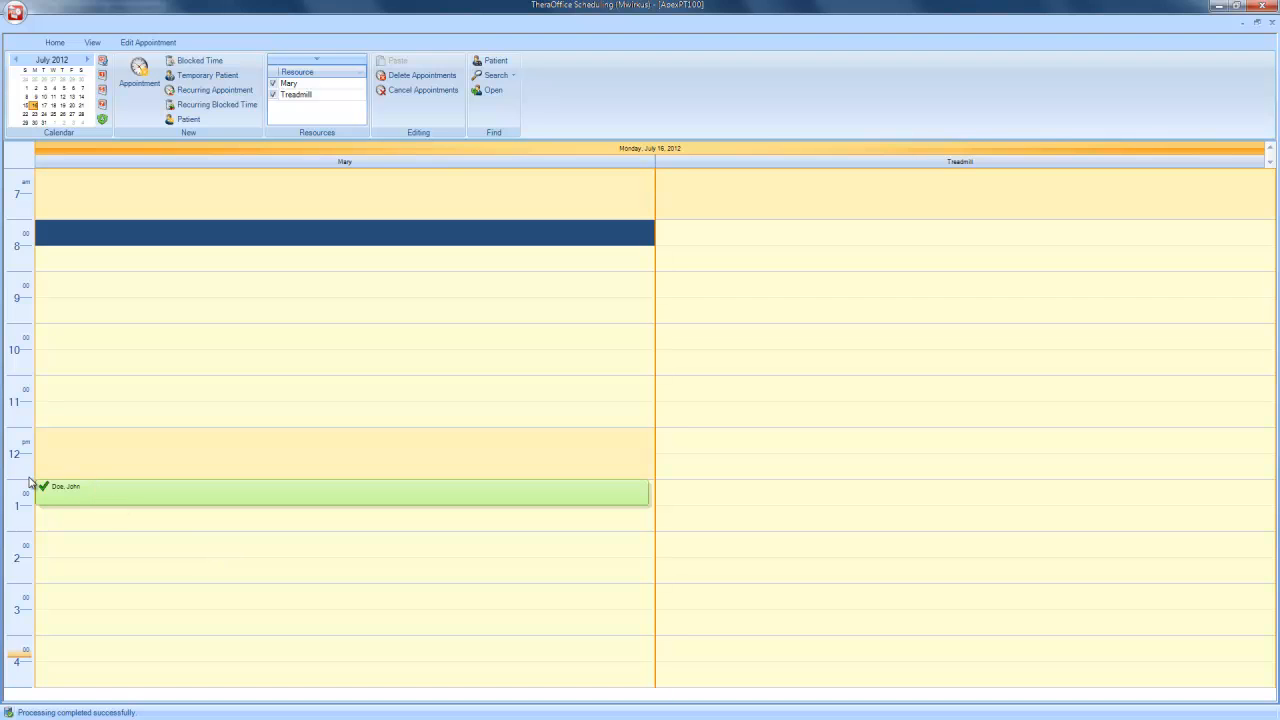
mouse_move(78, 524)
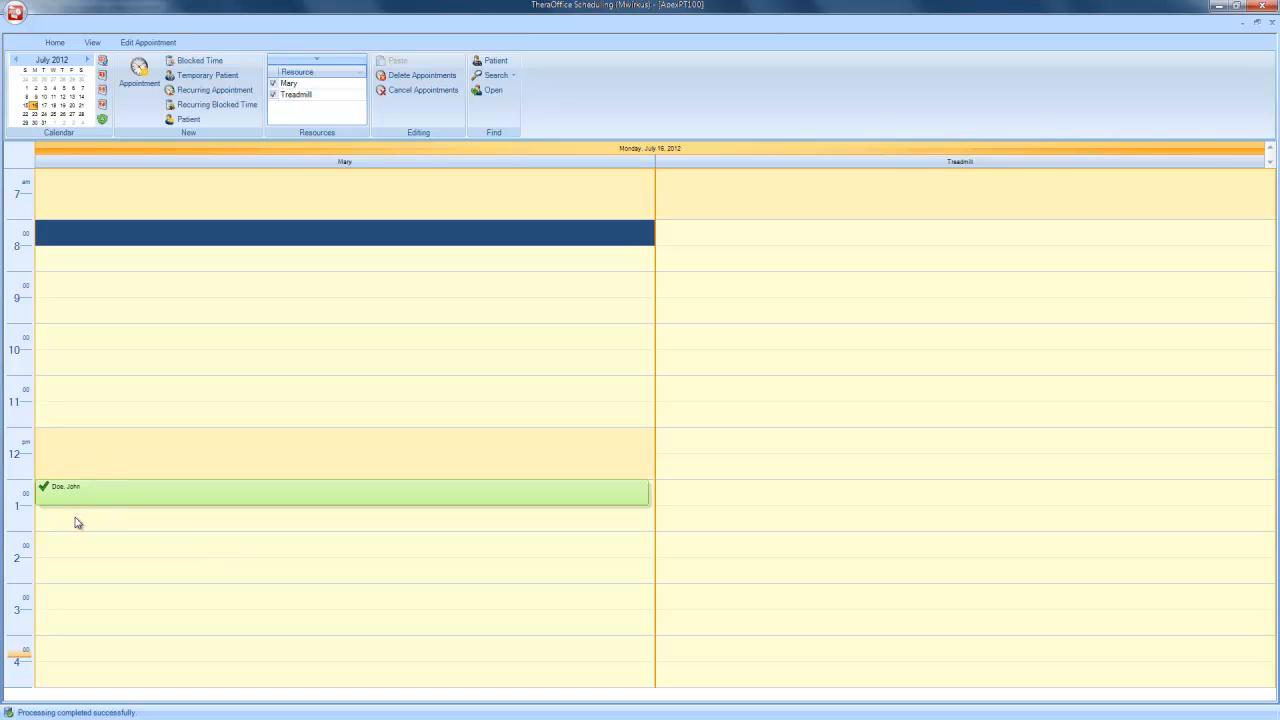
mouse_move(164, 502)
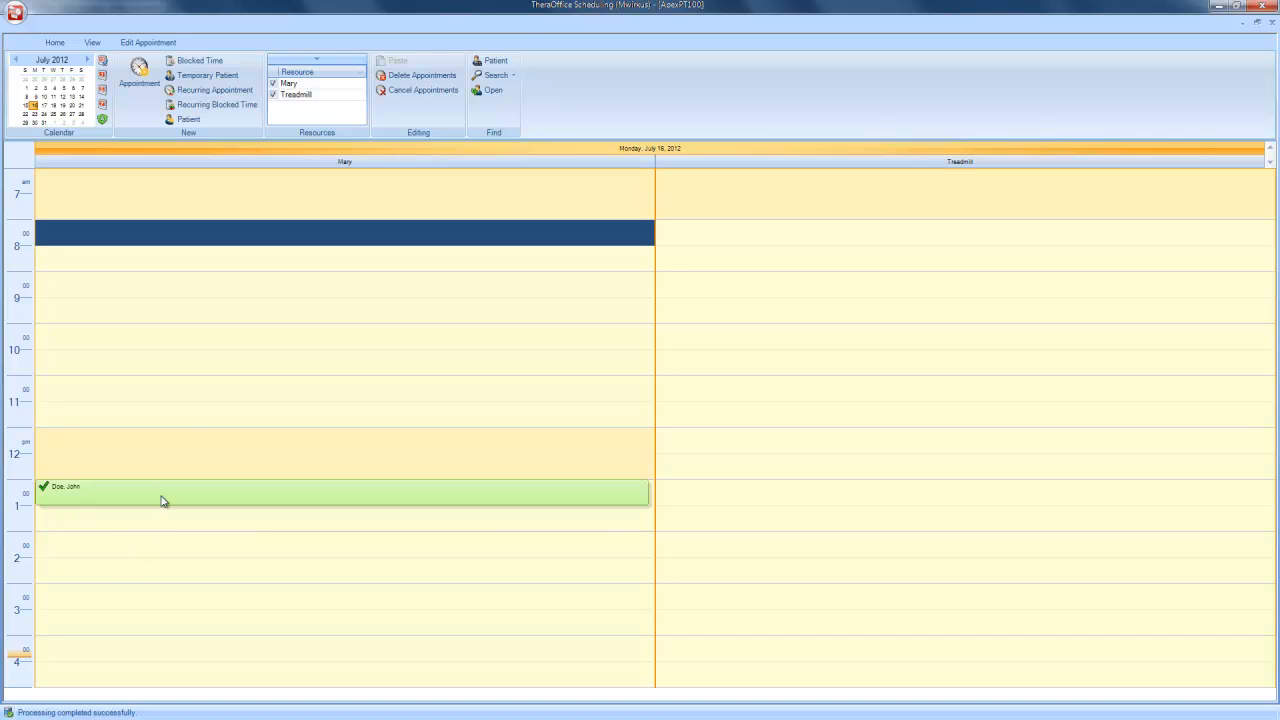
mouse_move(200, 398)
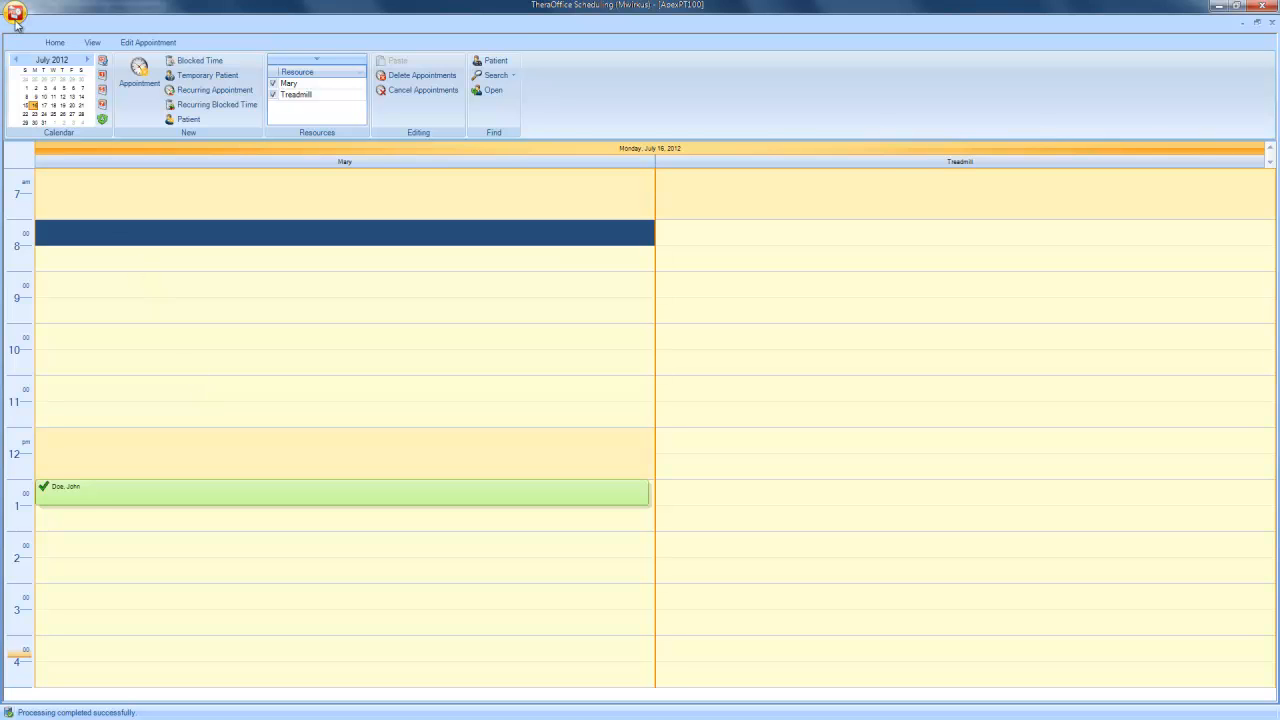
Step: Bring up a blank Patient Supplies / Equipment (DME) charge form from the application menu
click(16, 12)
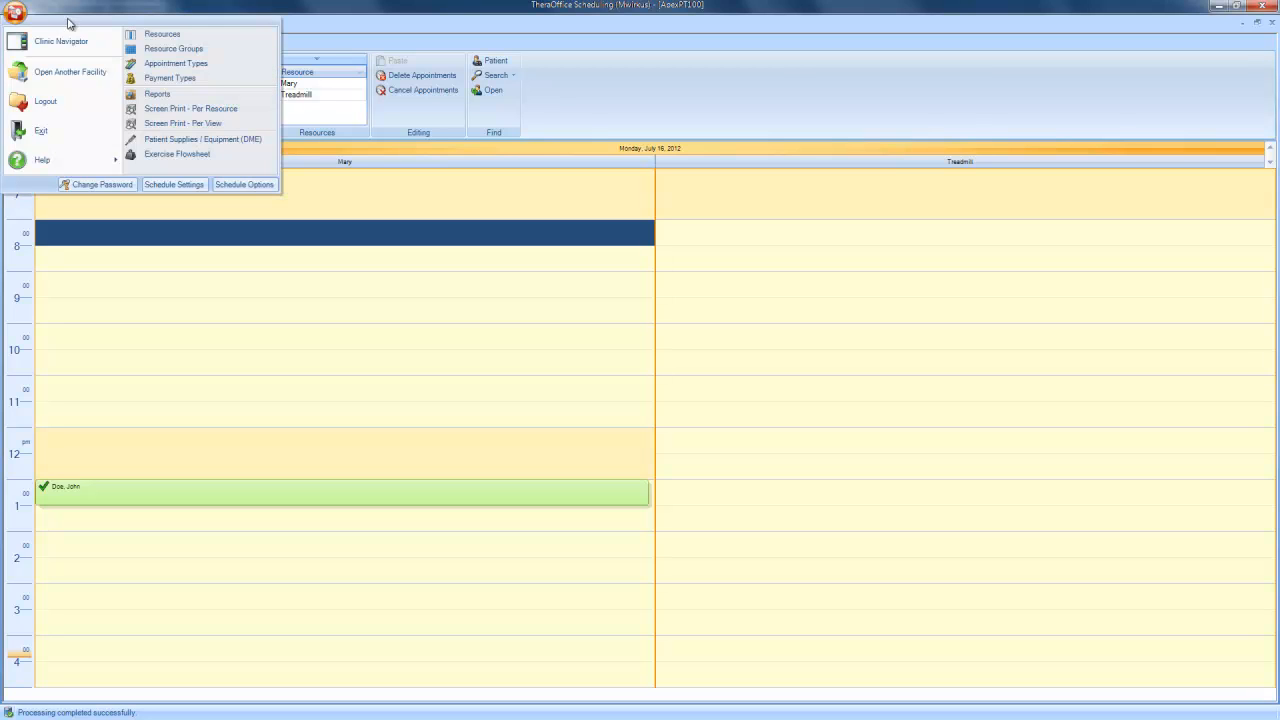
mouse_move(200, 140)
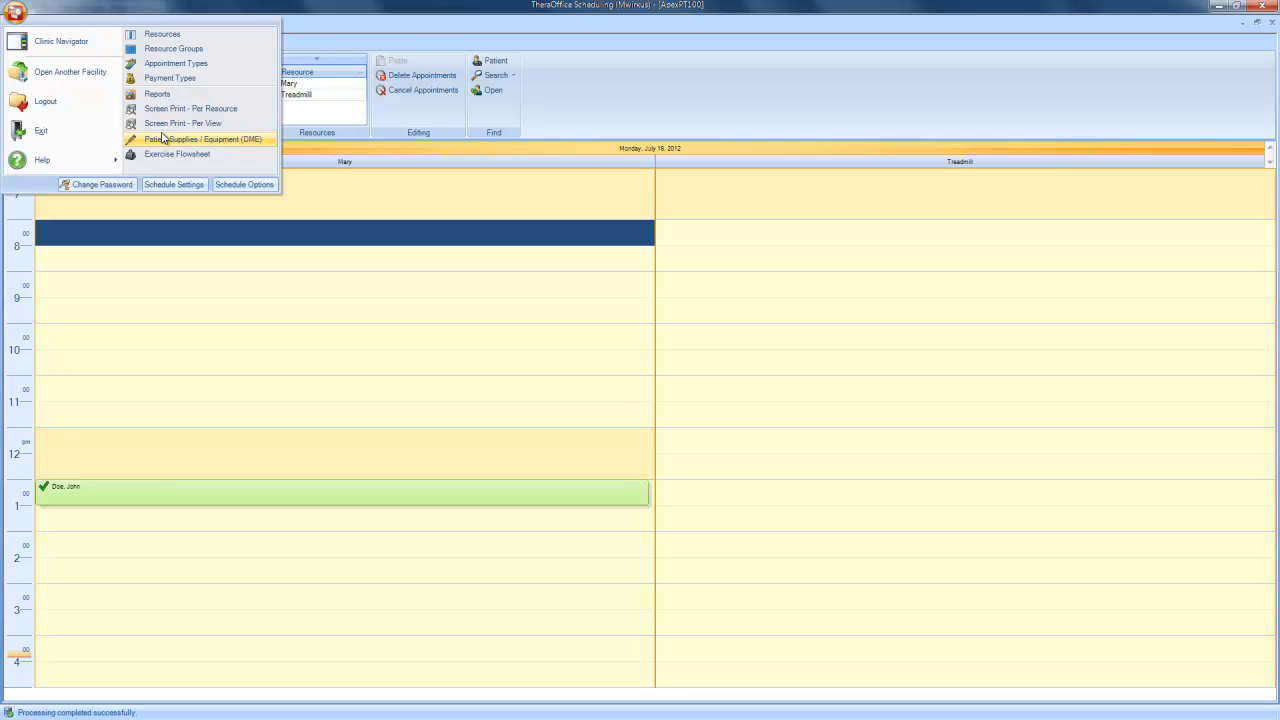
click(204, 140)
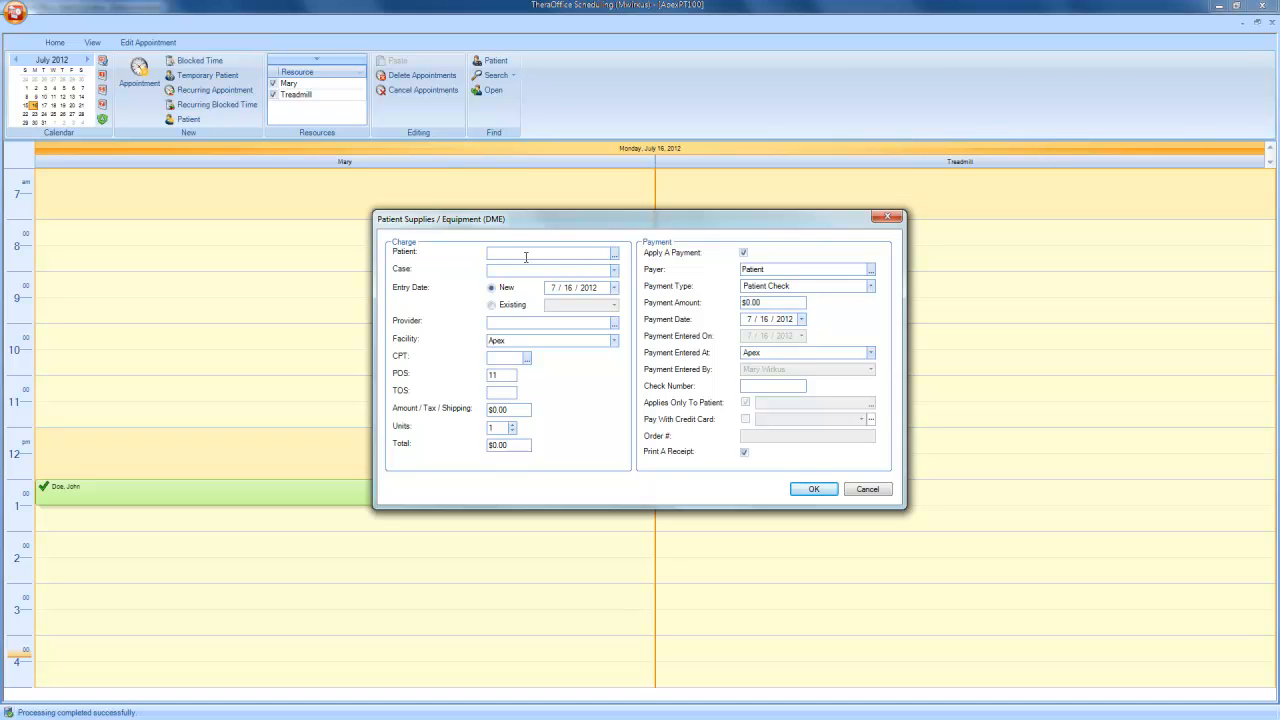
Step: Look up patient Doe and select John Doe's ankle injury case and DME CPT code
click(614, 252)
text(doe)
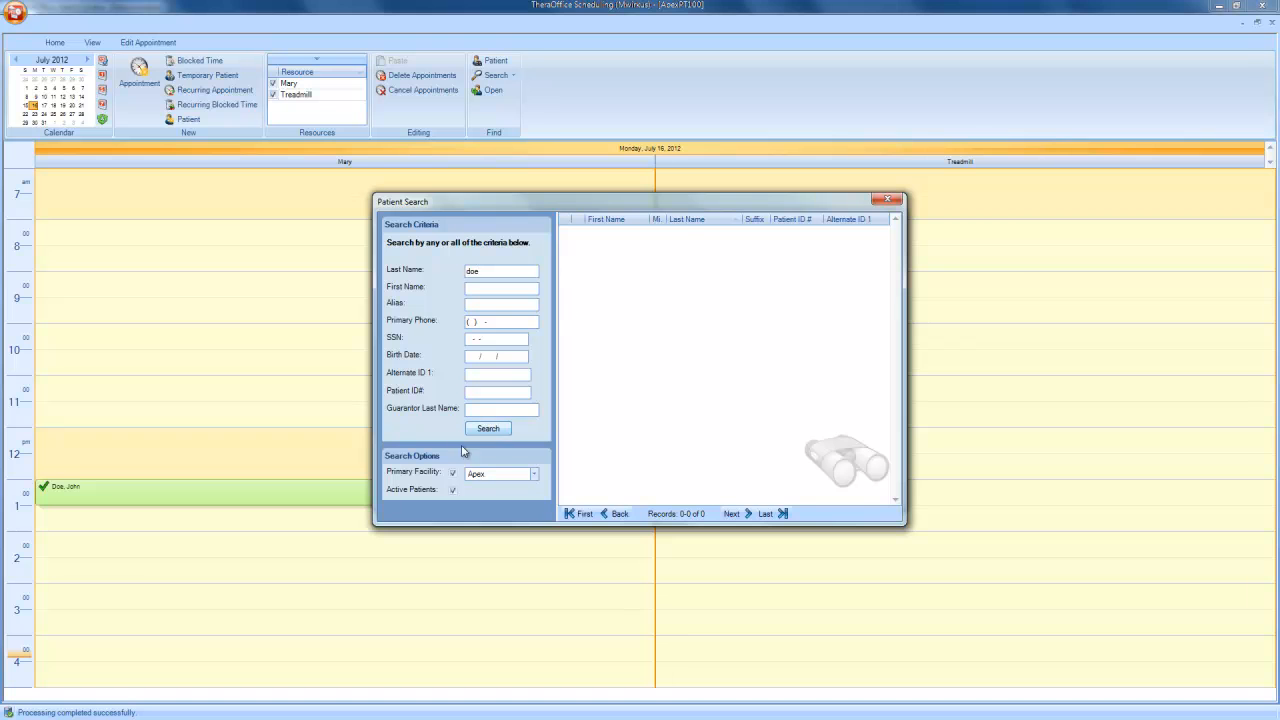
click(488, 428)
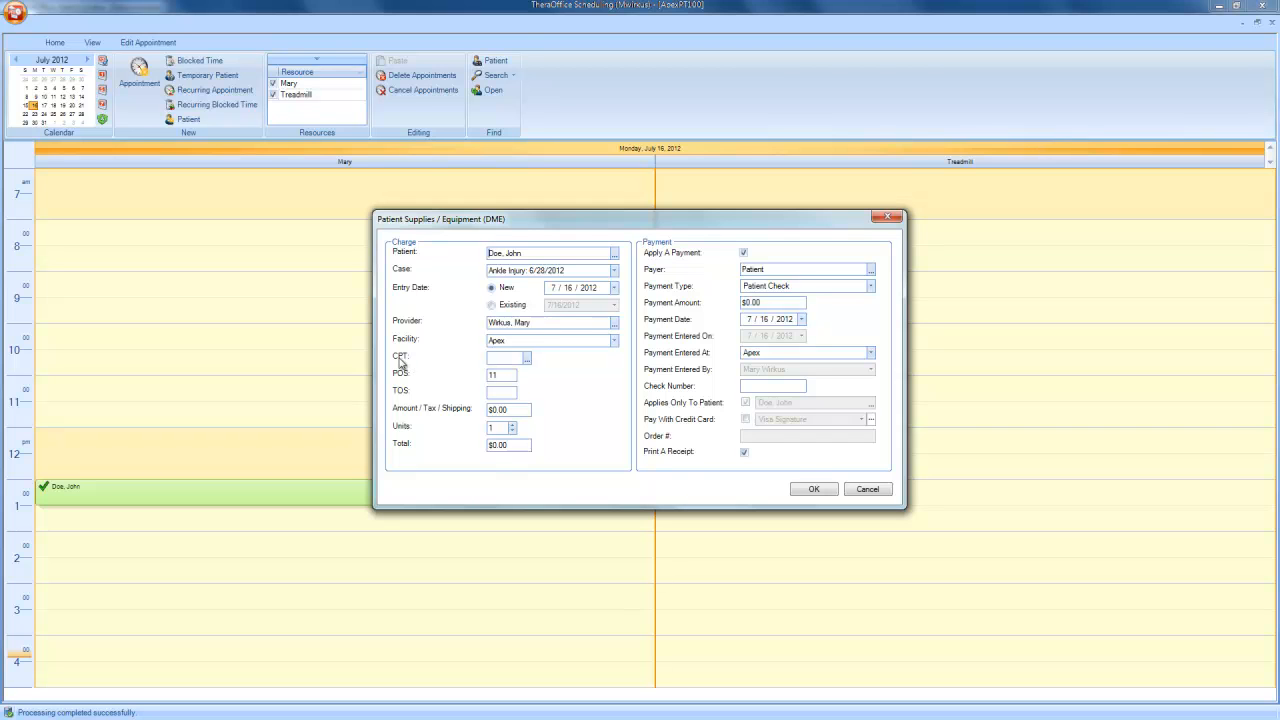
mouse_move(412, 358)
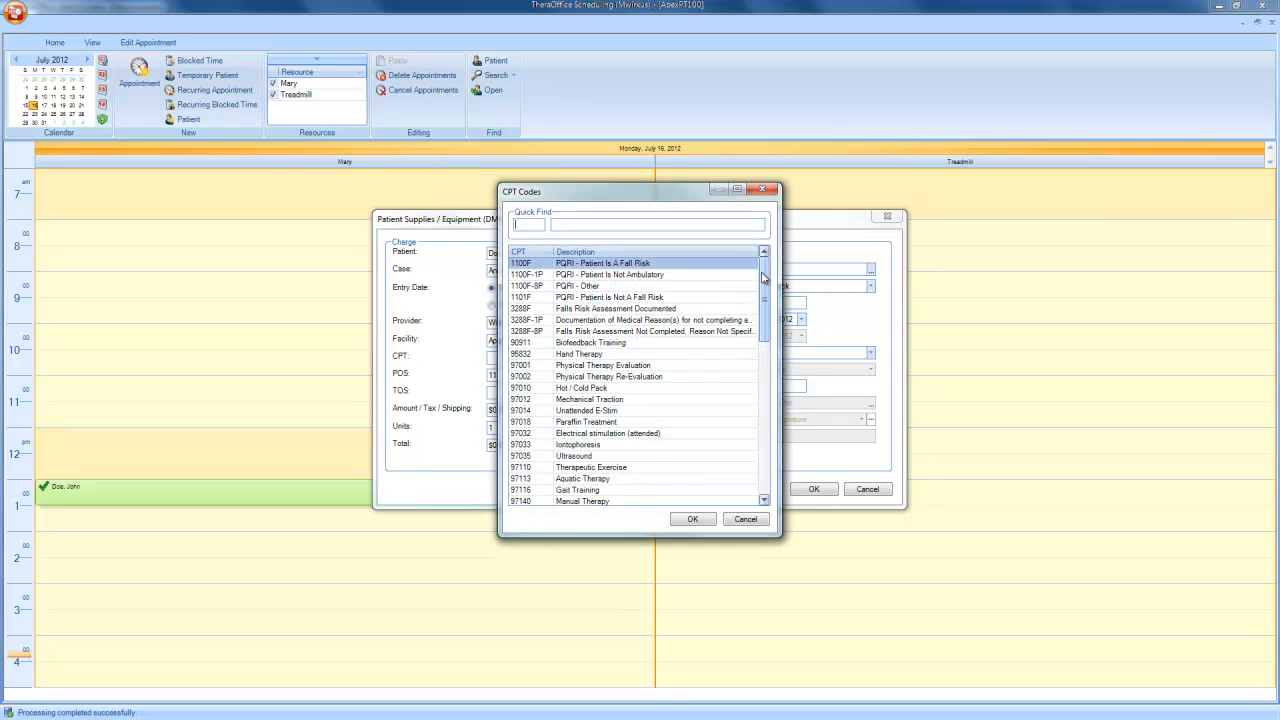
scroll(down, 3)
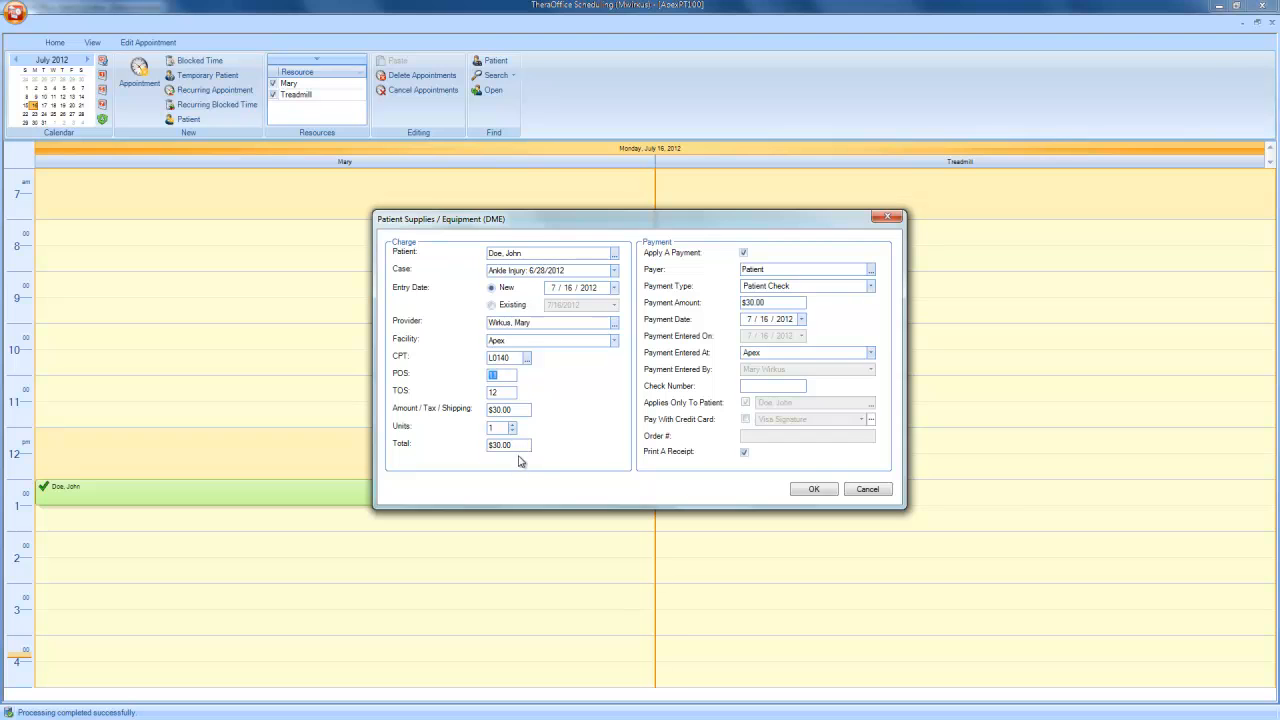
mouse_move(540, 438)
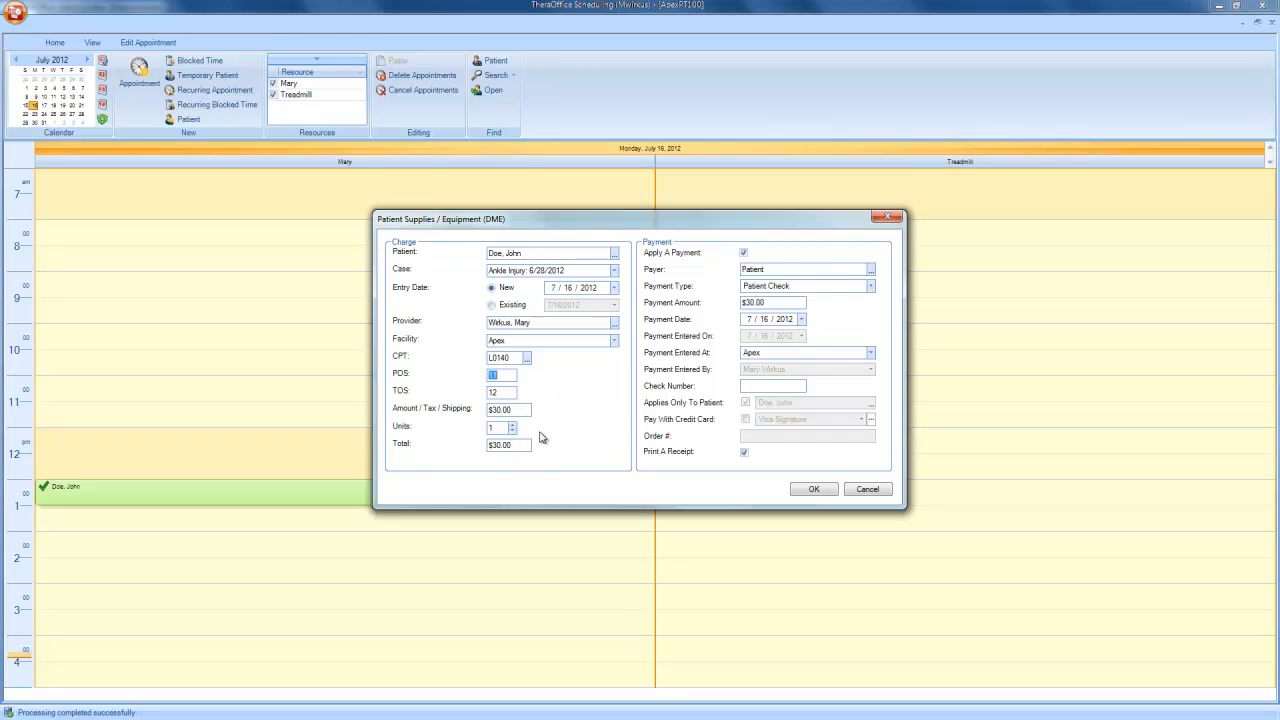
mouse_move(660, 340)
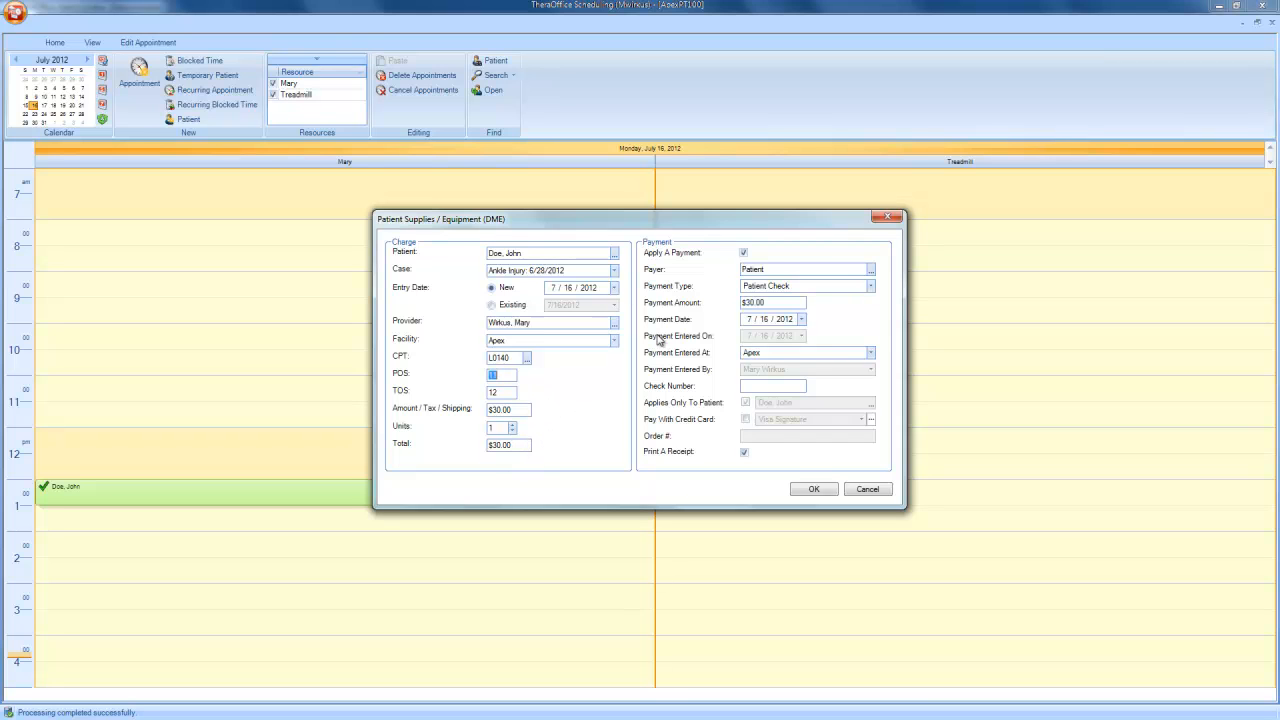
mouse_move(838, 462)
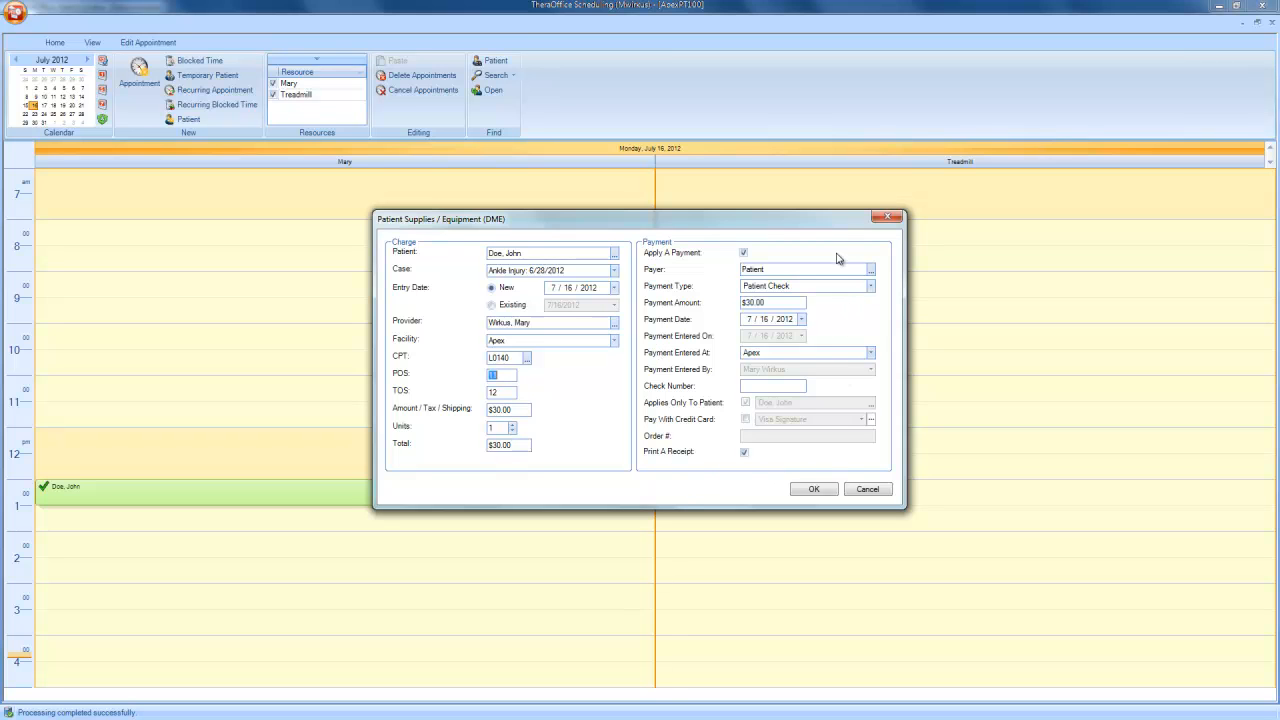
mouse_move(728, 368)
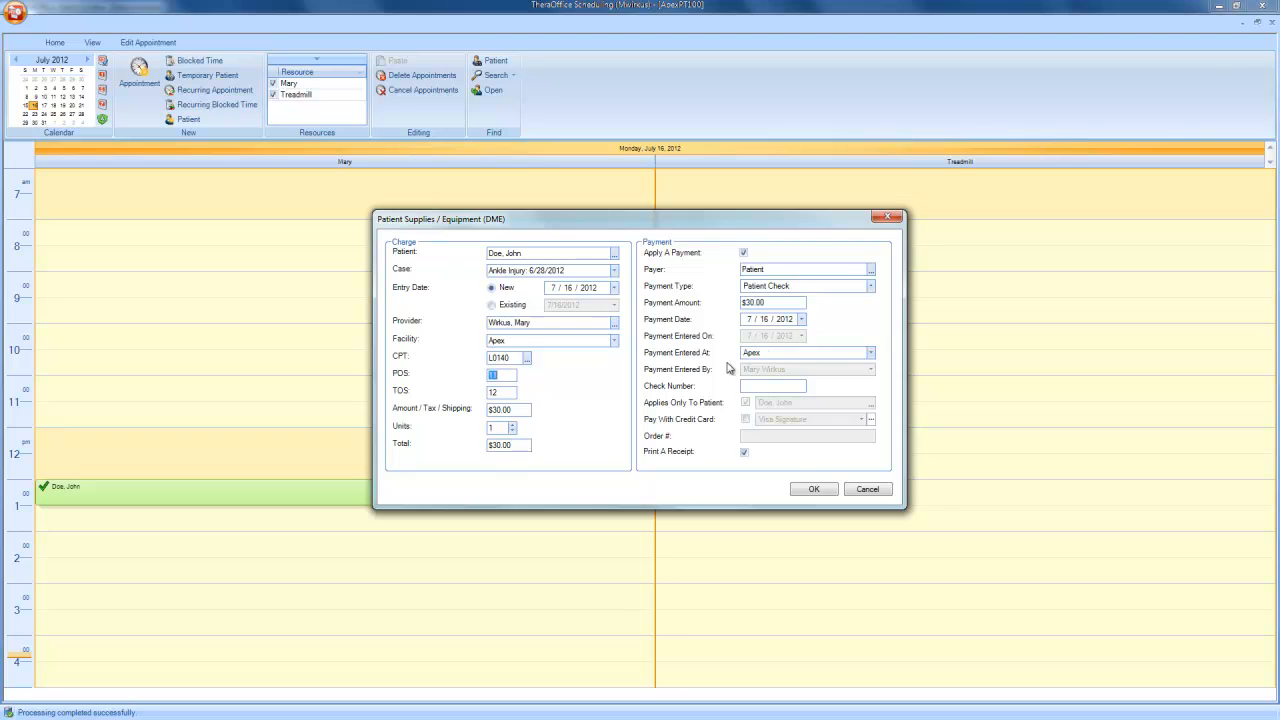
mouse_move(736, 428)
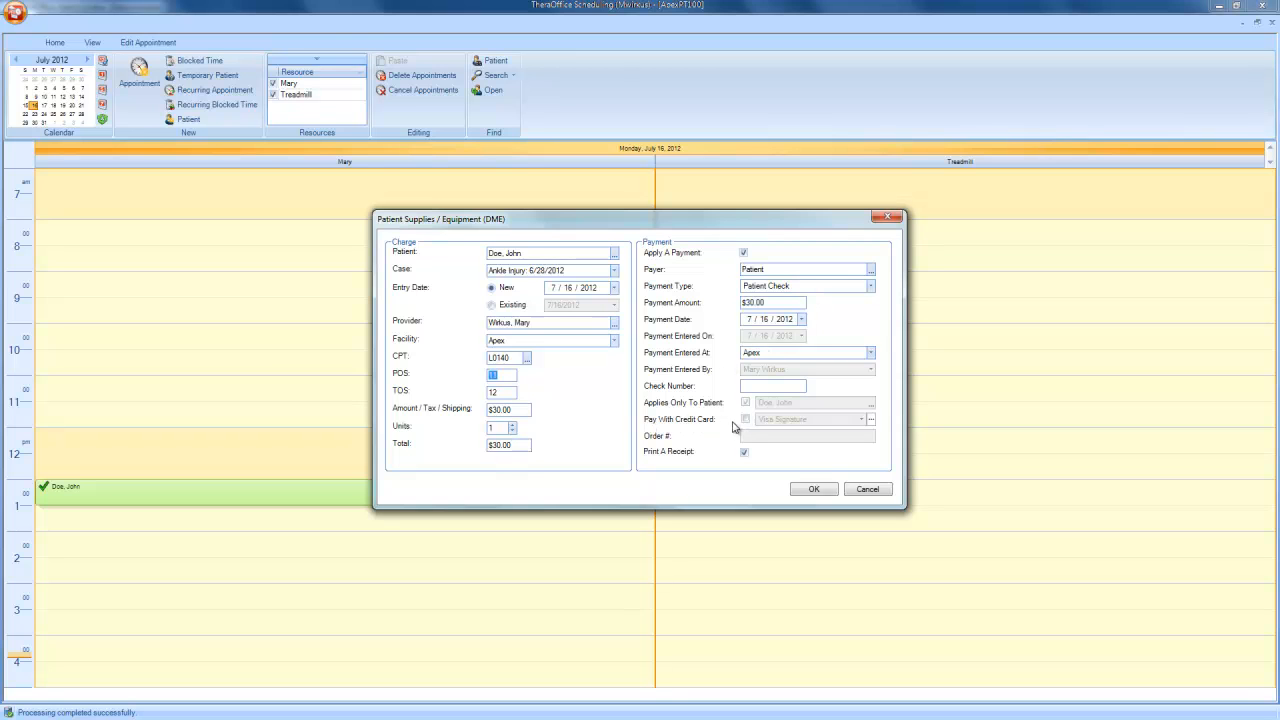
Step: Pay the $30.00 charge with the saved Visa Signature credit card and submit it
click(744, 418)
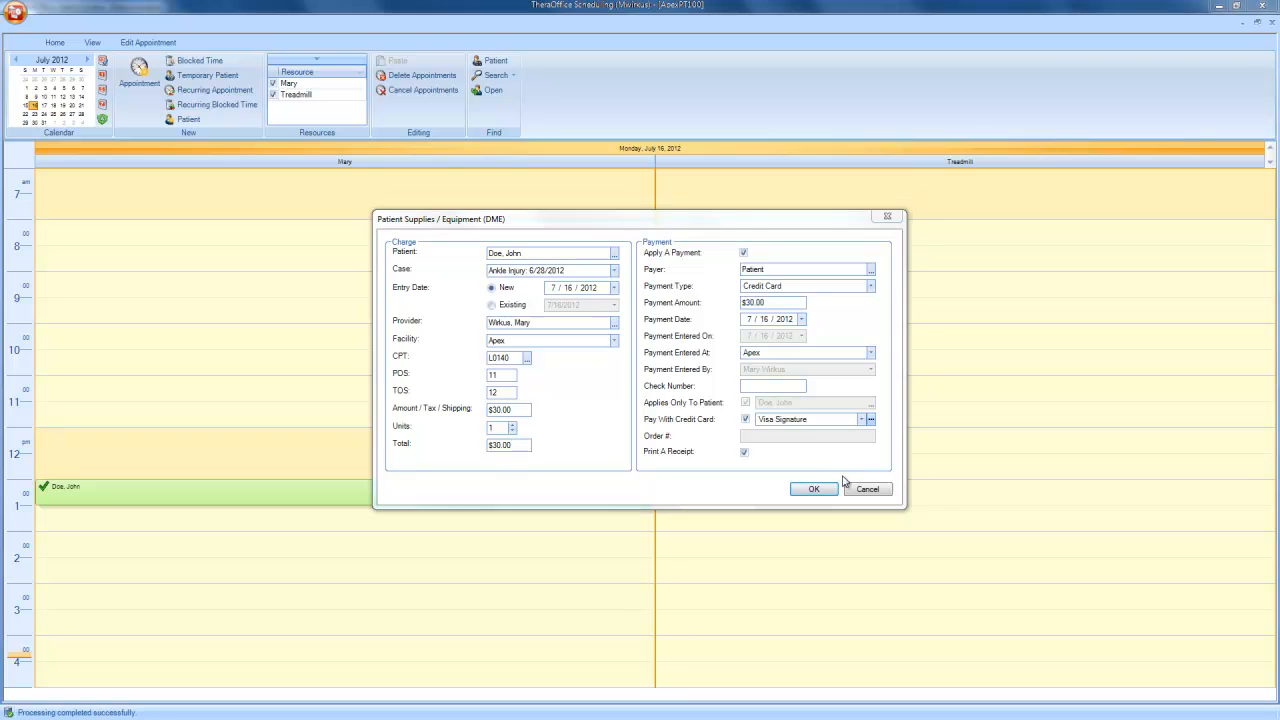
click(812, 488)
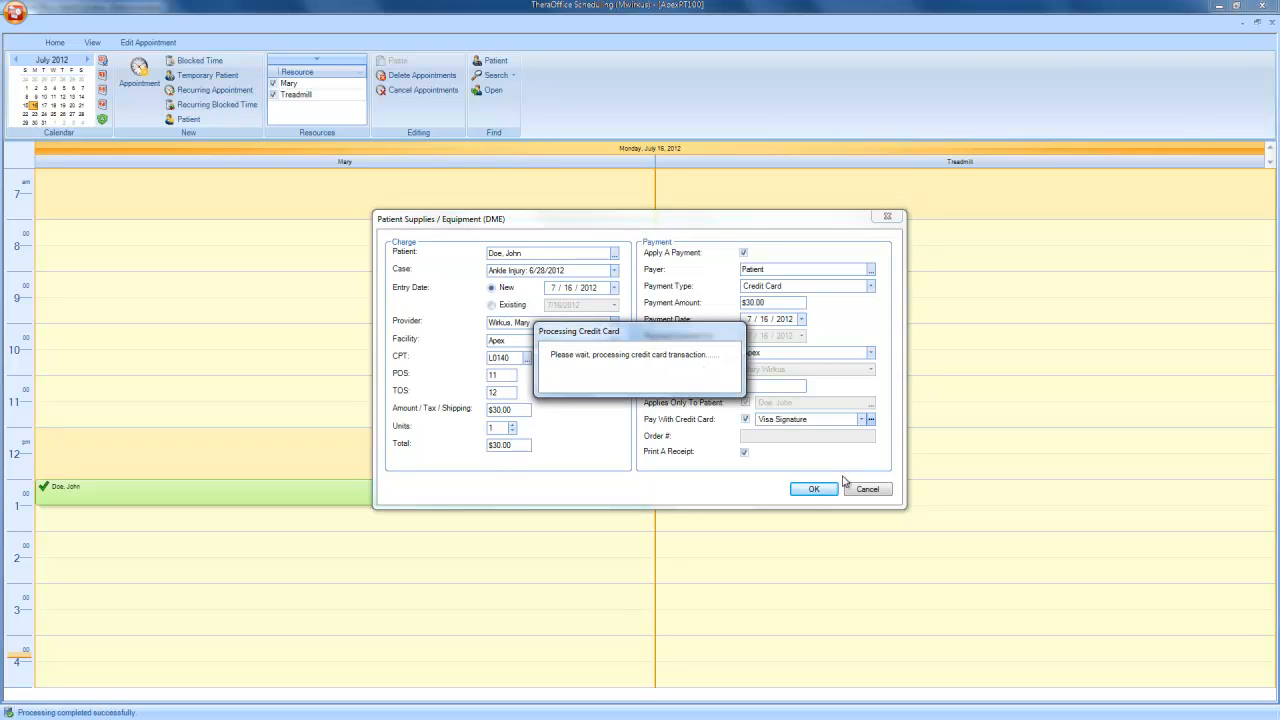
Step: Review the $30.00 credit card receipt for John Doe and close the preview
click(812, 488)
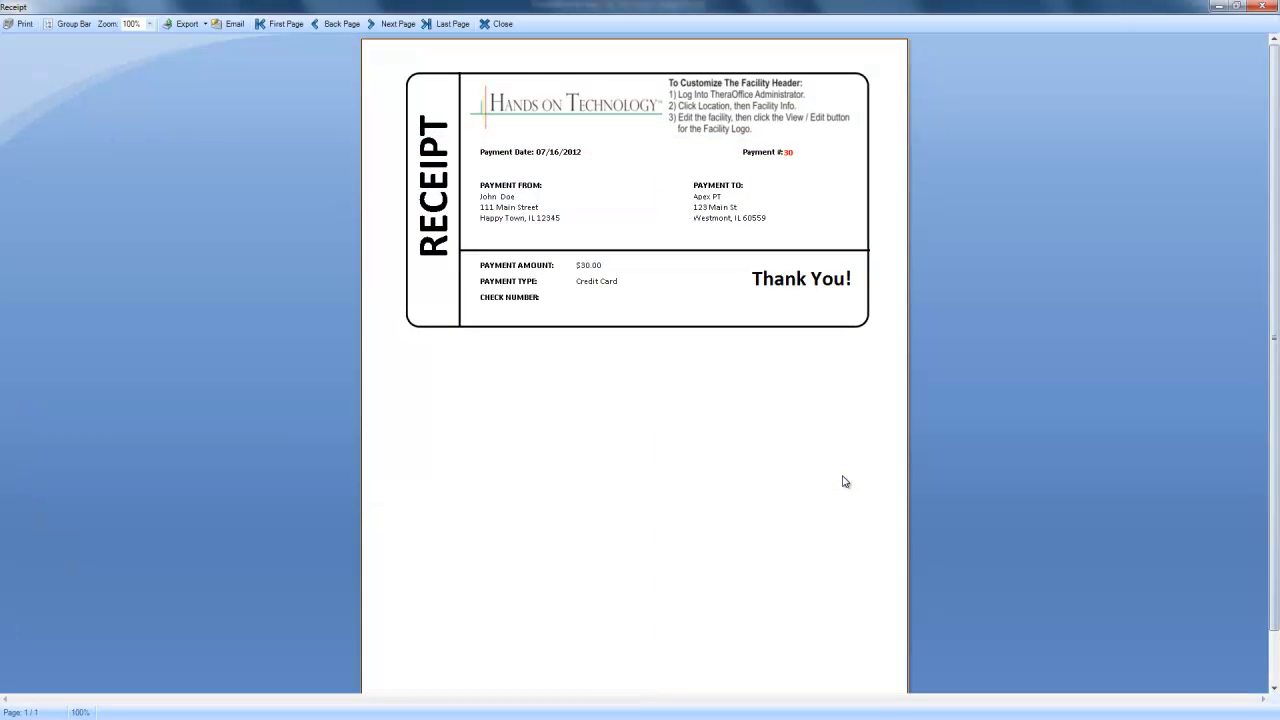
mouse_move(22, 24)
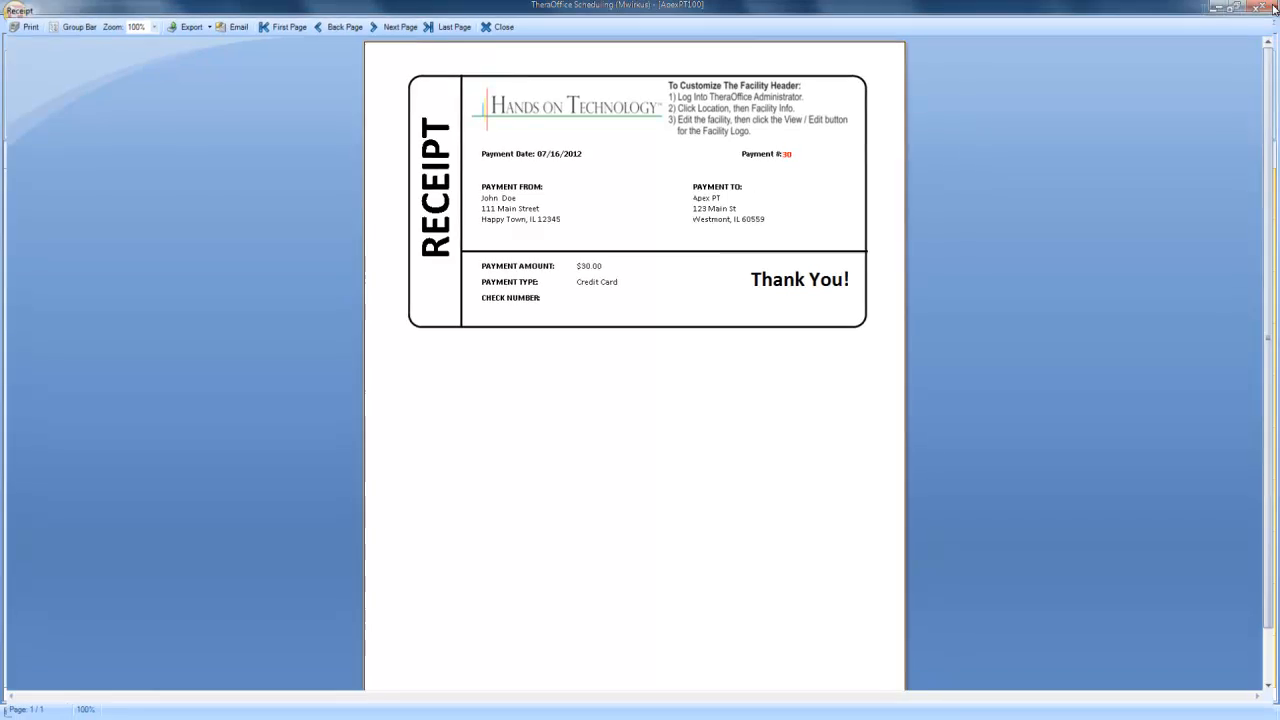
click(504, 28)
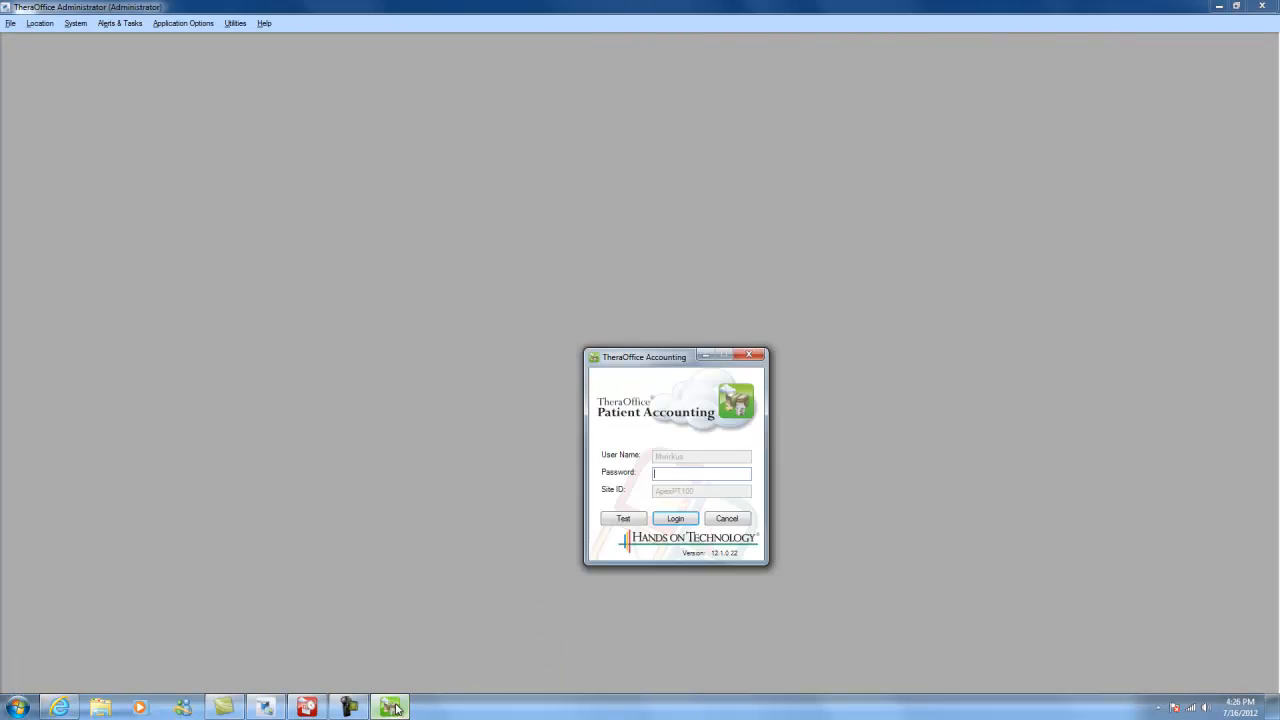
text(••••)
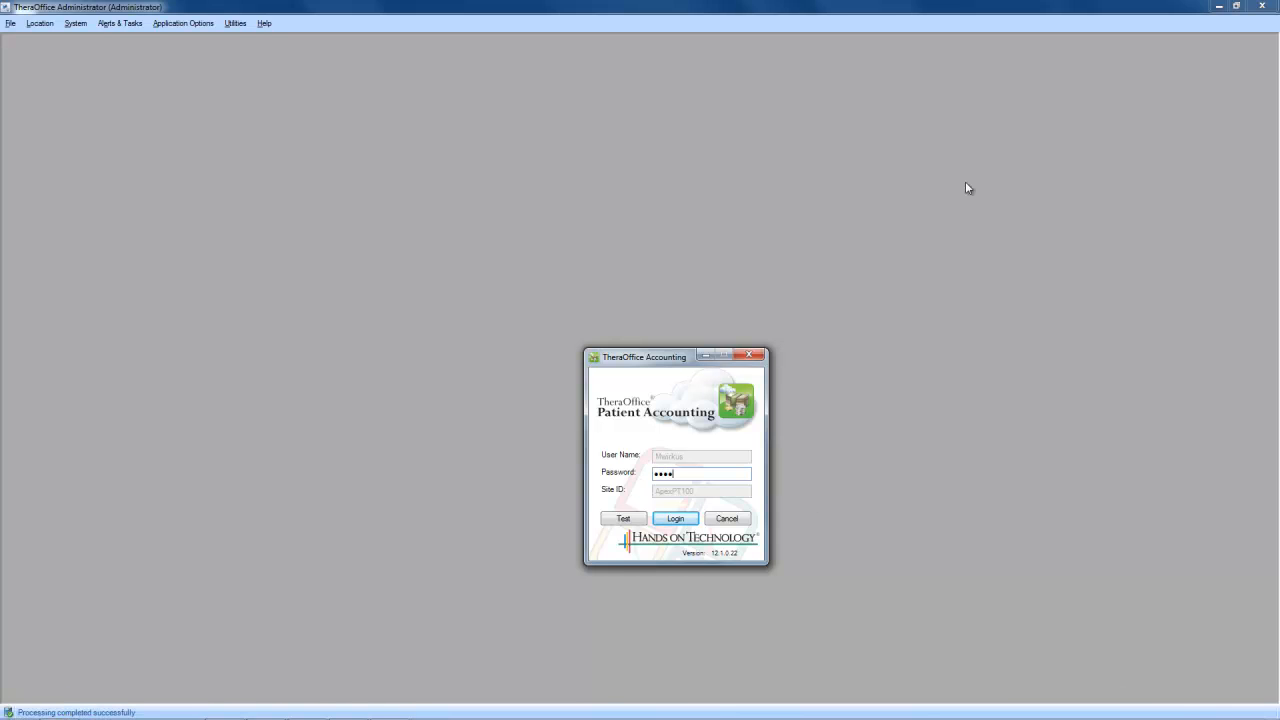
click(676, 518)
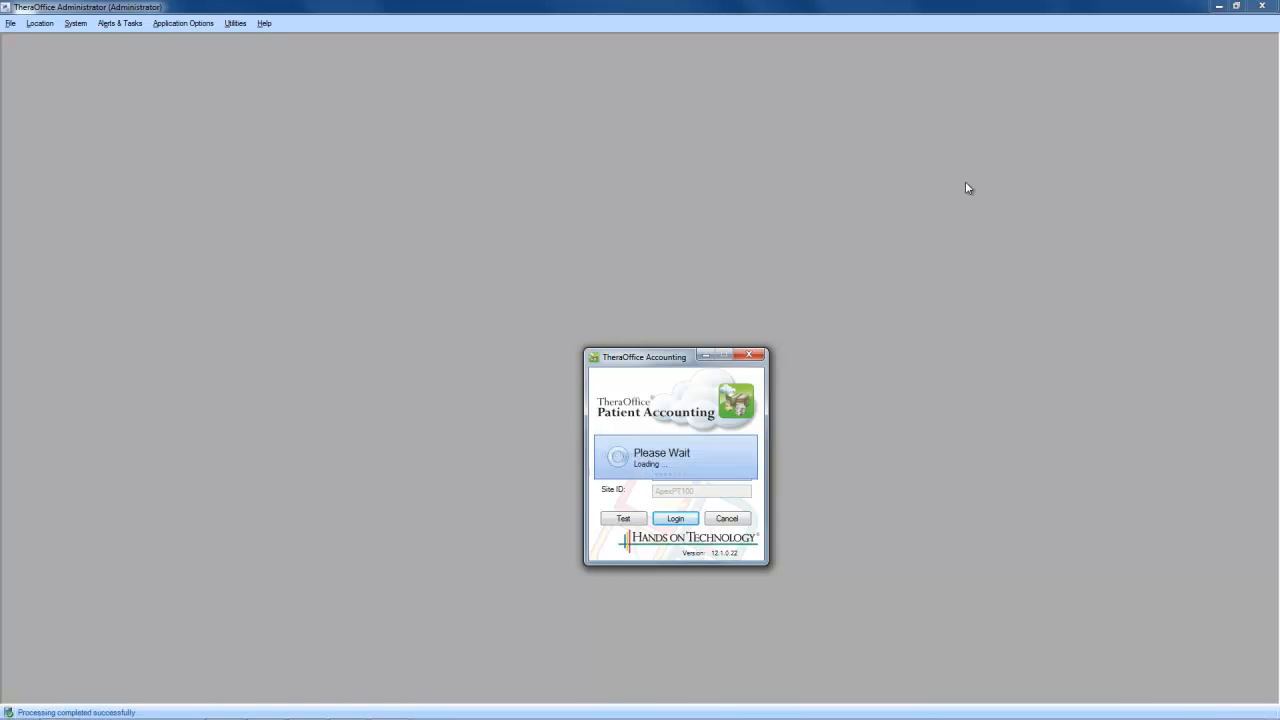
click(676, 518)
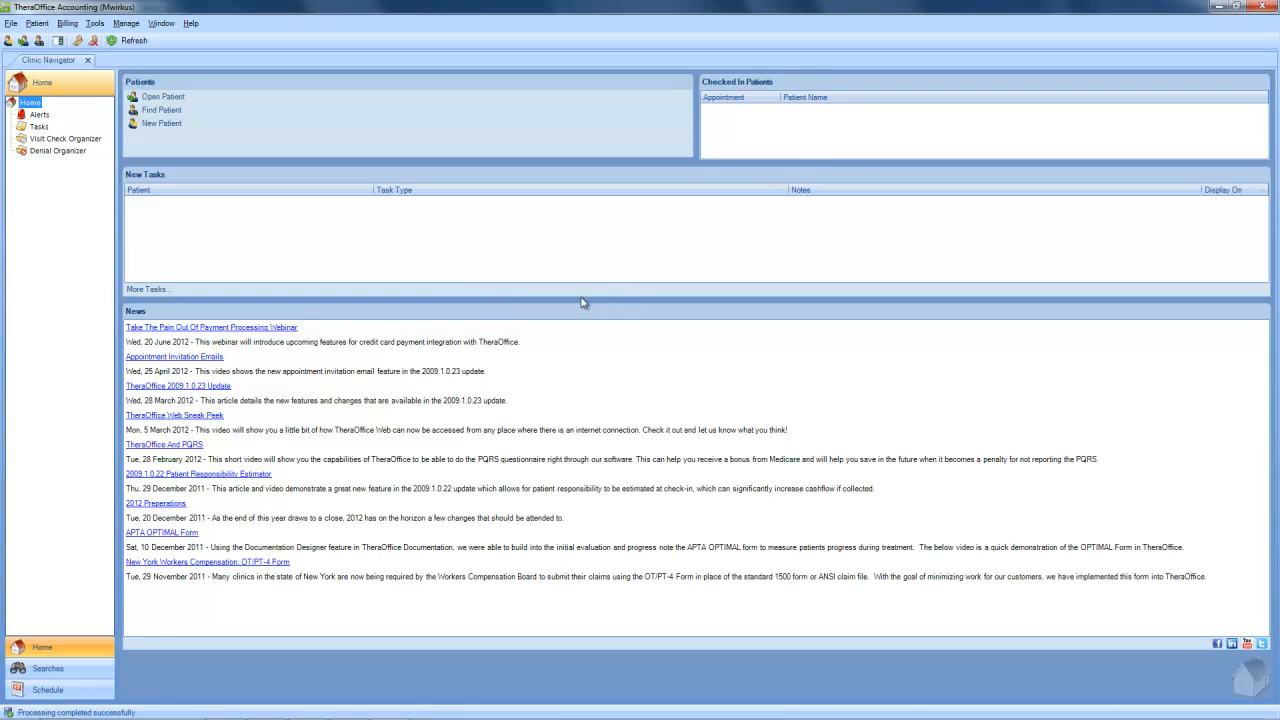
mouse_move(388, 248)
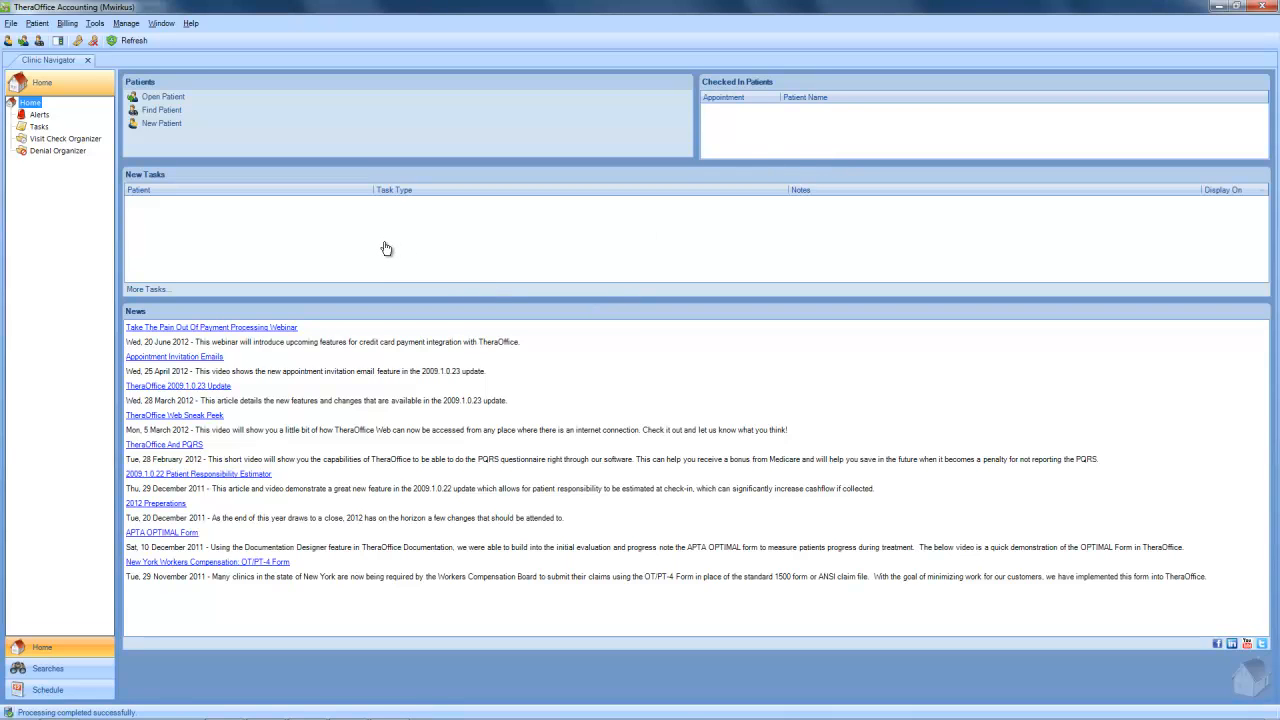
mouse_move(416, 248)
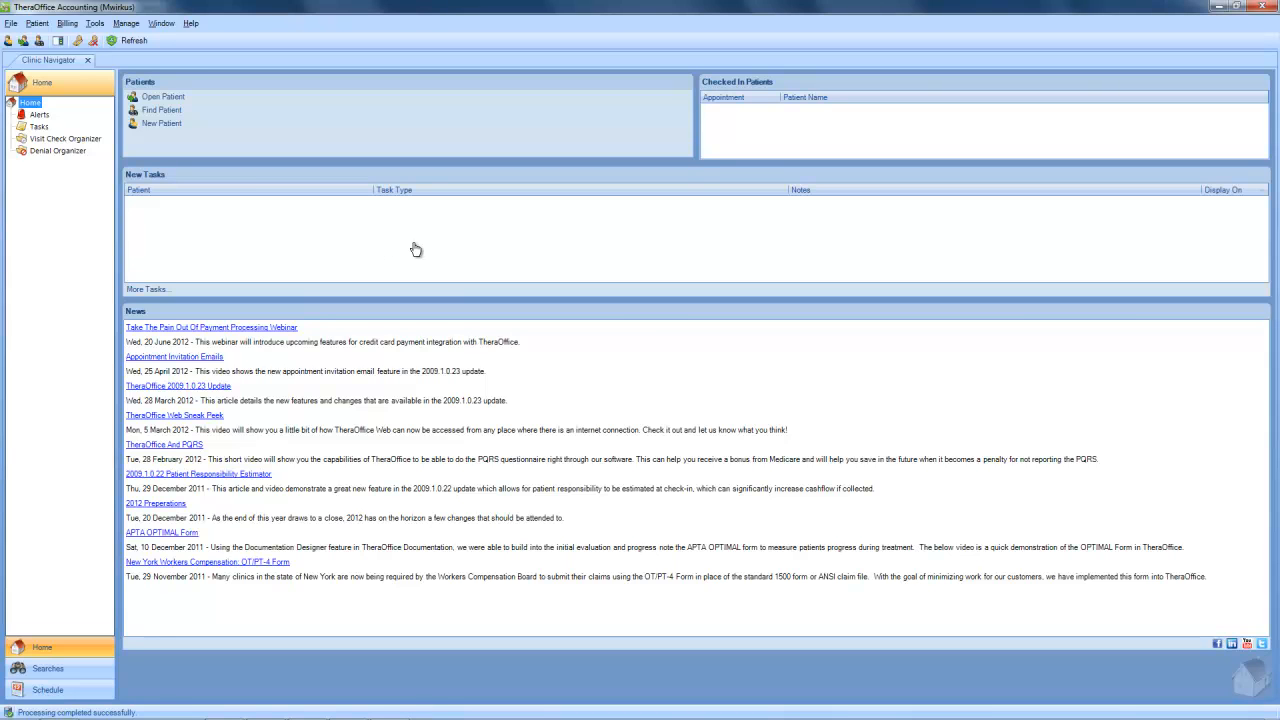
mouse_move(192, 208)
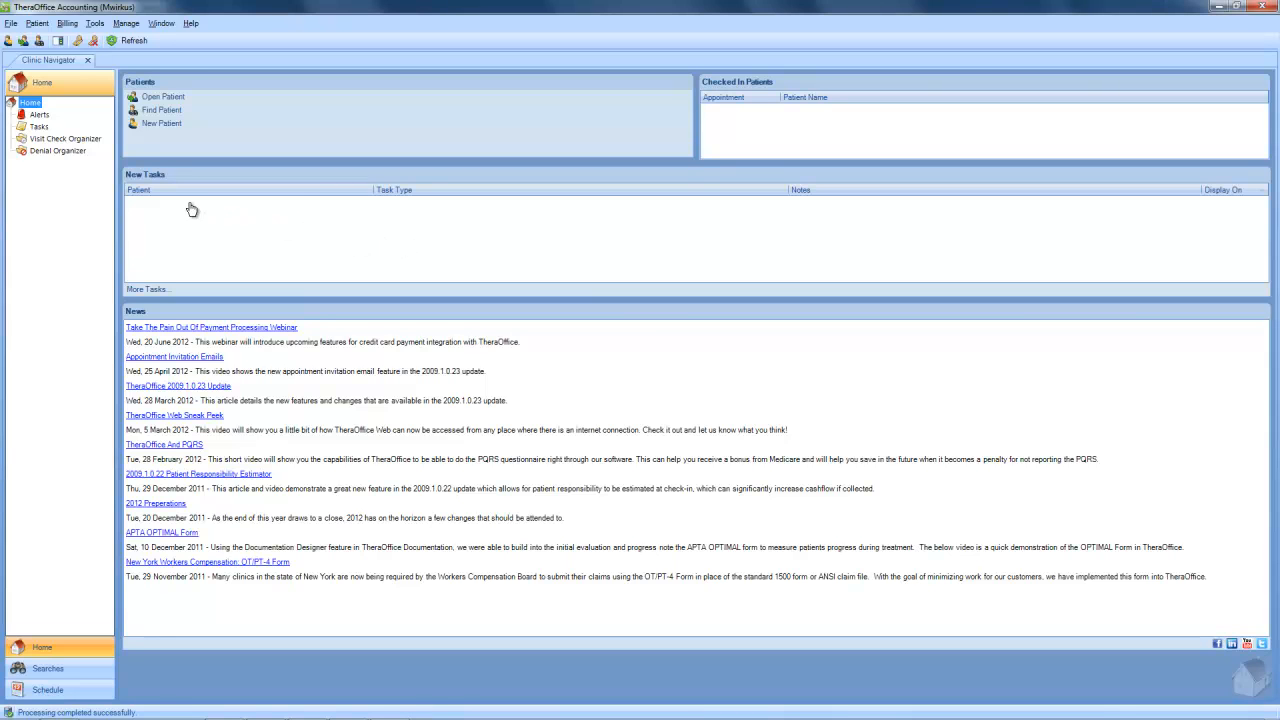
Step: From Billing > Payments, start a new payment with Patient as the payer
click(68, 24)
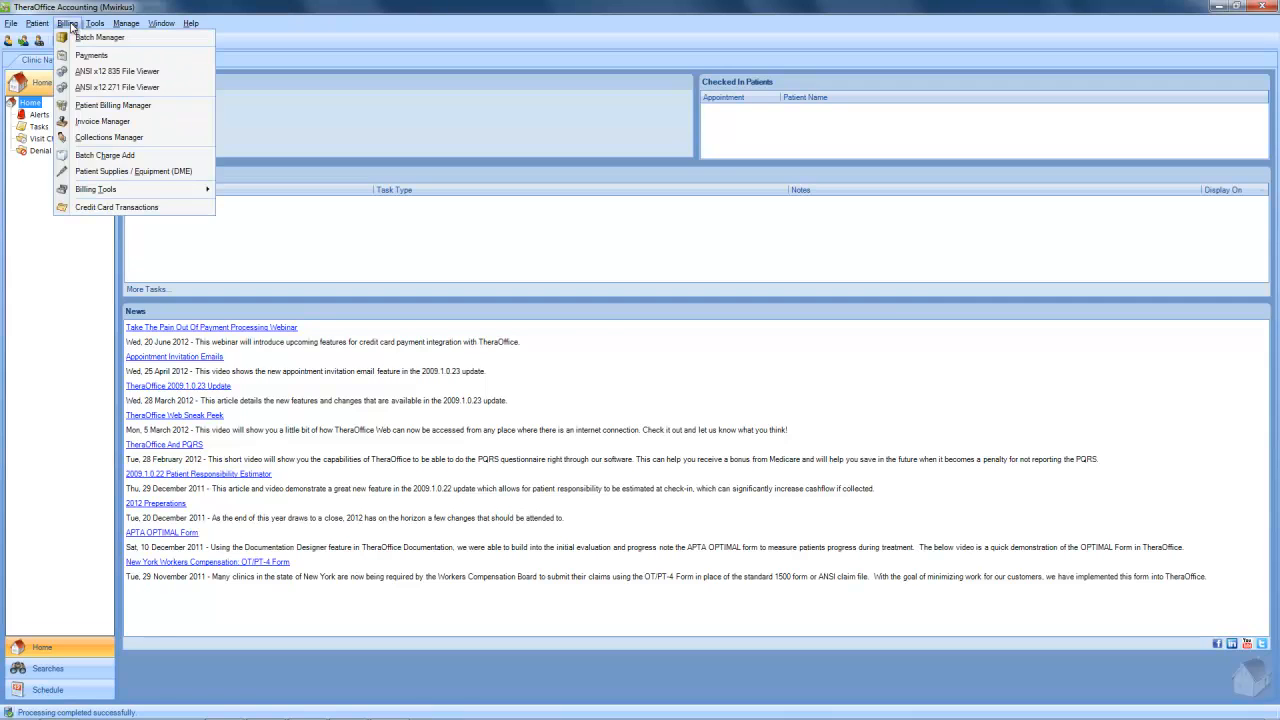
click(92, 56)
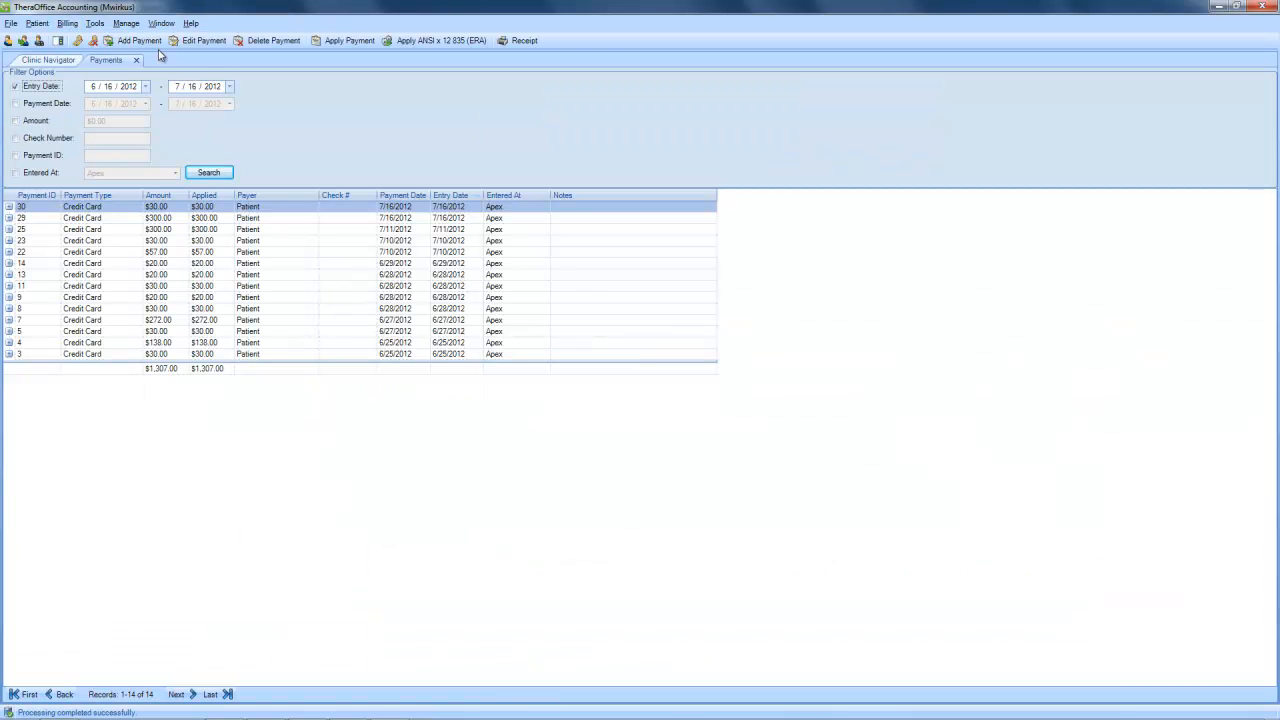
click(140, 40)
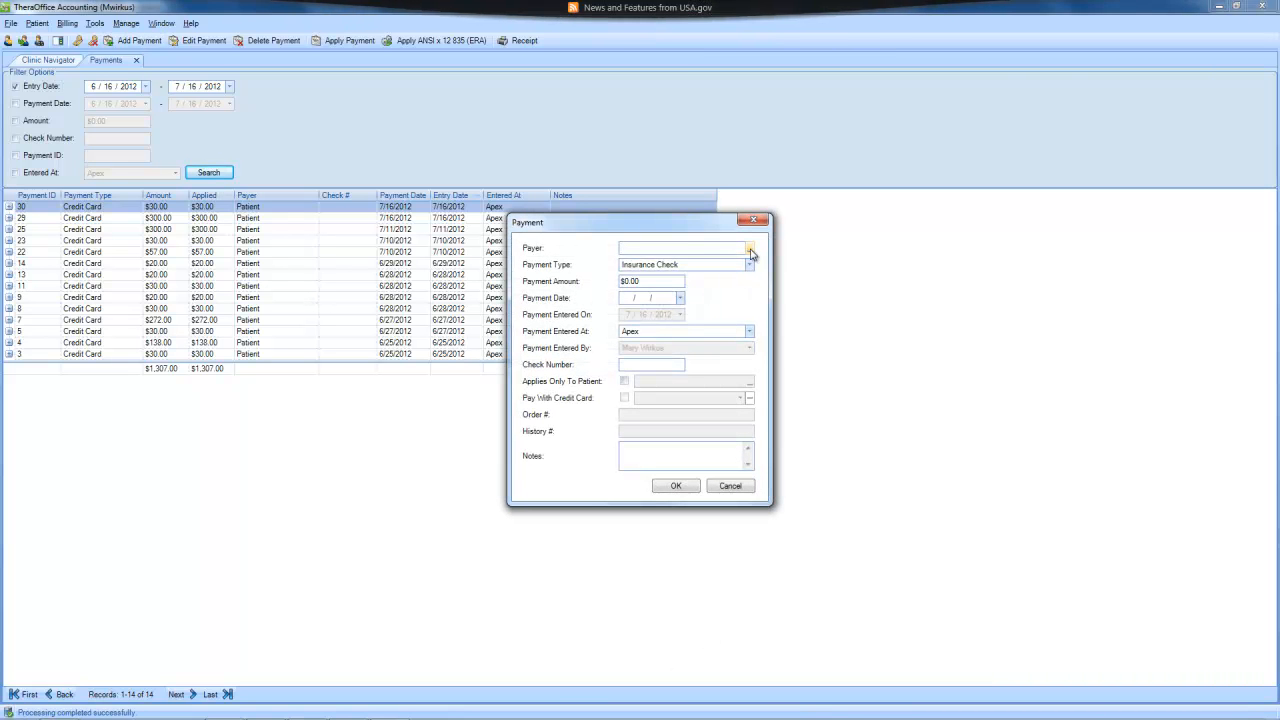
click(748, 248)
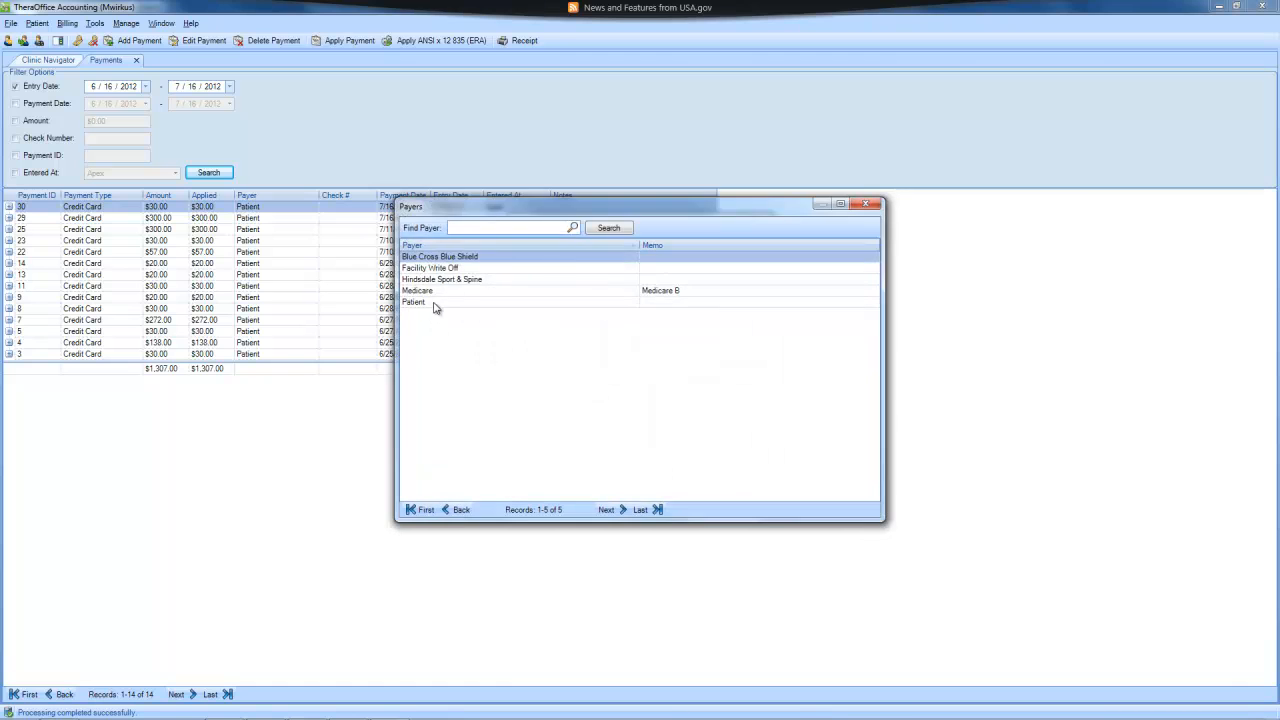
double_click(412, 302)
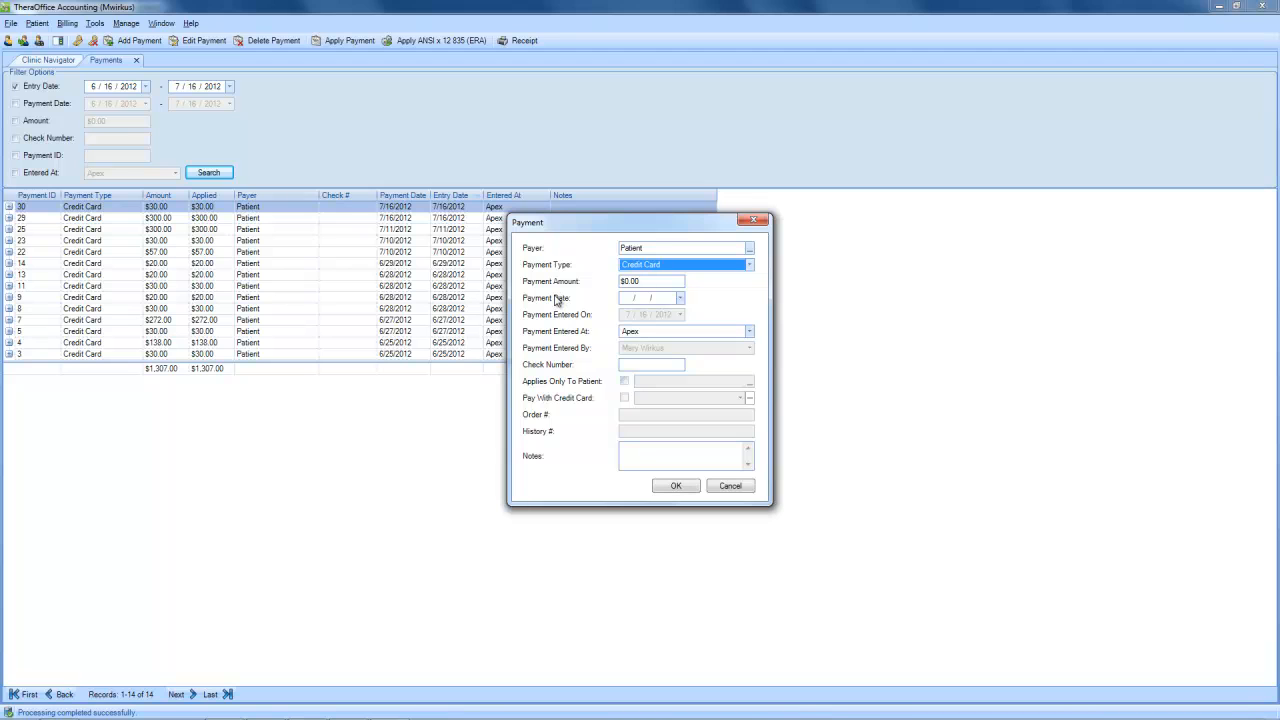
Step: Enter amount 435.00 dated 7/16/2012 and mark it Applies Only To Patient
click(650, 280)
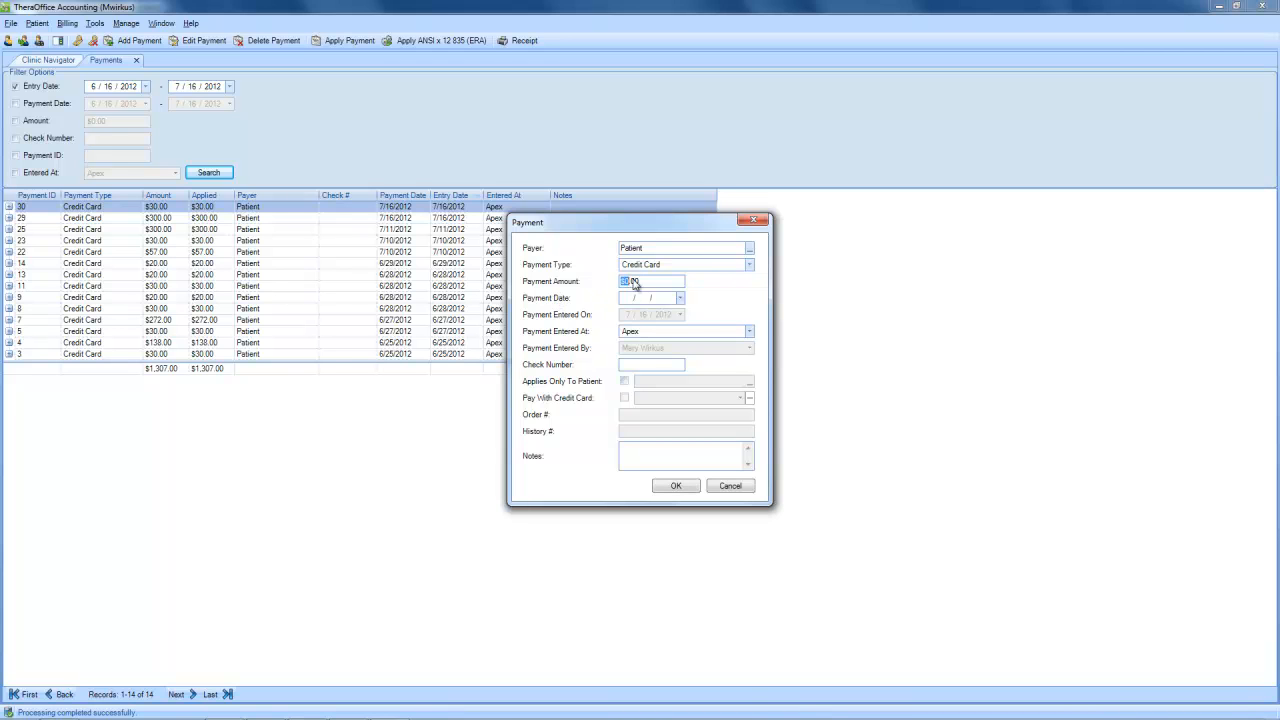
text(435.00)
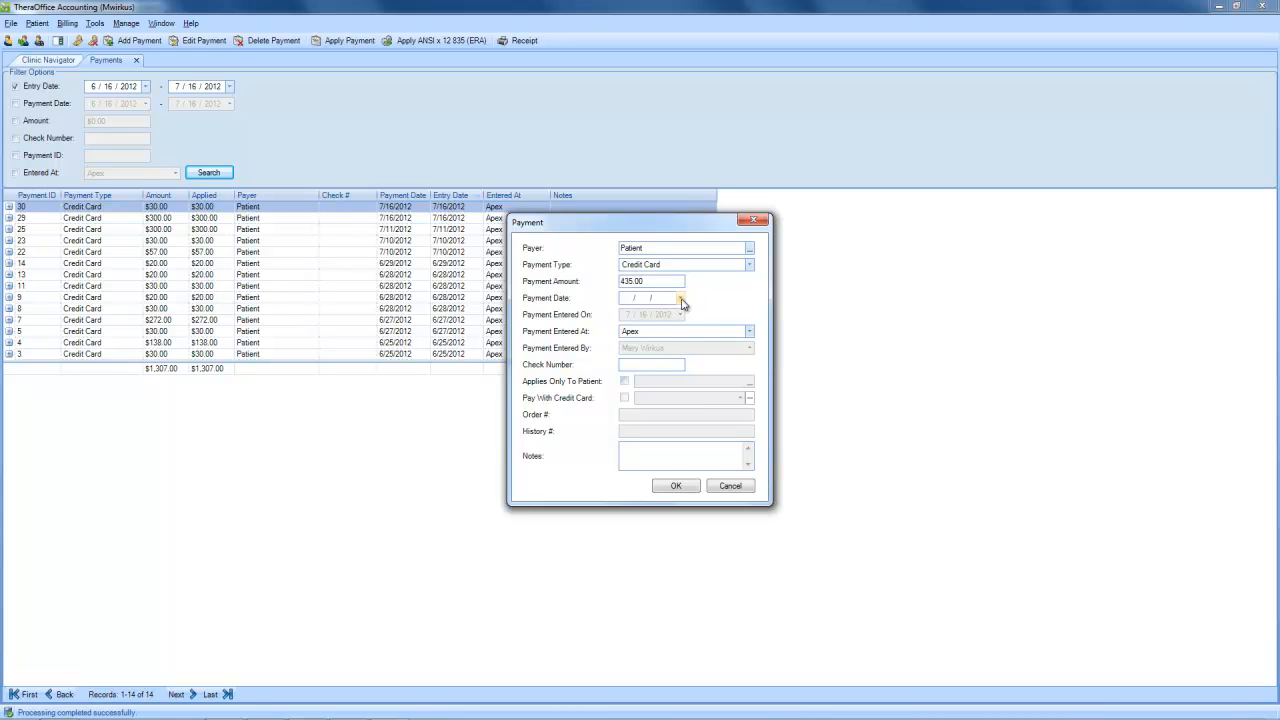
click(680, 296)
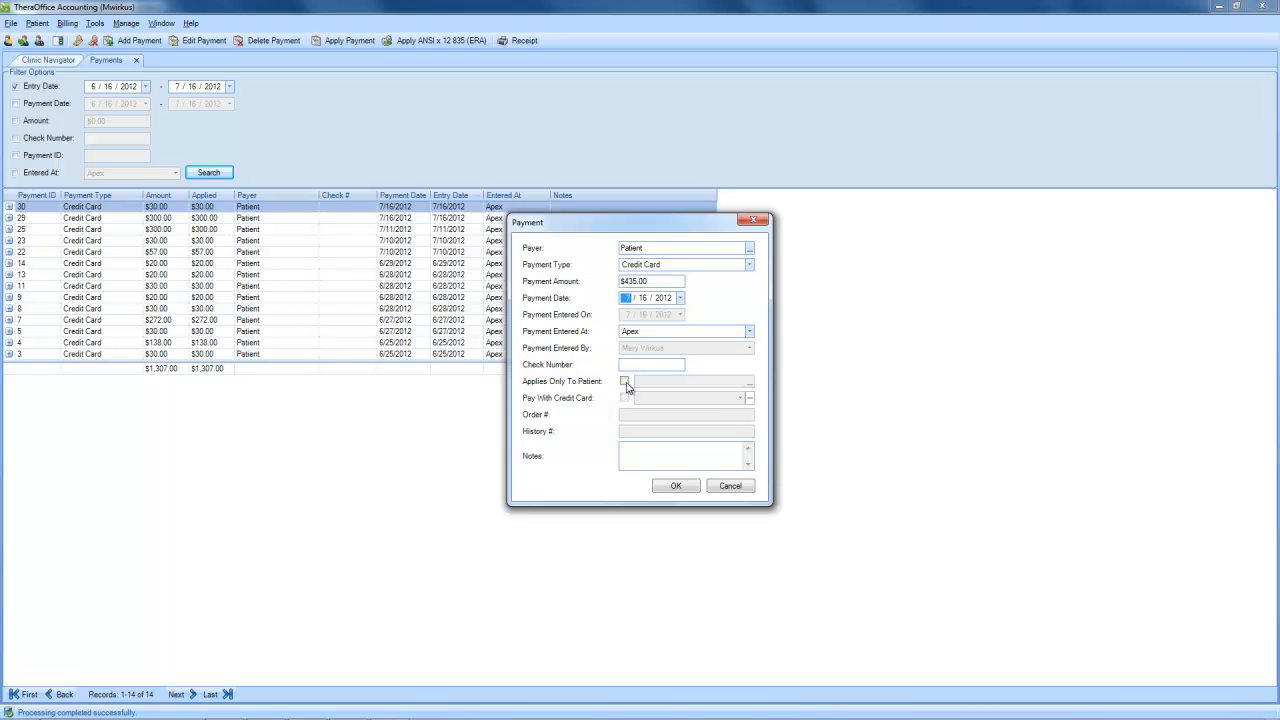
click(624, 382)
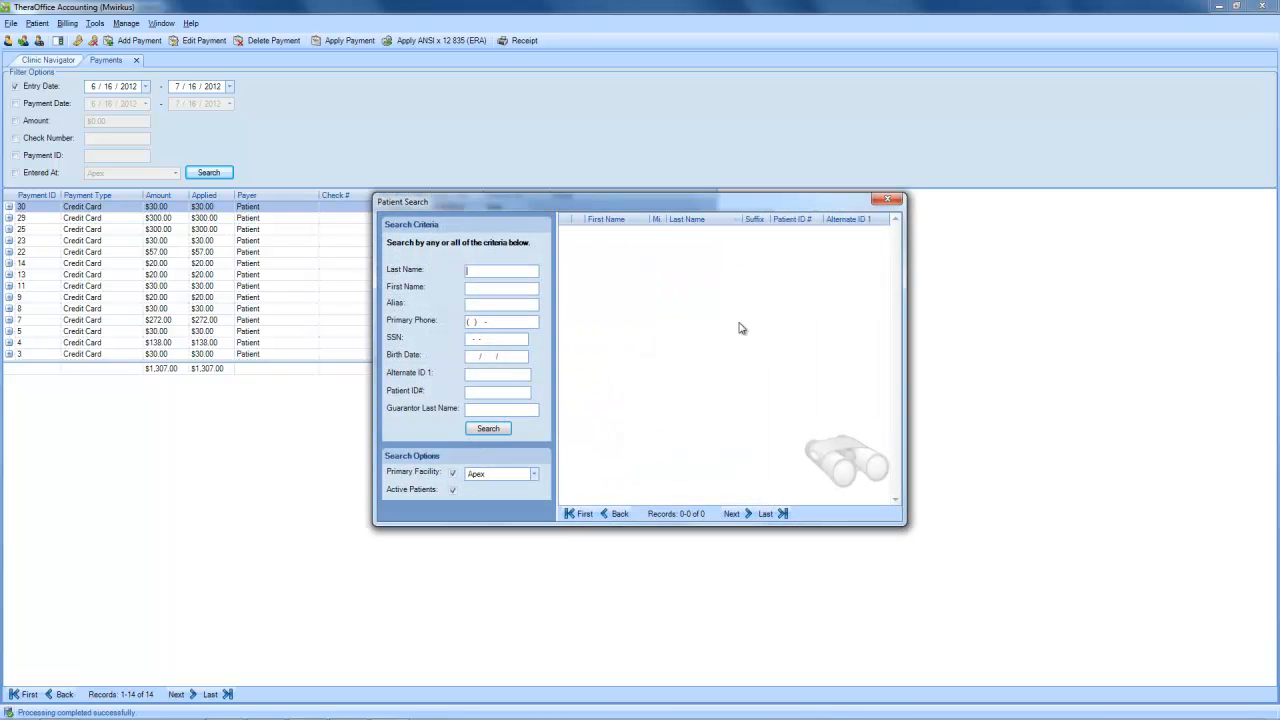
Step: Assign the payment to Jane Doe, charge her saved credit card, and save it
text(doe)
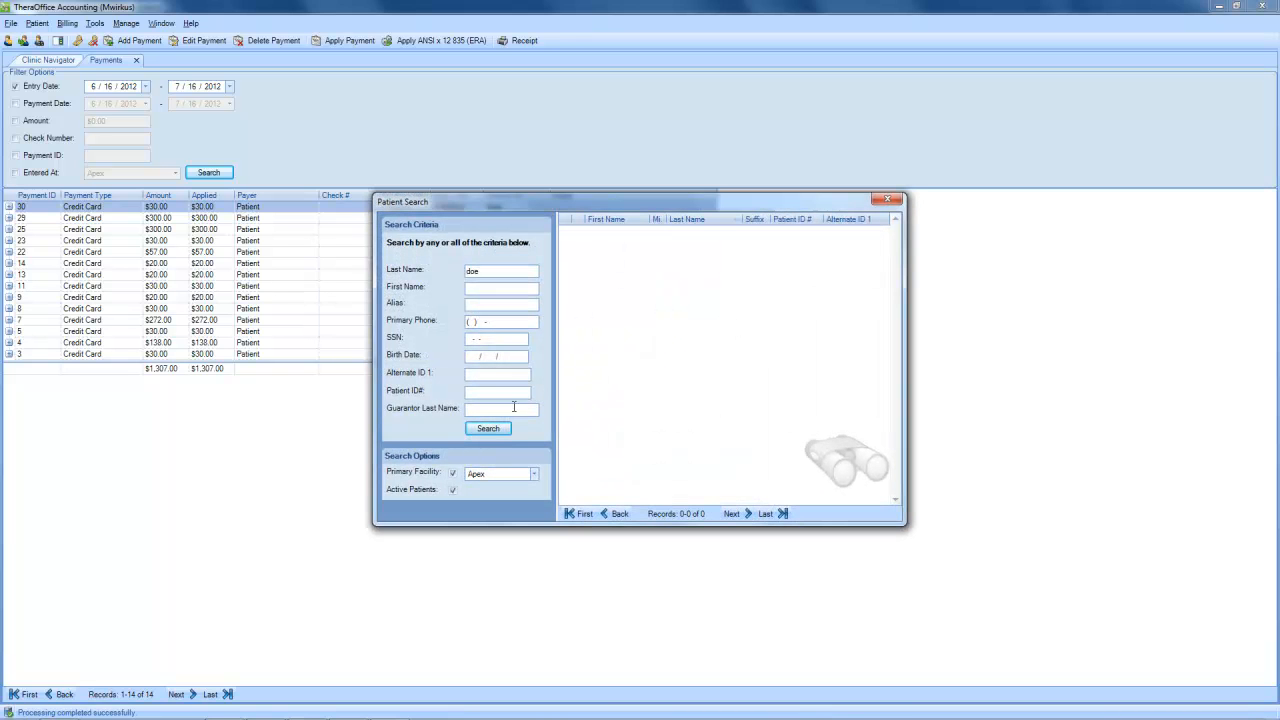
click(488, 428)
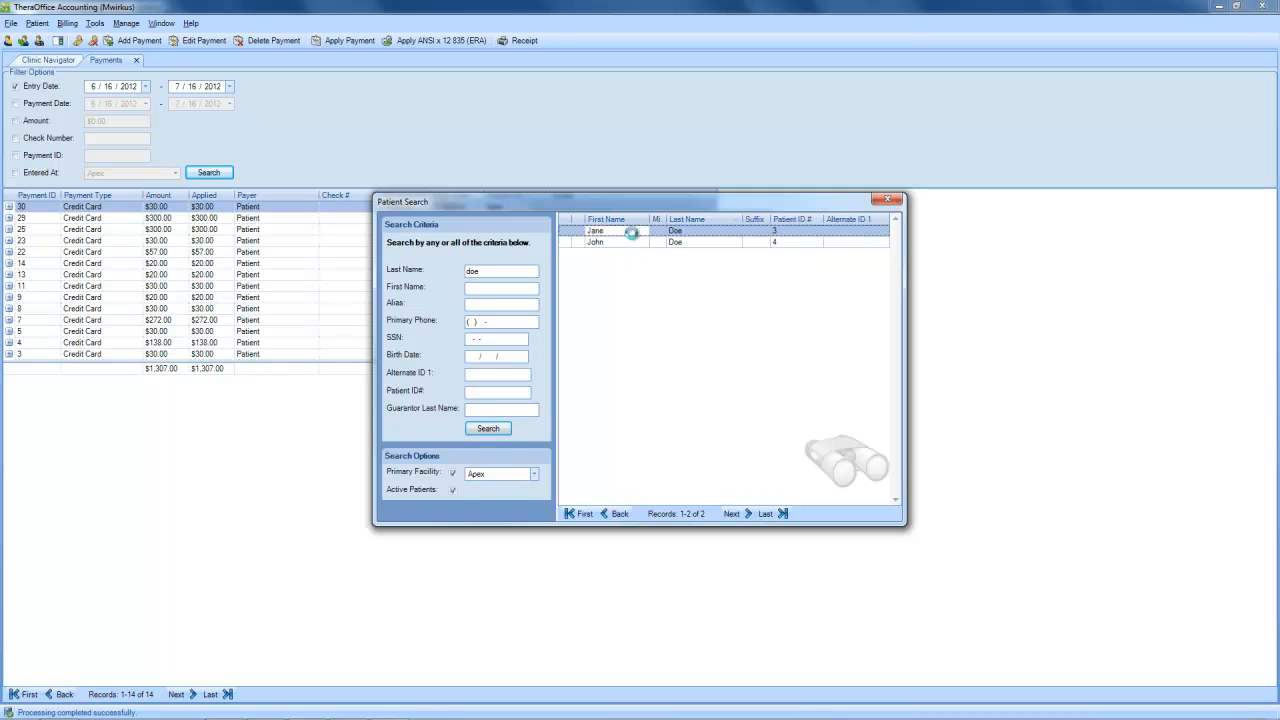
double_click(596, 232)
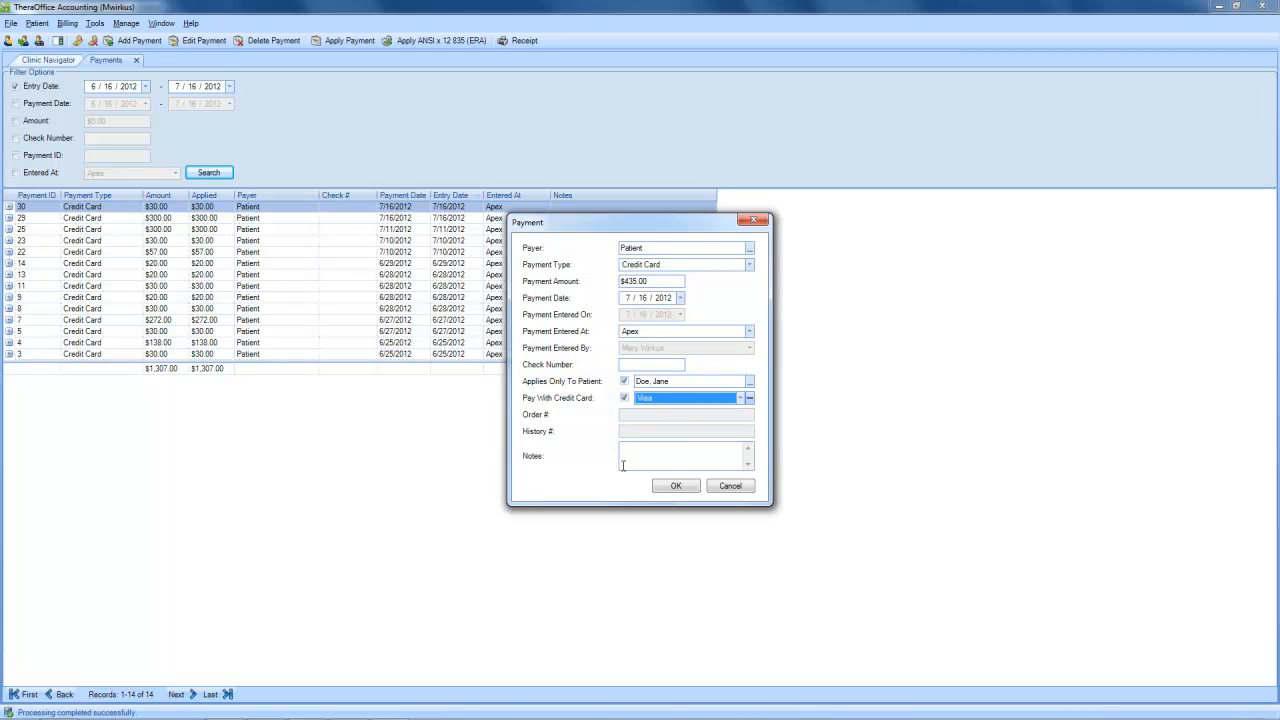
click(676, 486)
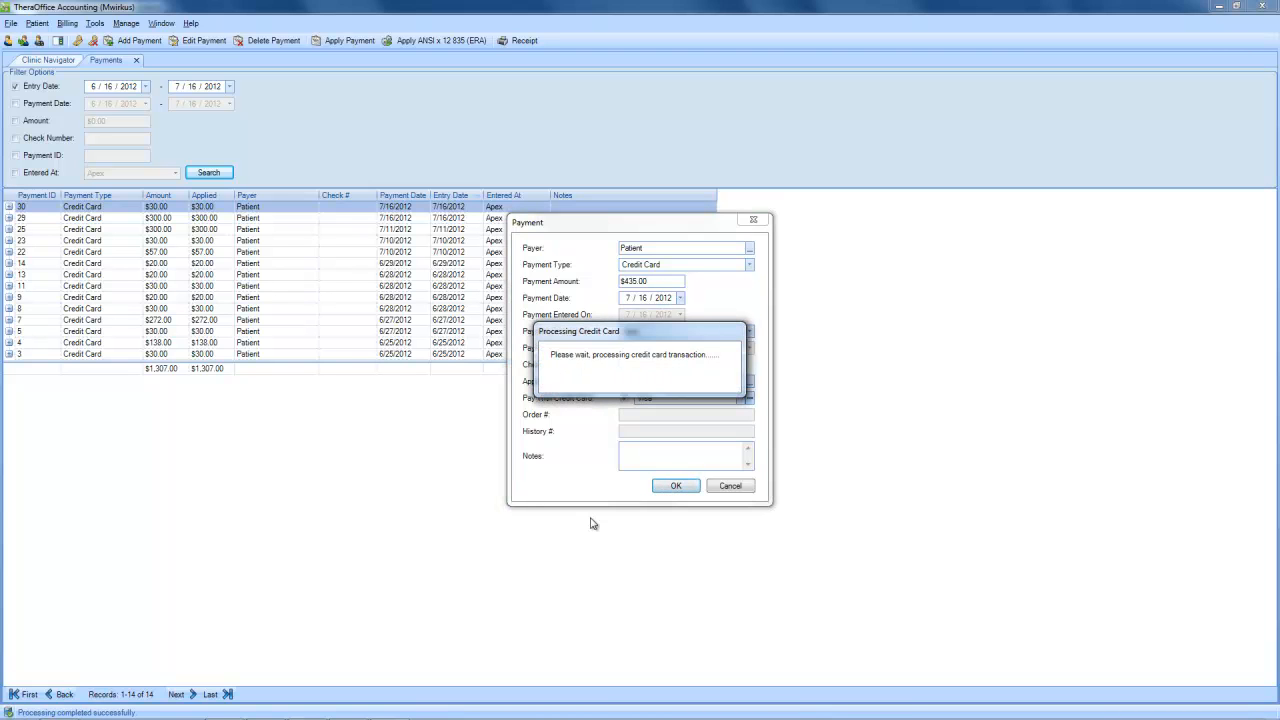
click(676, 486)
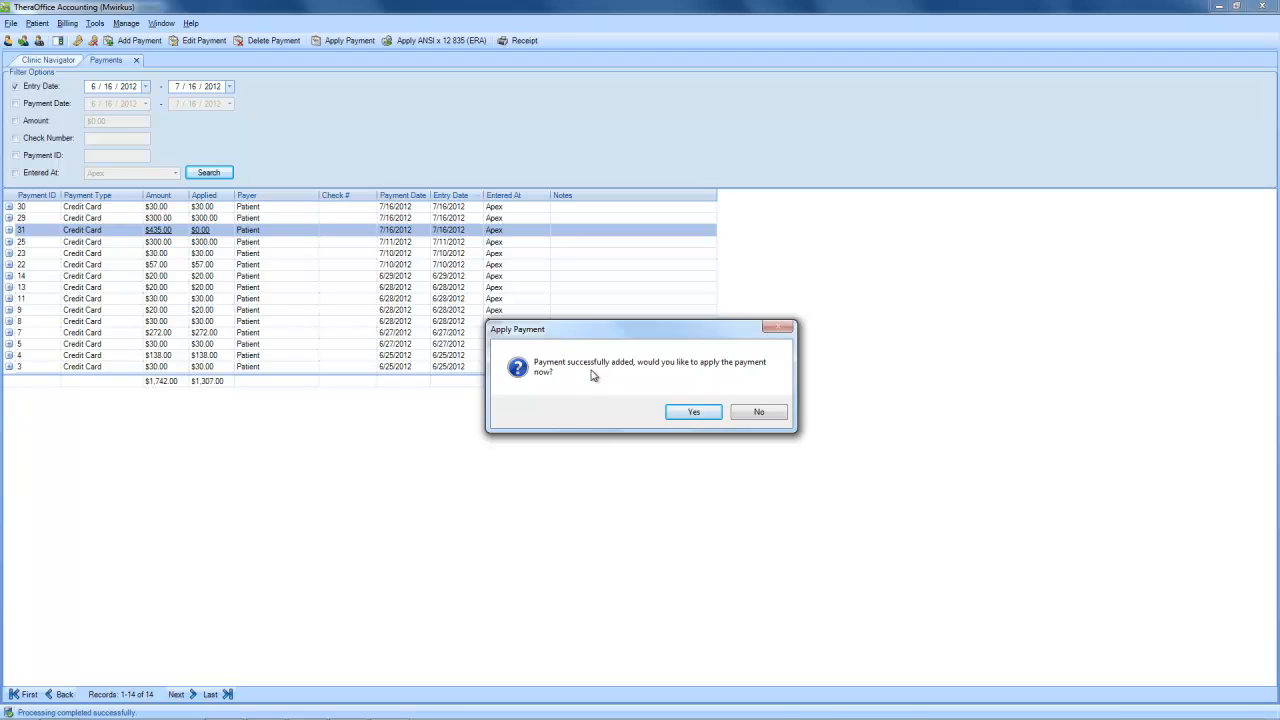
mouse_move(698, 368)
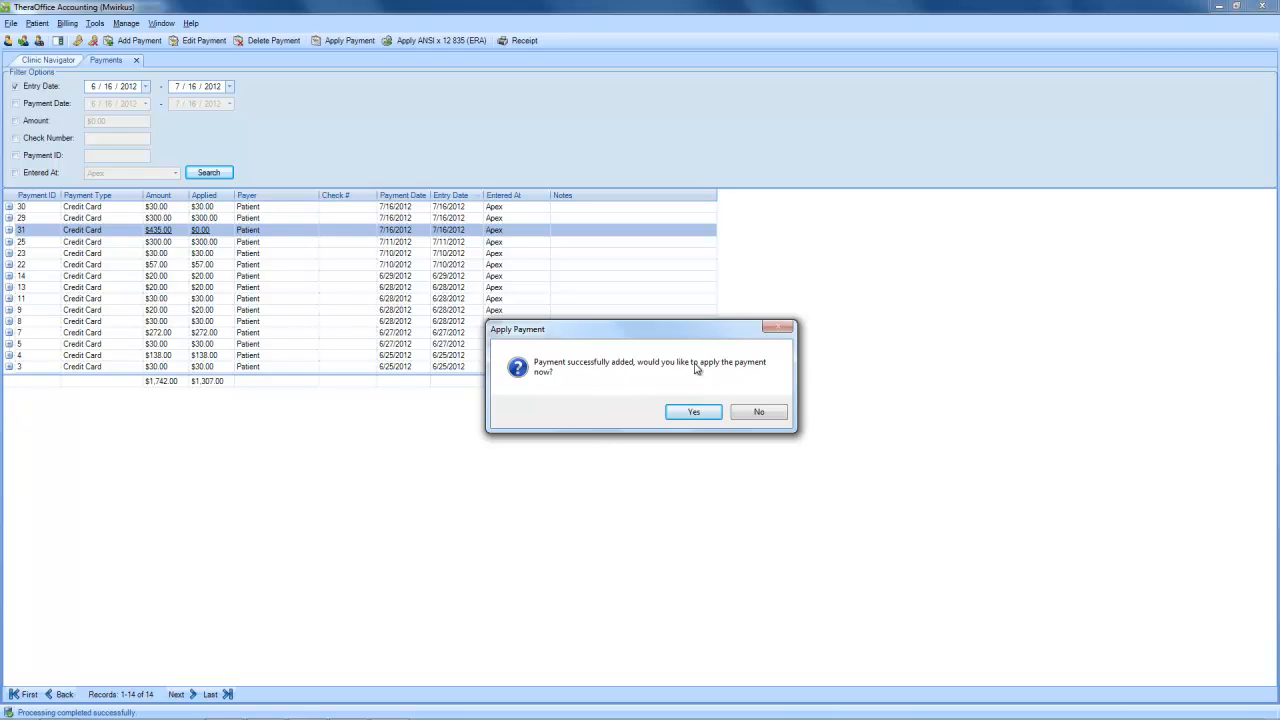
mouse_move(640, 374)
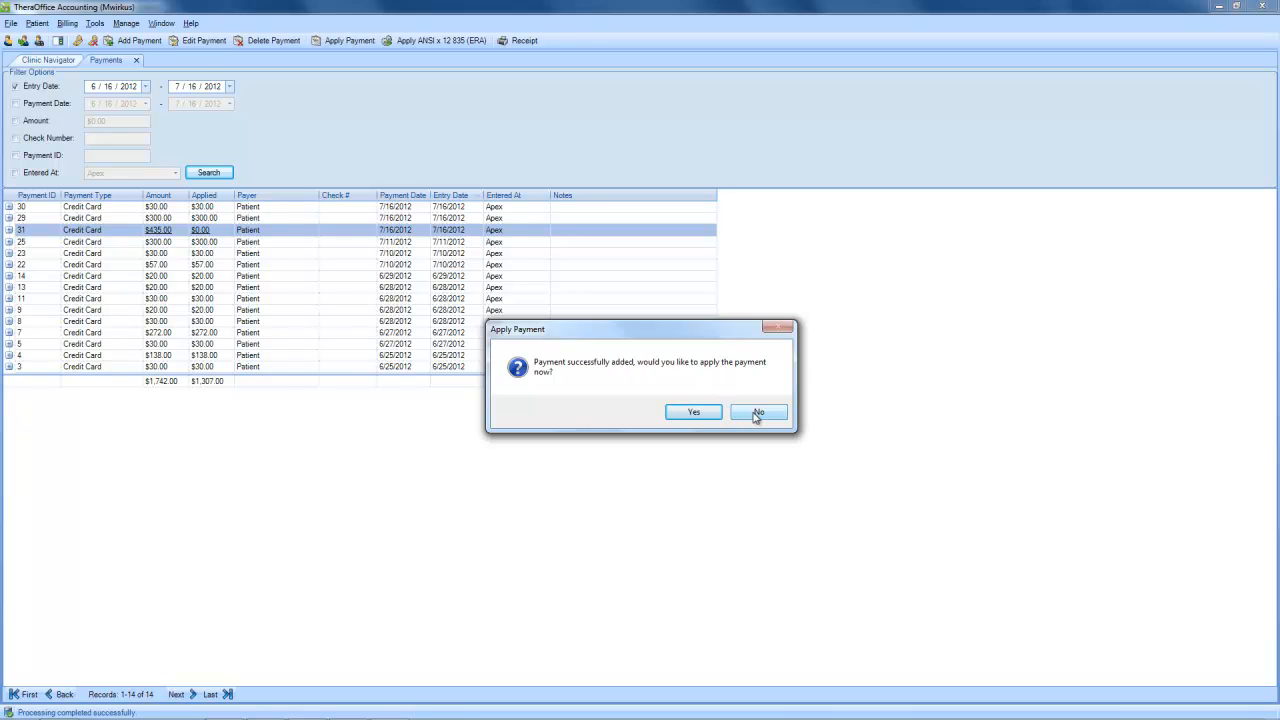
Step: Answer No to applying the $435.00 payment so it stays unapplied in the list
click(758, 412)
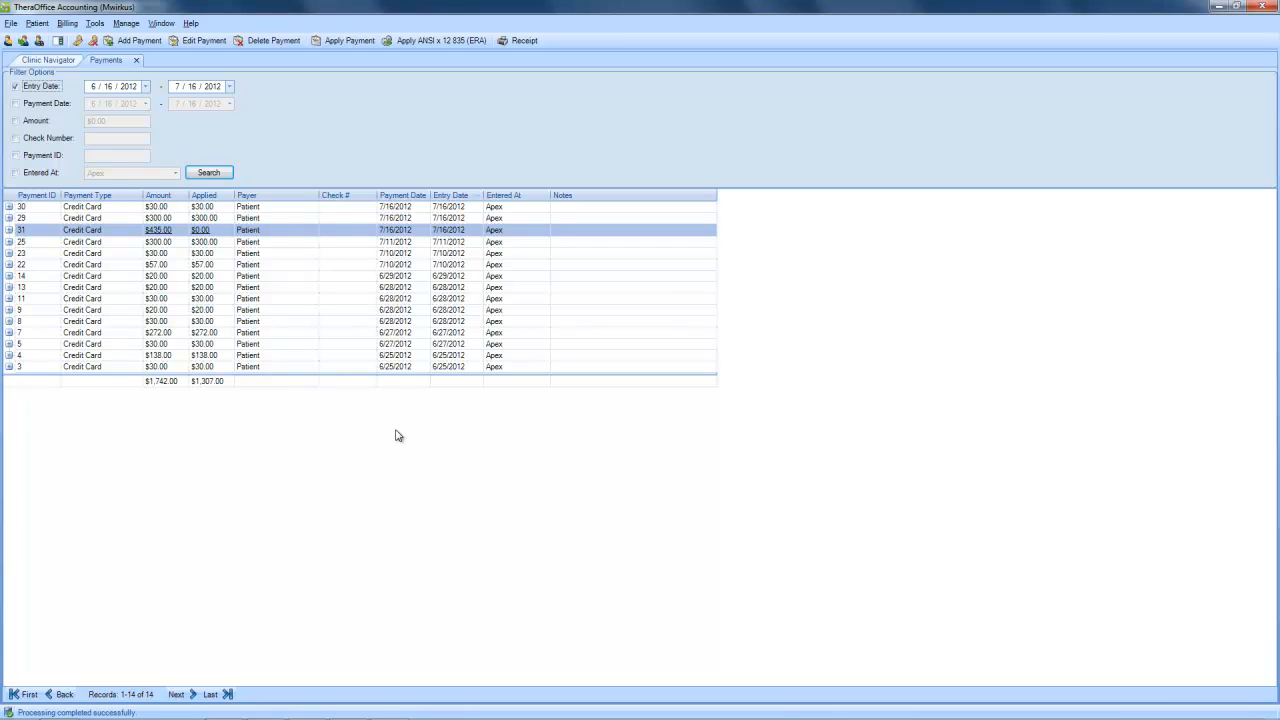
Step: Show the Credit Card Transaction Report for 7/16/2012 totaling $765.00 in payments
click(68, 24)
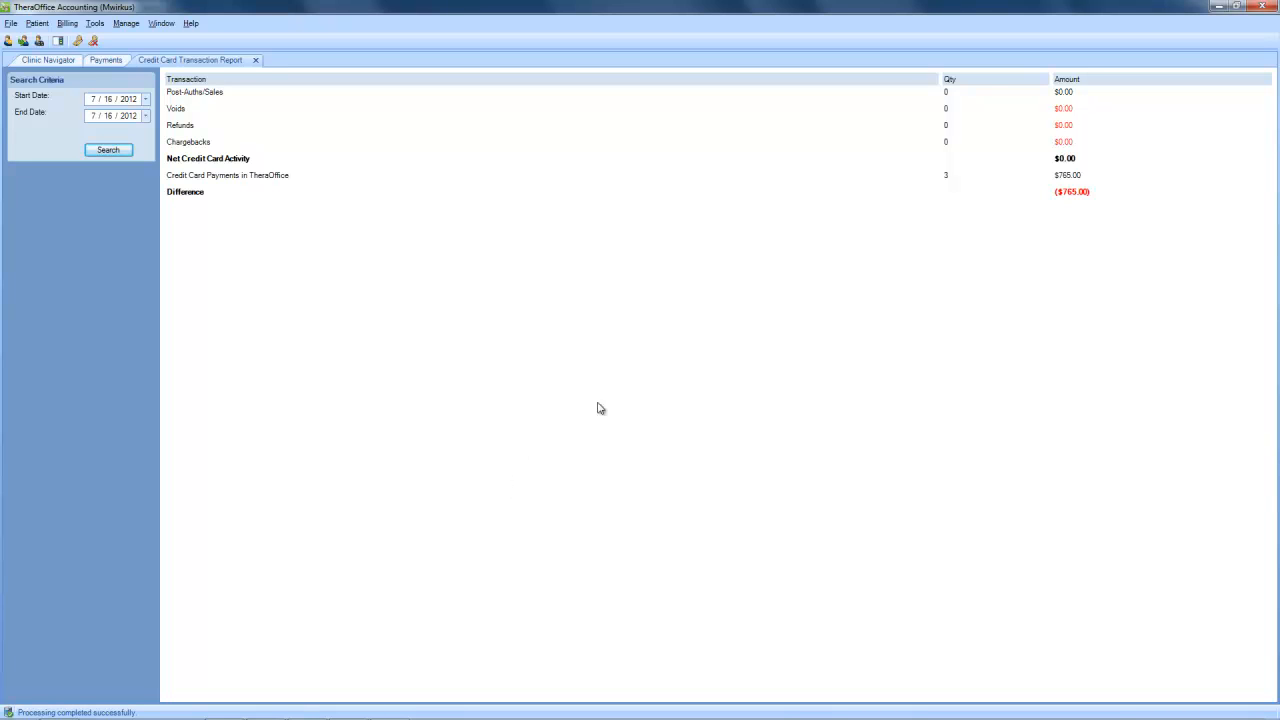
mouse_move(814, 256)
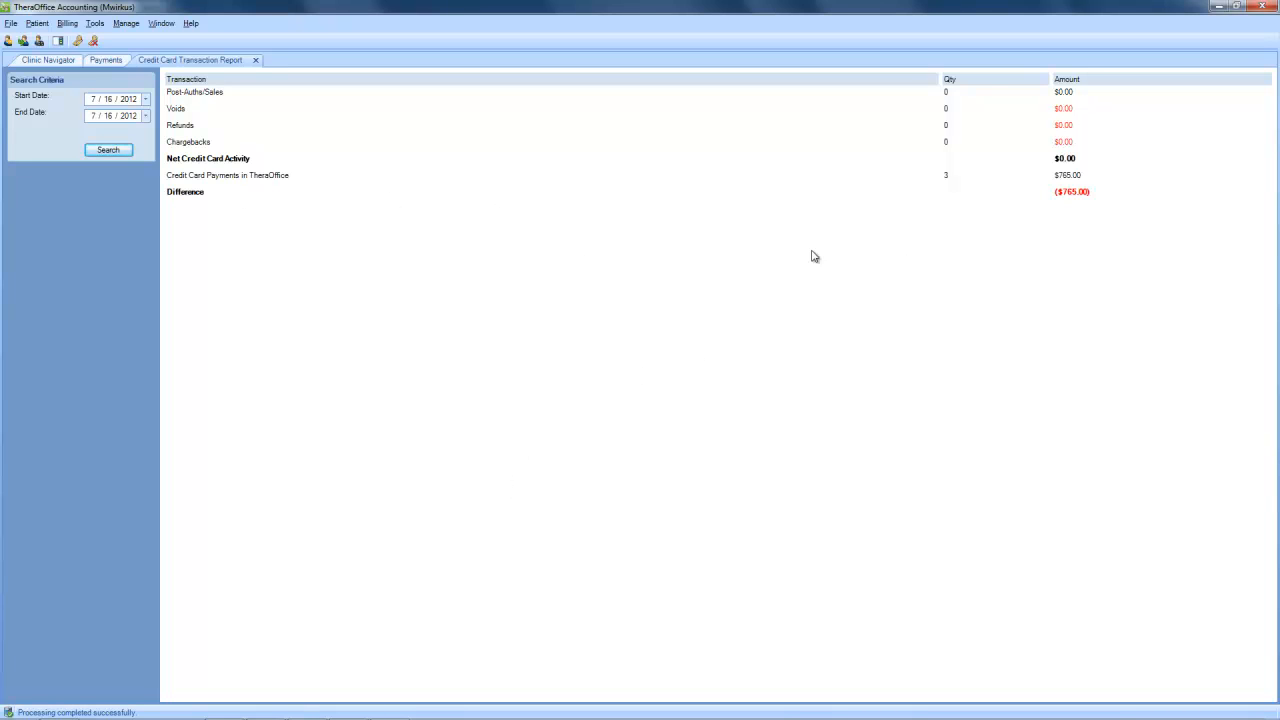
mouse_move(356, 208)
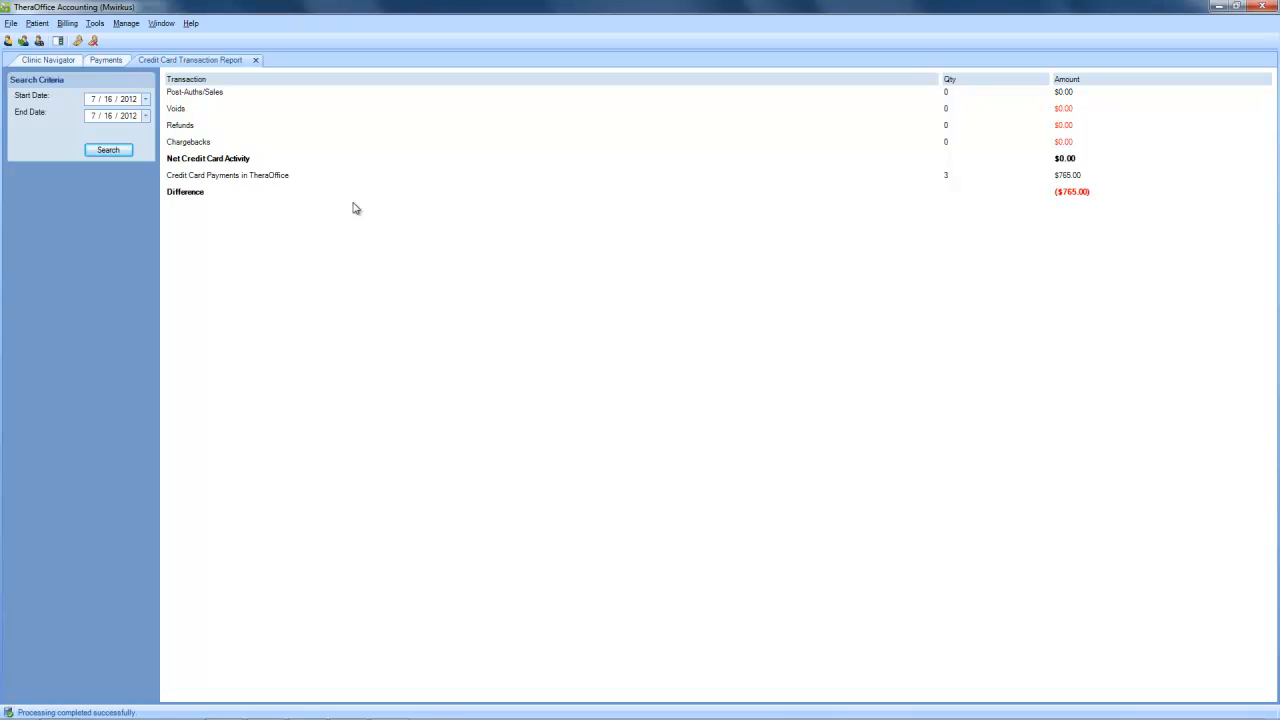
mouse_move(986, 188)
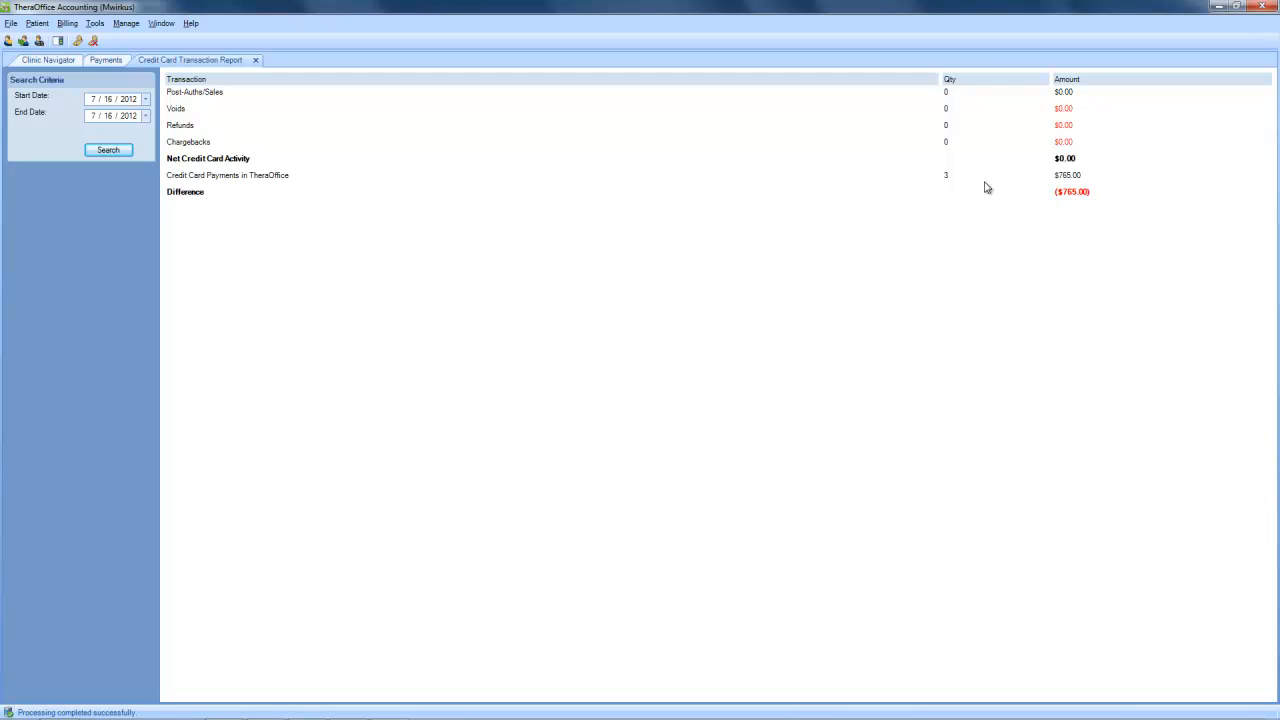
mouse_move(234, 164)
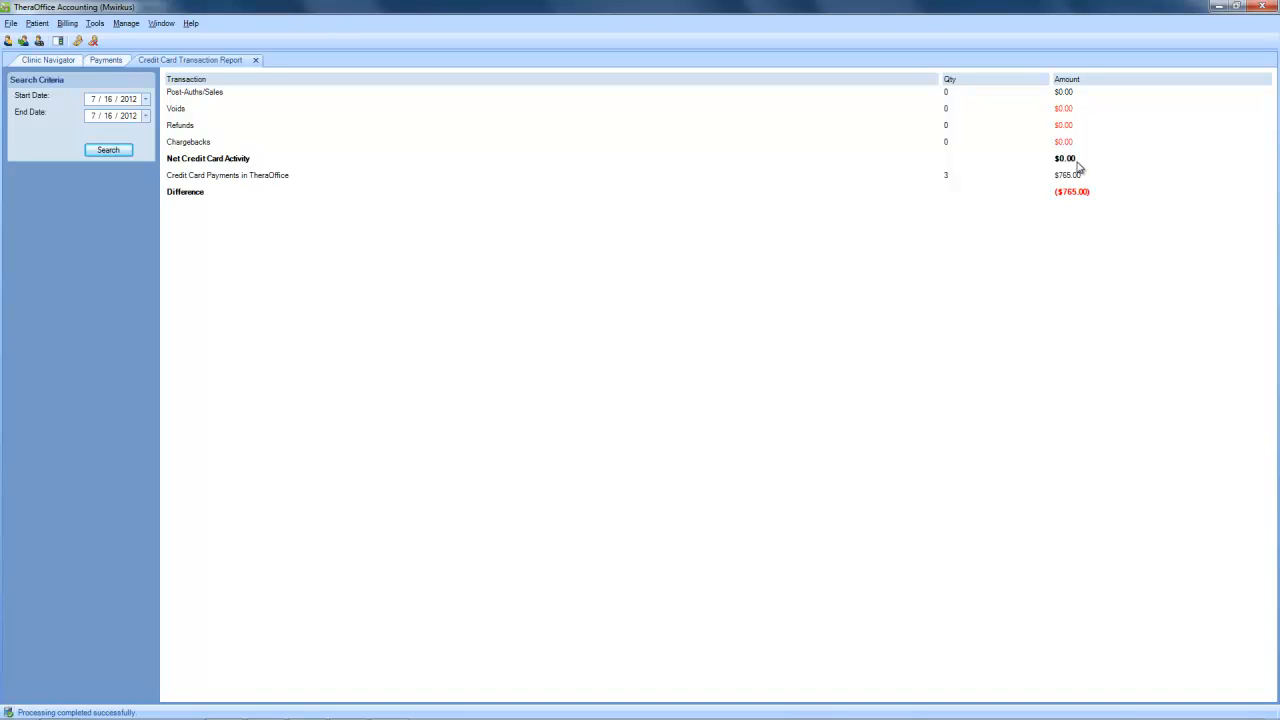
mouse_move(1104, 200)
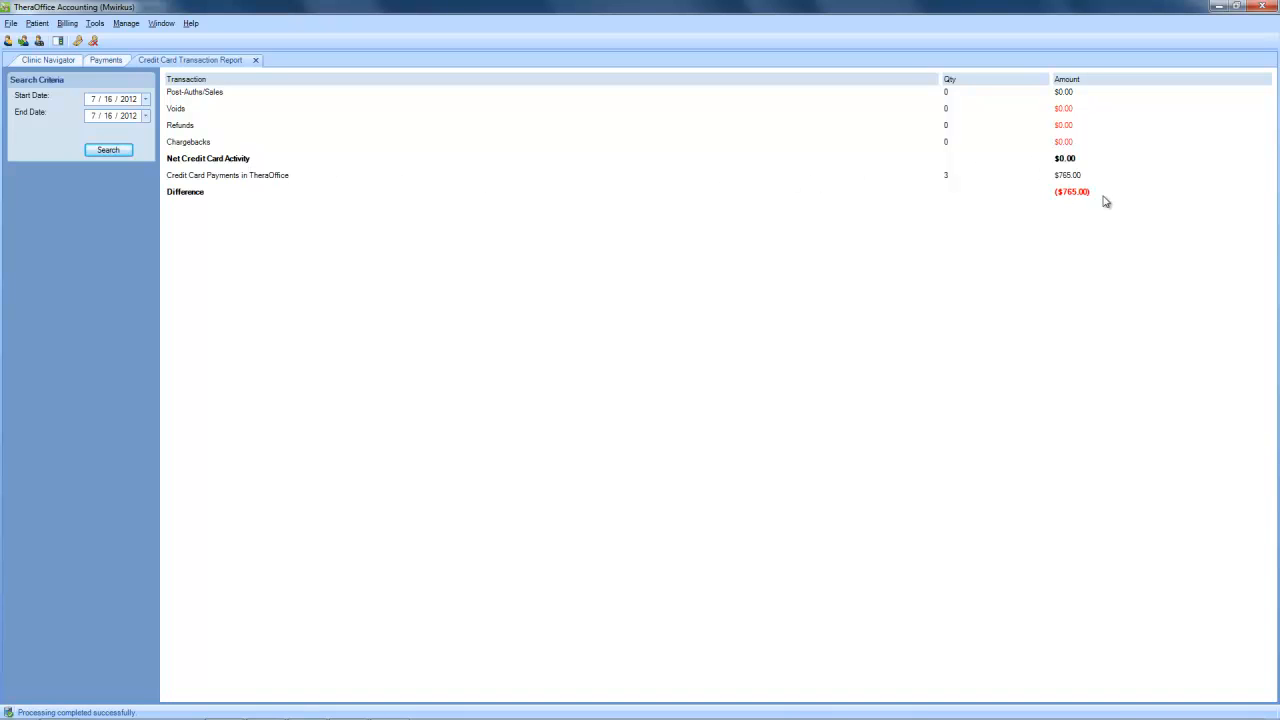
mouse_move(1036, 232)
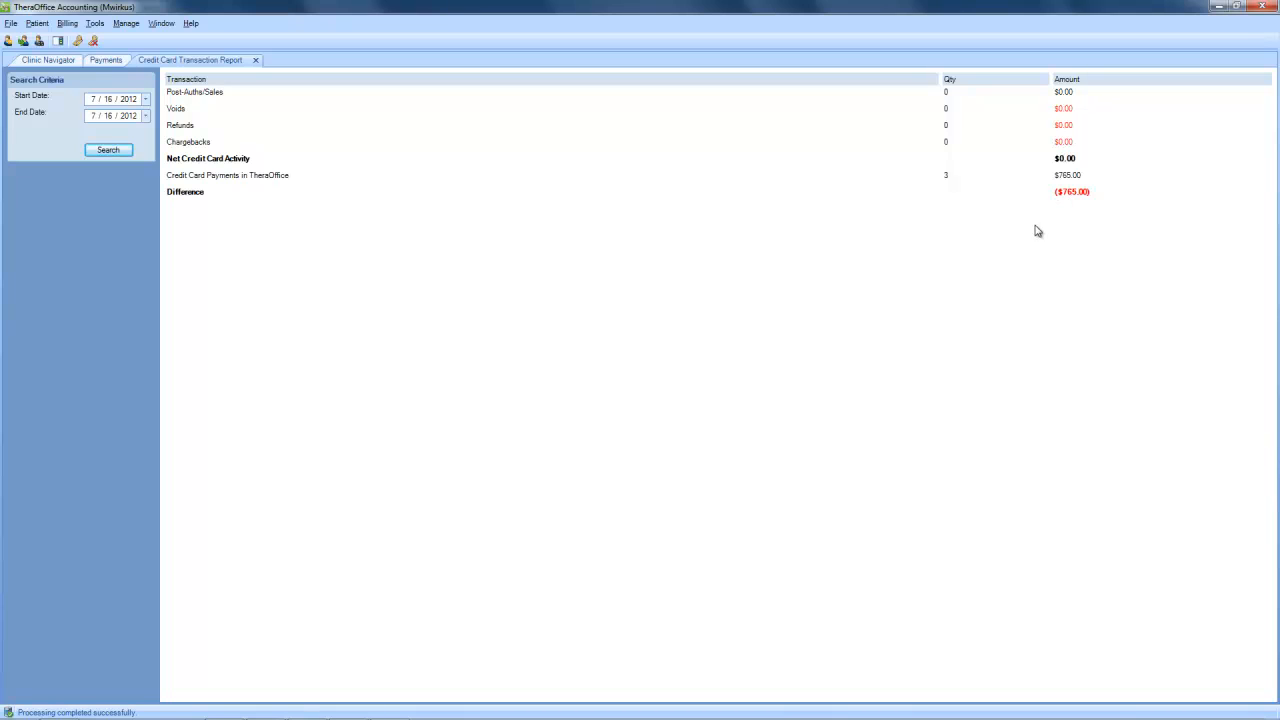
mouse_move(1060, 218)
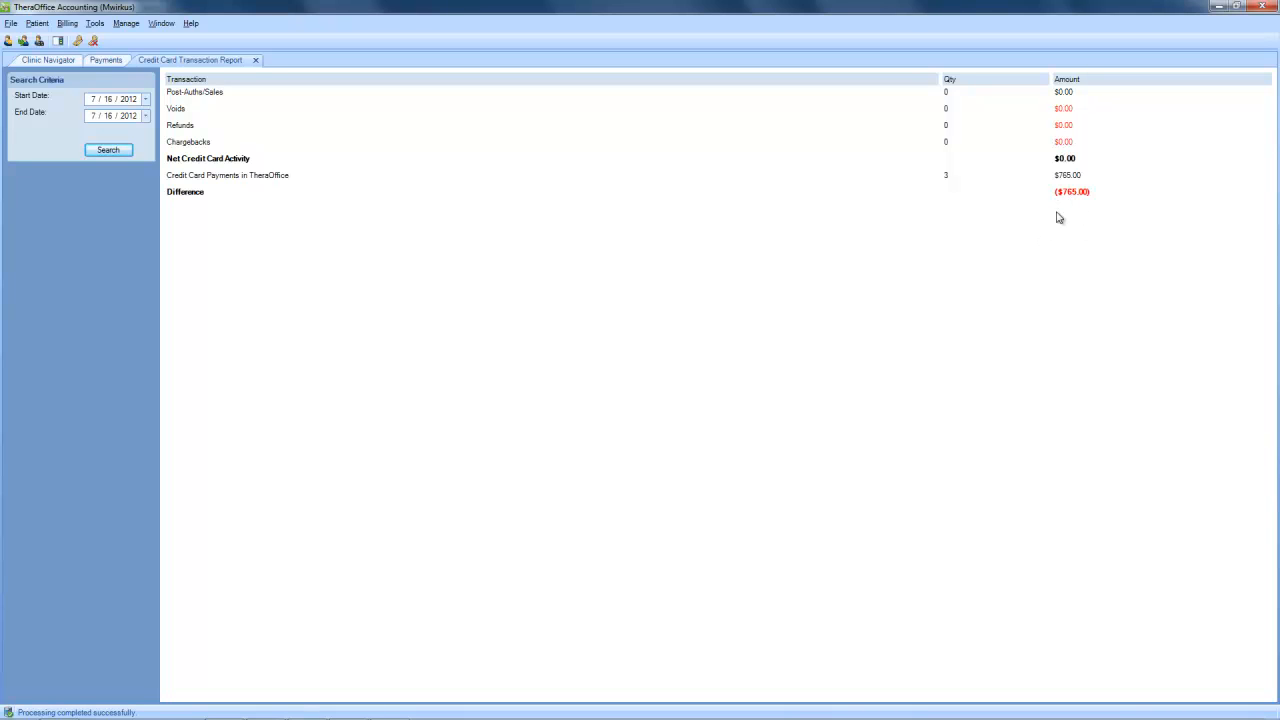
mouse_move(636, 216)
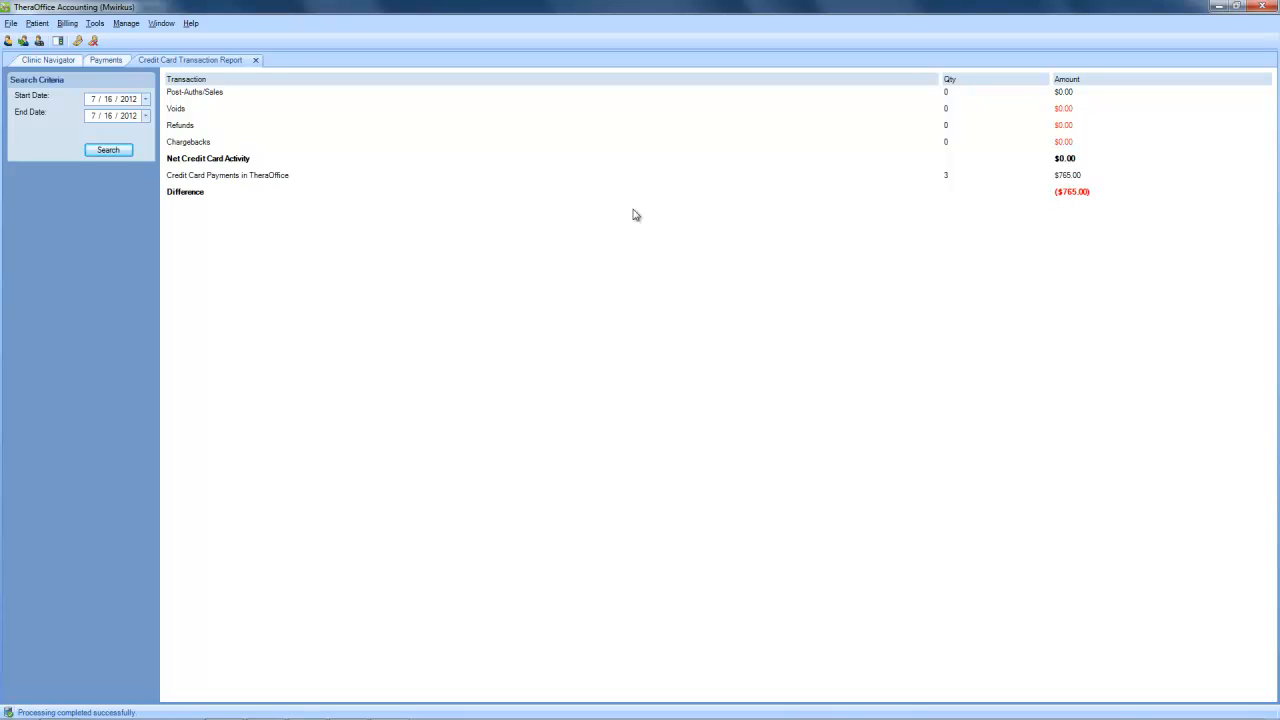
mouse_move(1072, 206)
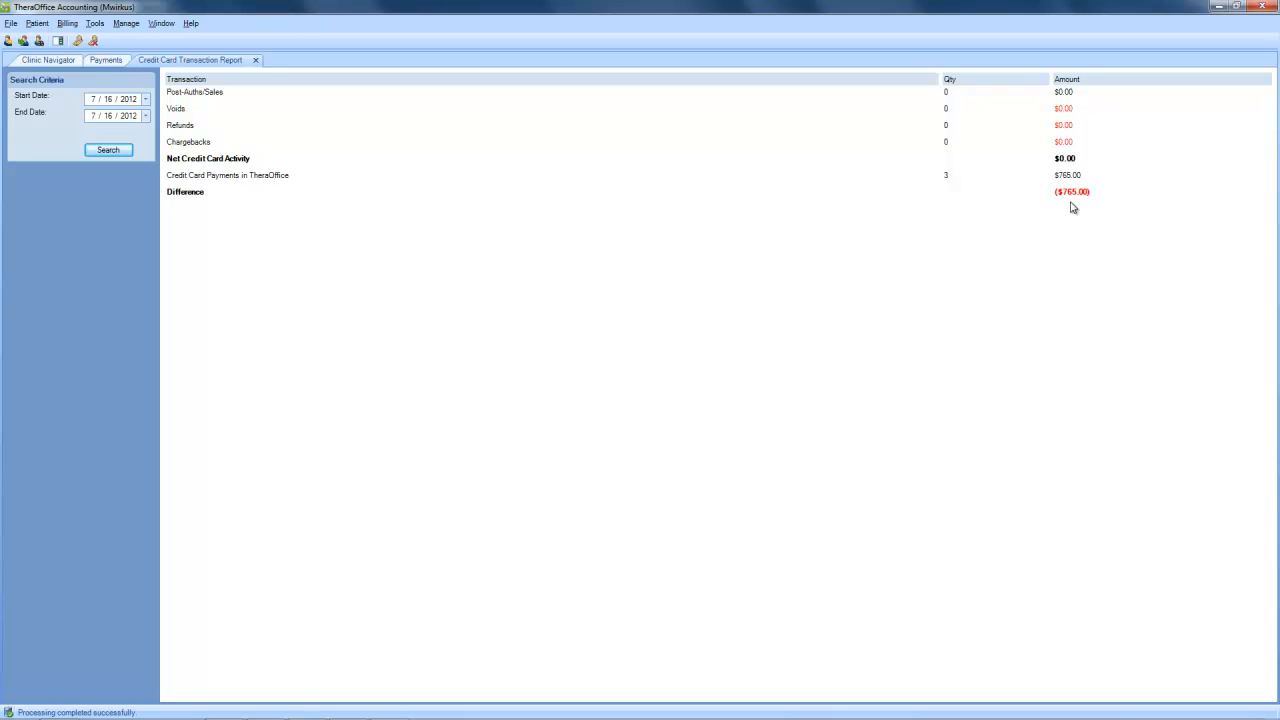